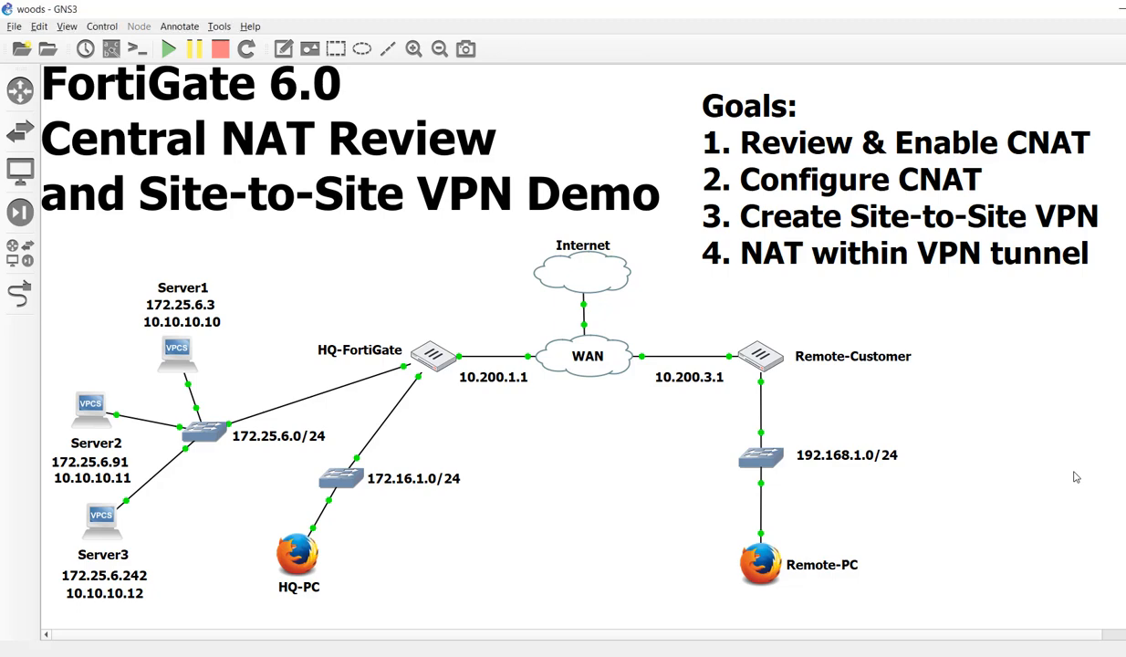
{"action": "mouse_move", "coordinate": [1077, 477]}
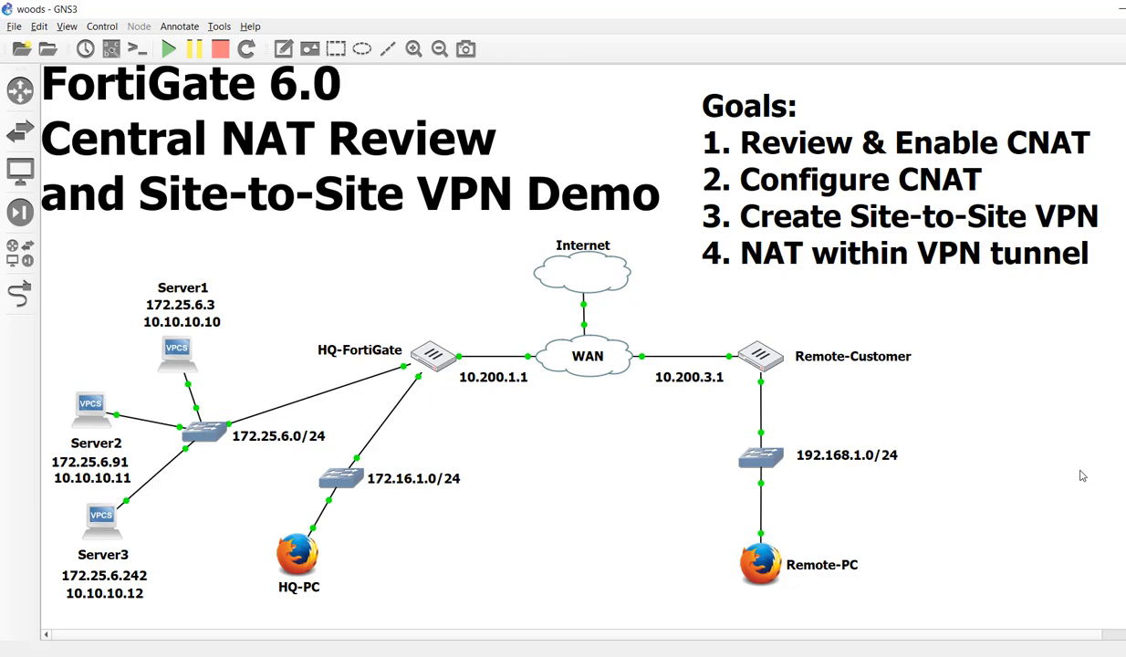
{"action": "mouse_move", "coordinate": [1038, 340]}
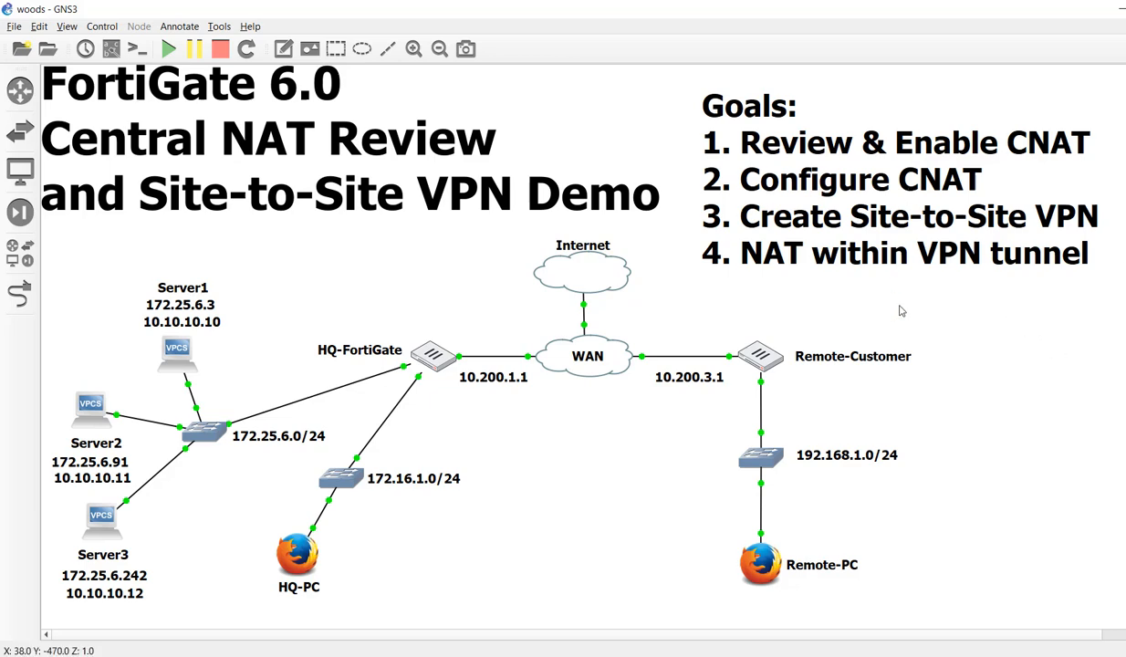
{"action": "mouse_move", "coordinate": [891, 174]}
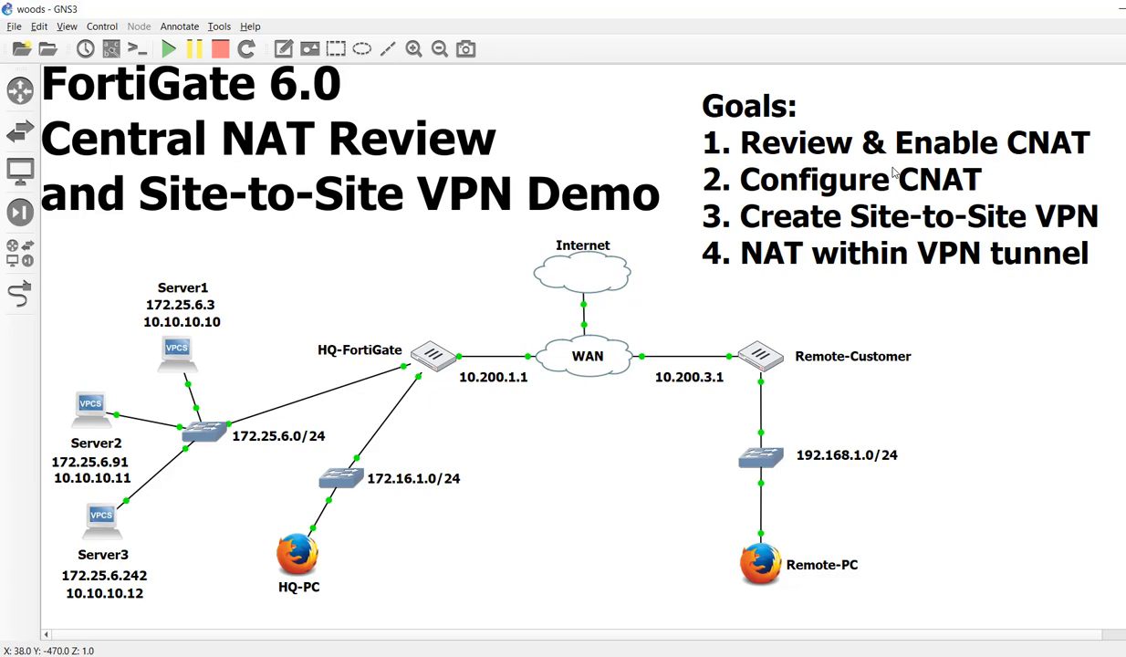
{"action": "mouse_move", "coordinate": [985, 165]}
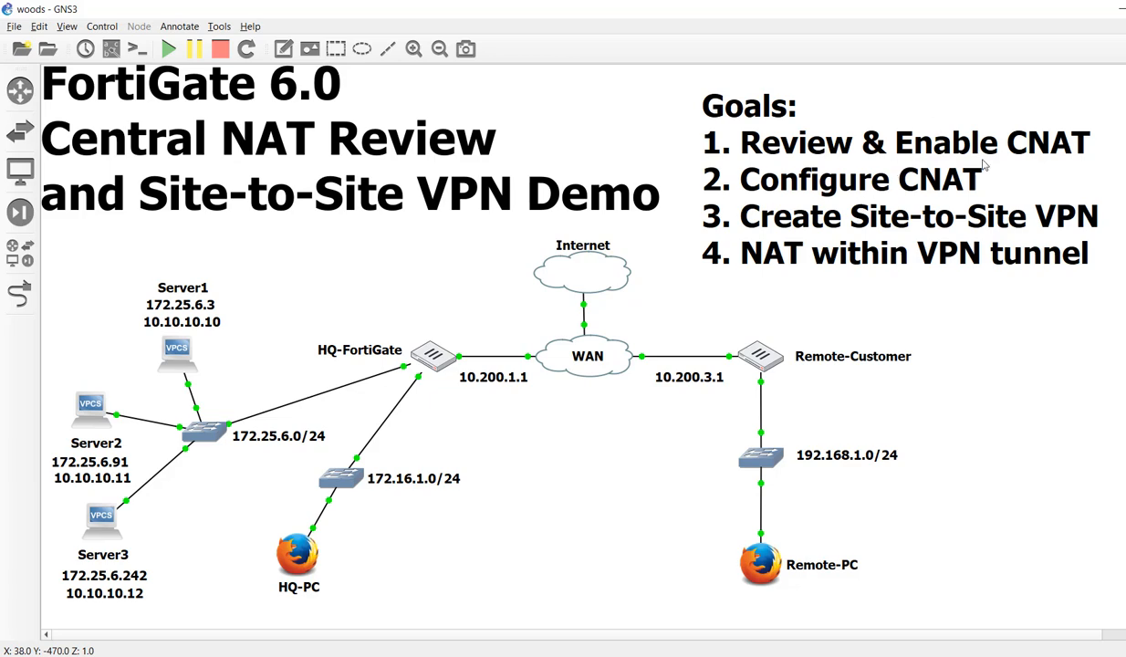
{"action": "mouse_move", "coordinate": [967, 204]}
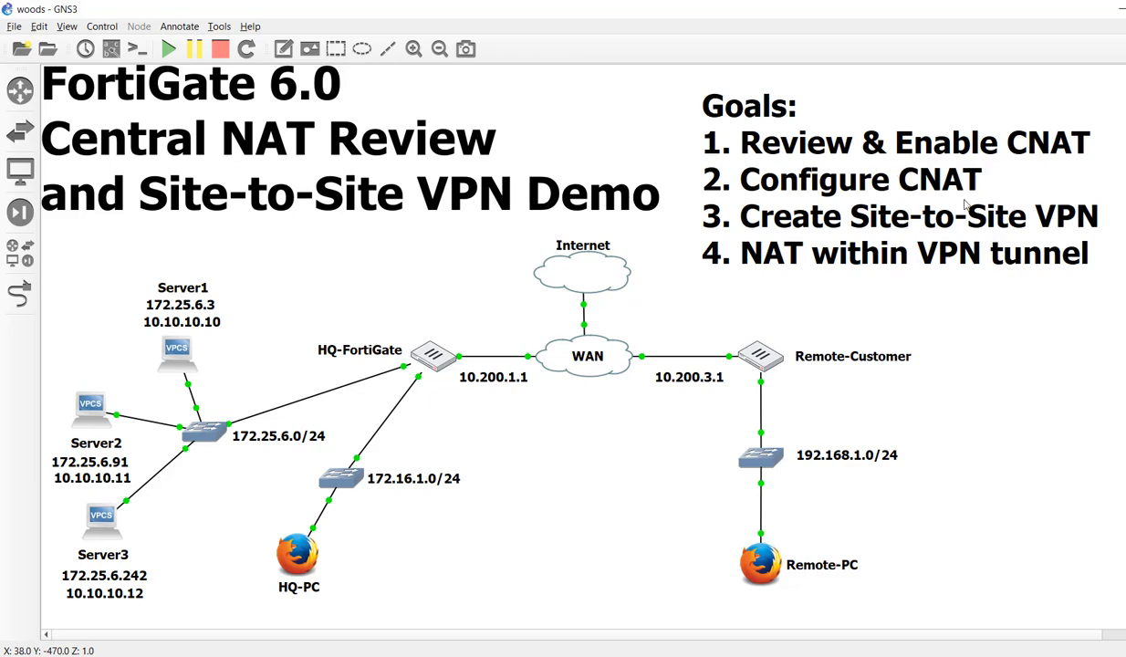
{"action": "mouse_move", "coordinate": [676, 530]}
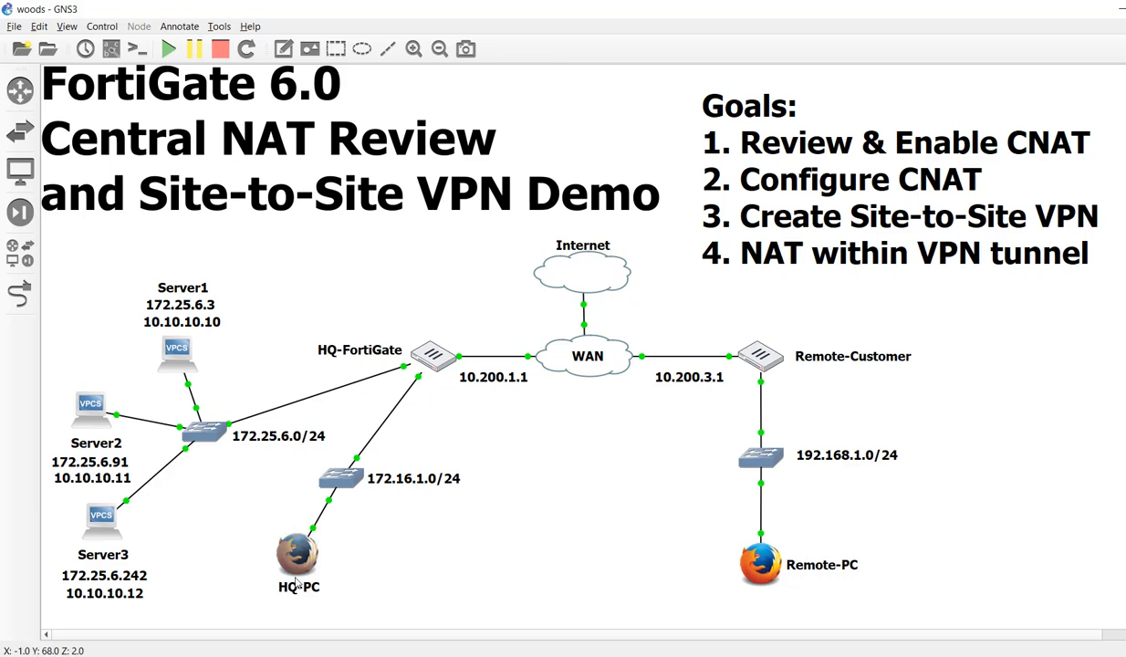
{"action": "mouse_move", "coordinate": [671, 551]}
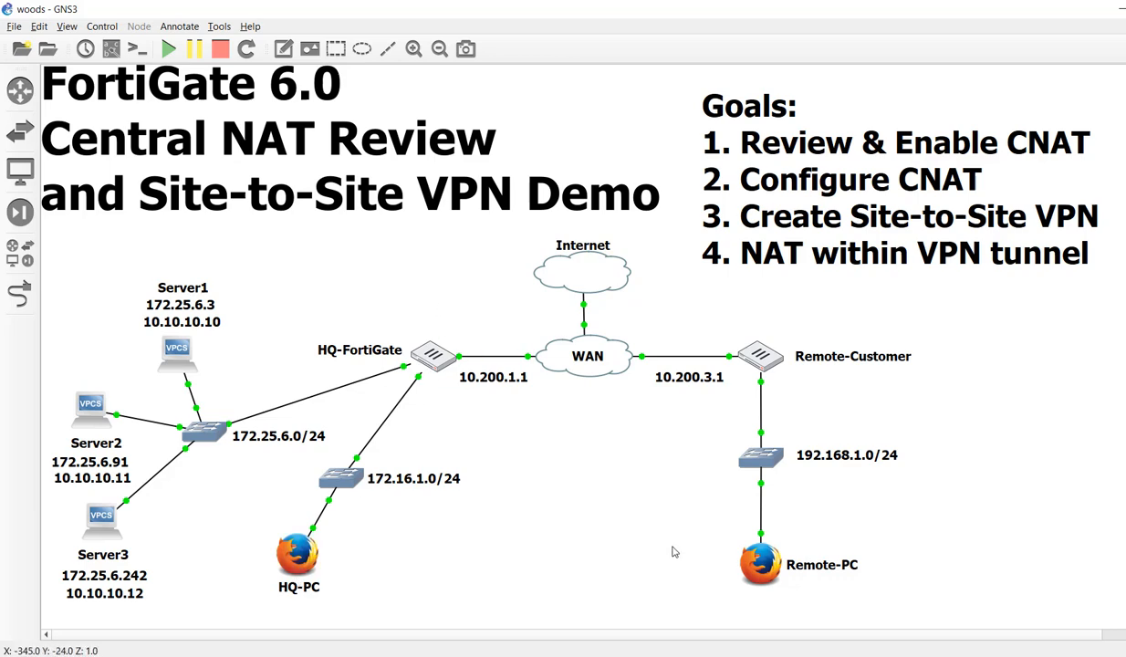
{"action": "mouse_move", "coordinate": [447, 586]}
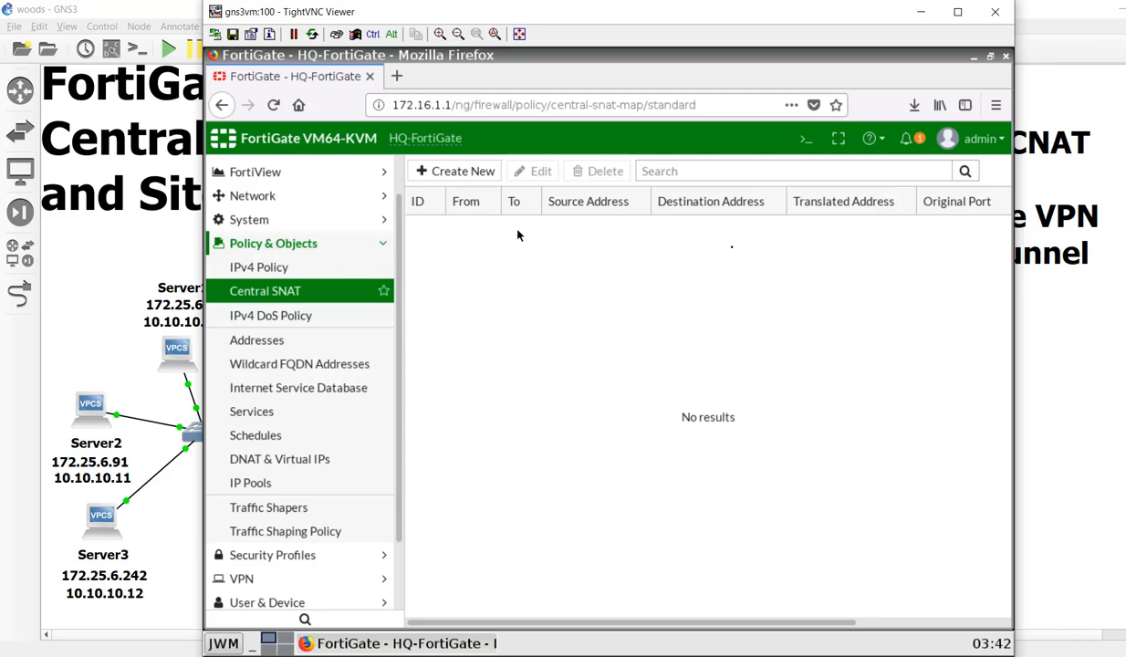
{"action": "mouse_move", "coordinate": [398, 77]}
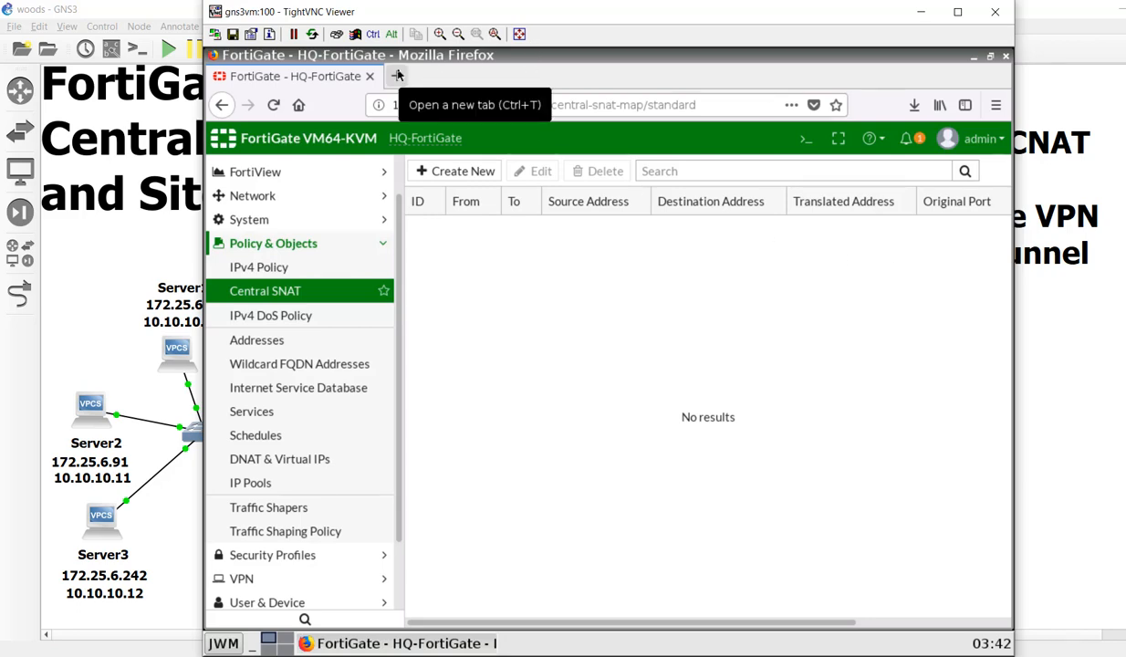
Open a new Firefox tab and enter google.com in the address bar
{"action": "left_click", "coordinate": [402, 76]}
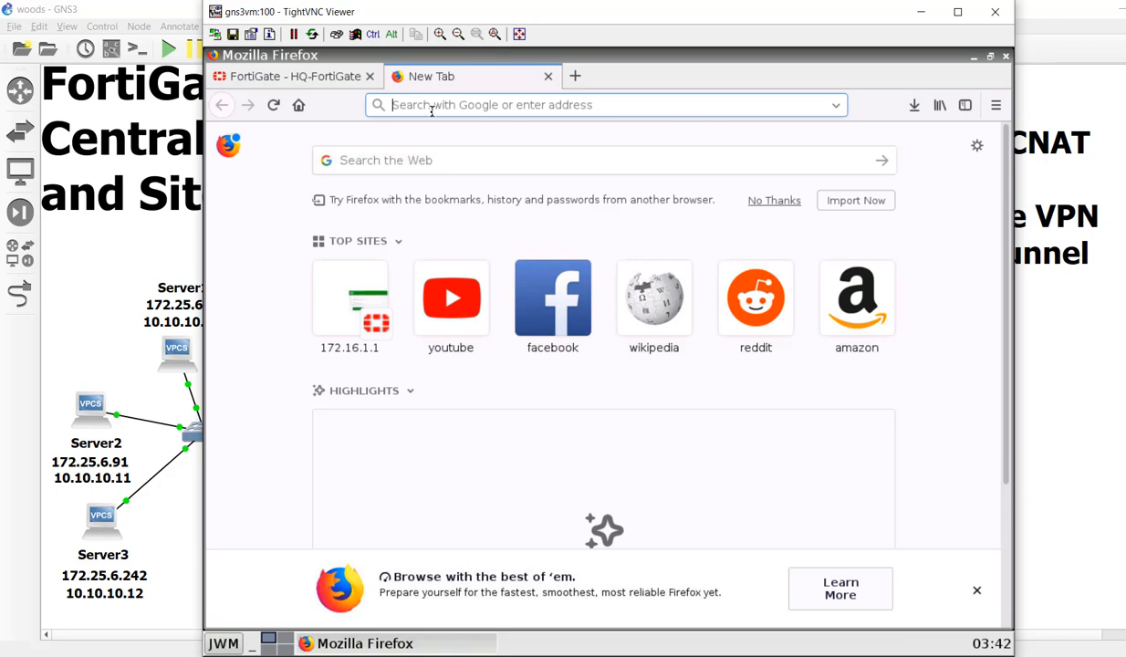
{"action": "type", "text": "go"}
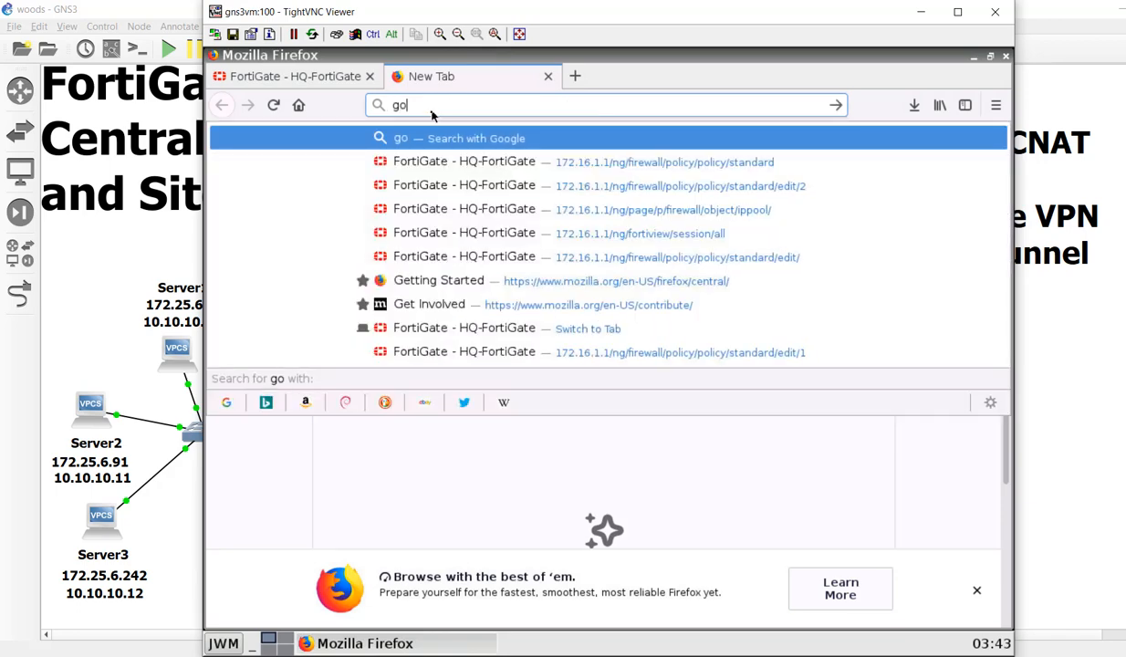
{"action": "type", "text": "google.com"}
{"action": "type", "text": "p"}
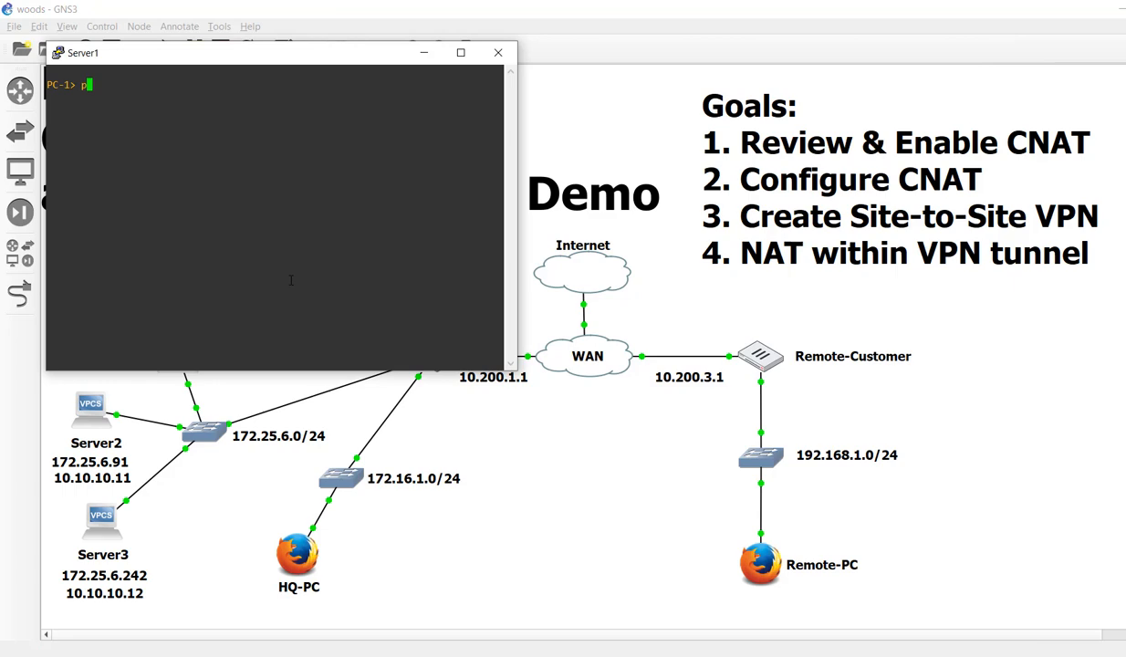
Ping 8.8.8.8 from Server1's VPCS console, watch it time out, and close the console
{"action": "type", "text": "ing 8"}
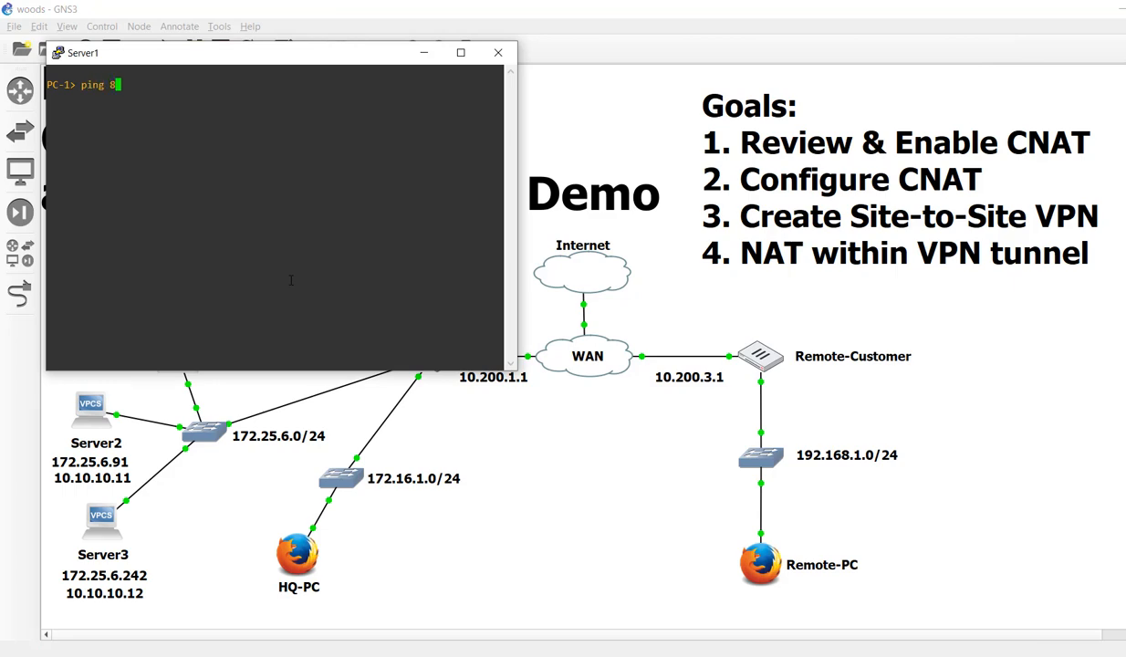
{"action": "type", "text": ".8.8.8"}
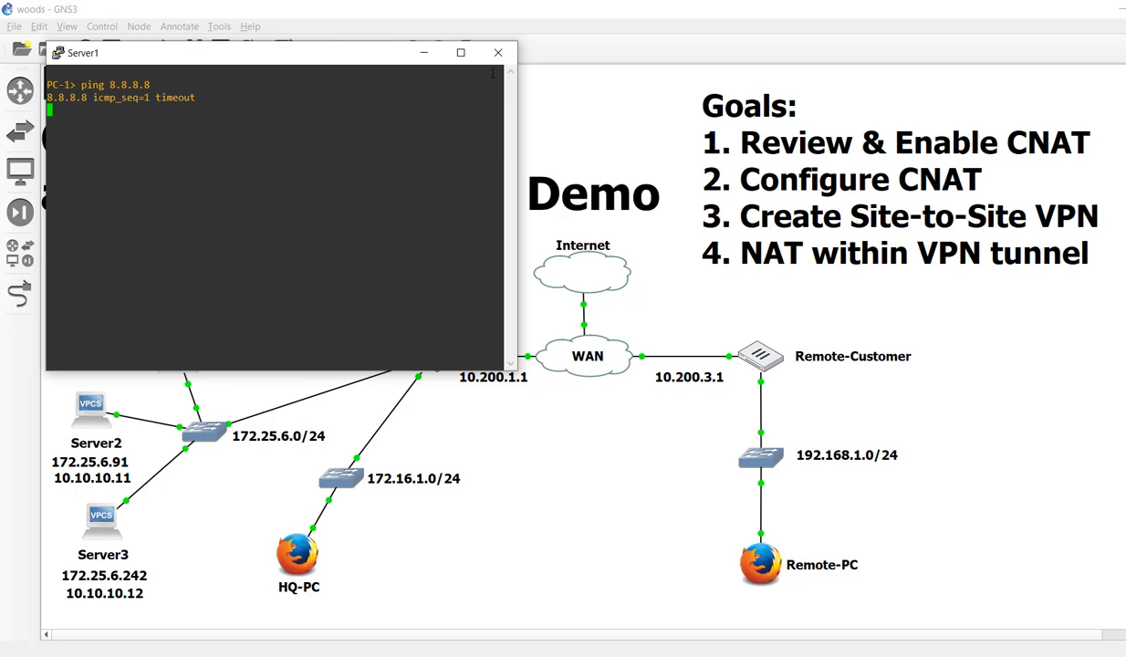
{"action": "left_click", "coordinate": [497, 52]}
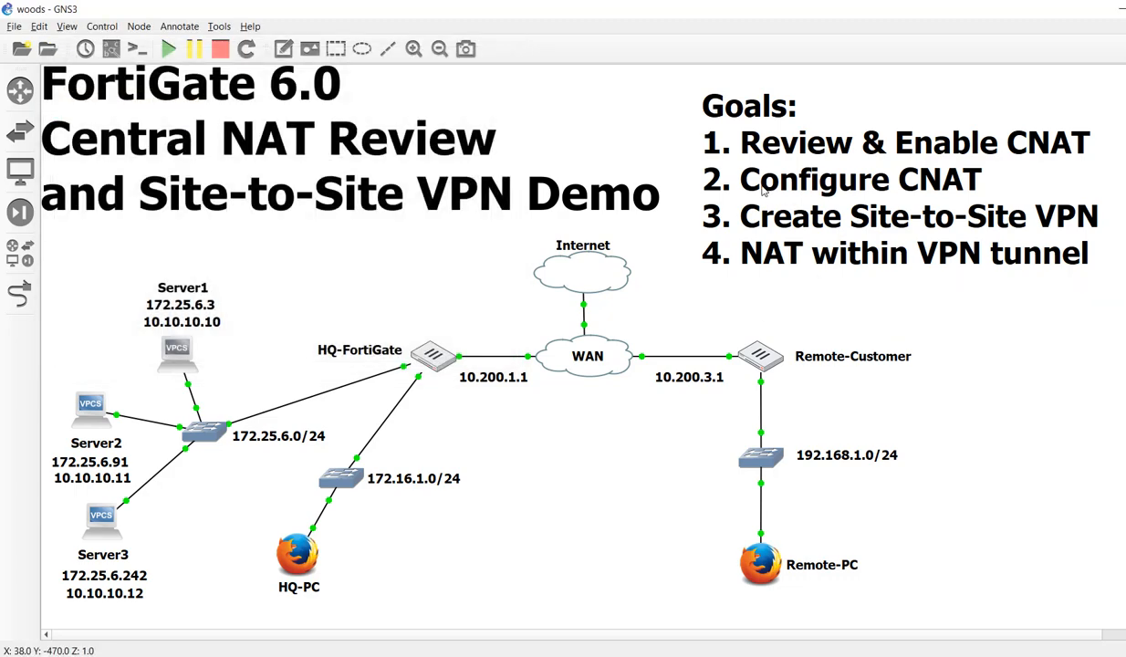
{"action": "mouse_move", "coordinate": [913, 189]}
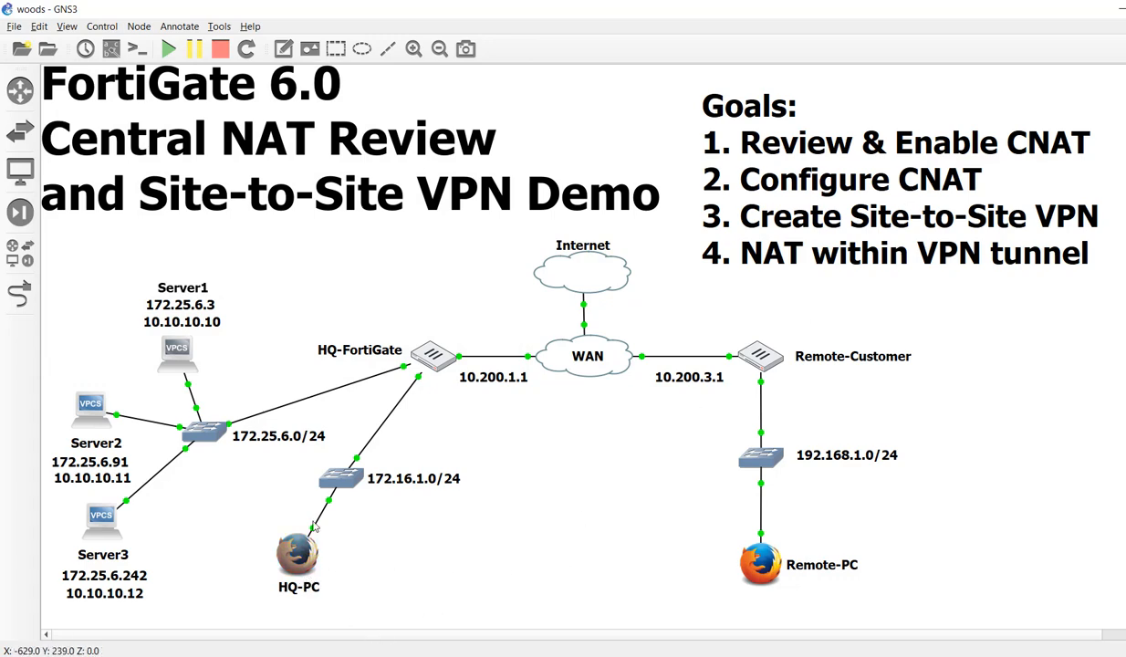
{"action": "mouse_move", "coordinate": [644, 384]}
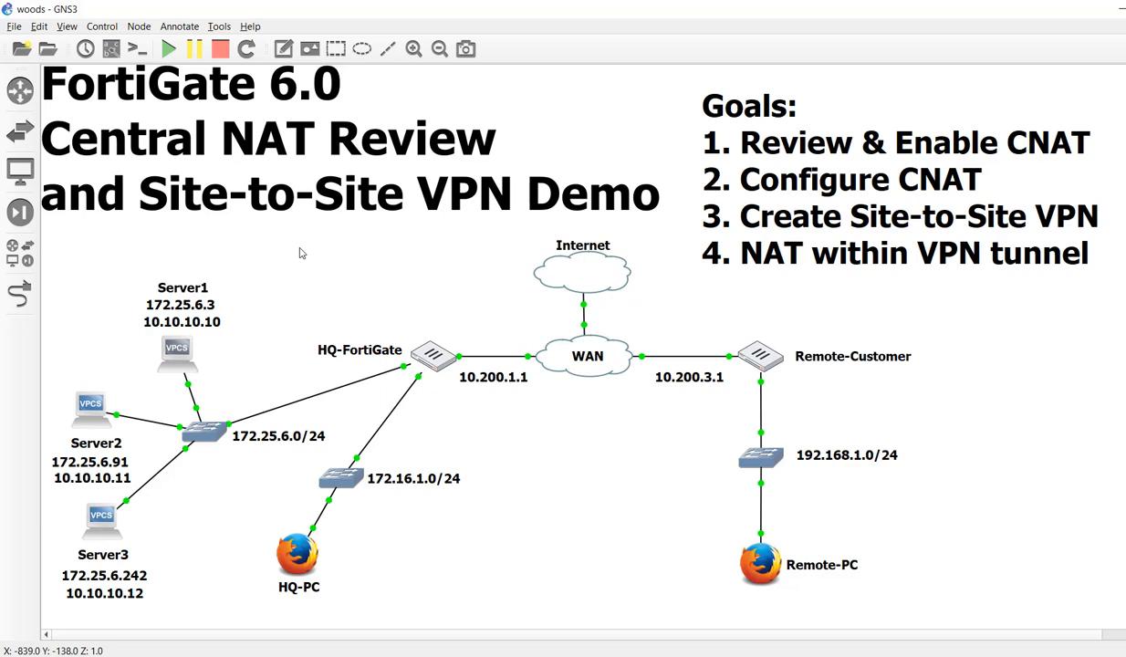
{"action": "mouse_move", "coordinate": [306, 253]}
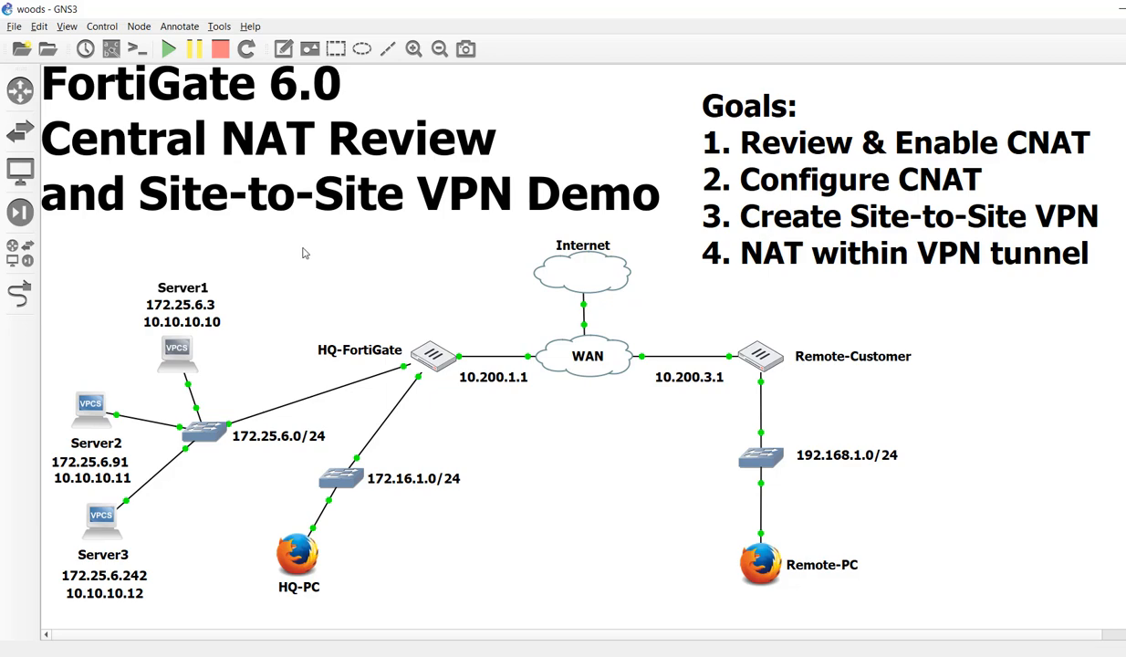
{"action": "mouse_move", "coordinate": [298, 304]}
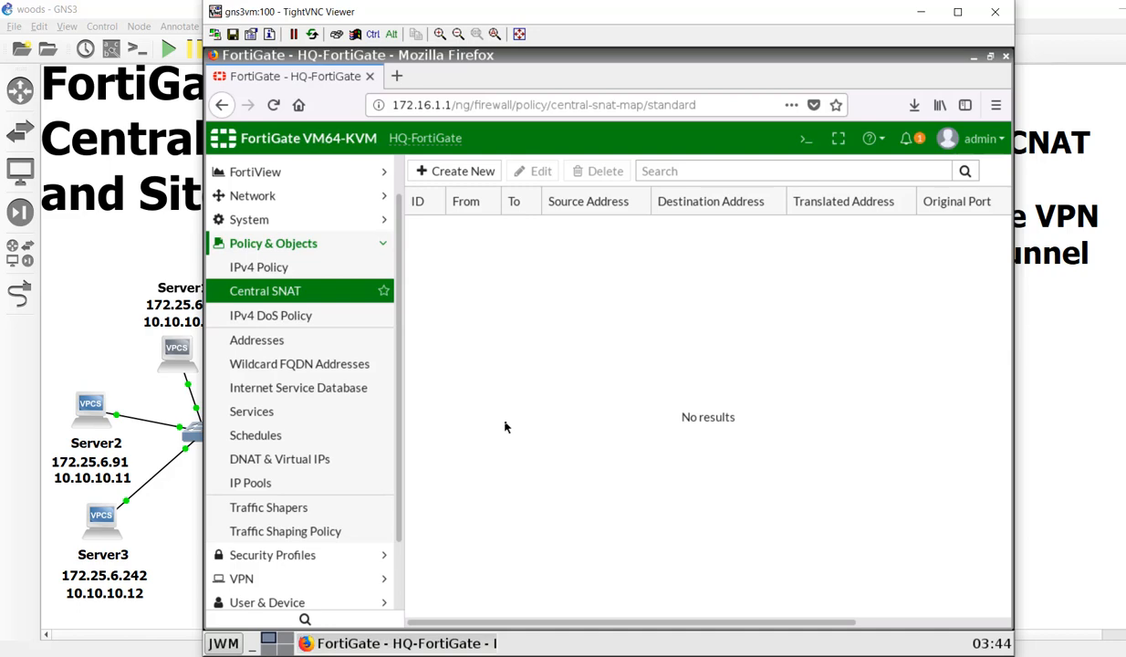
{"action": "mouse_move", "coordinate": [447, 381]}
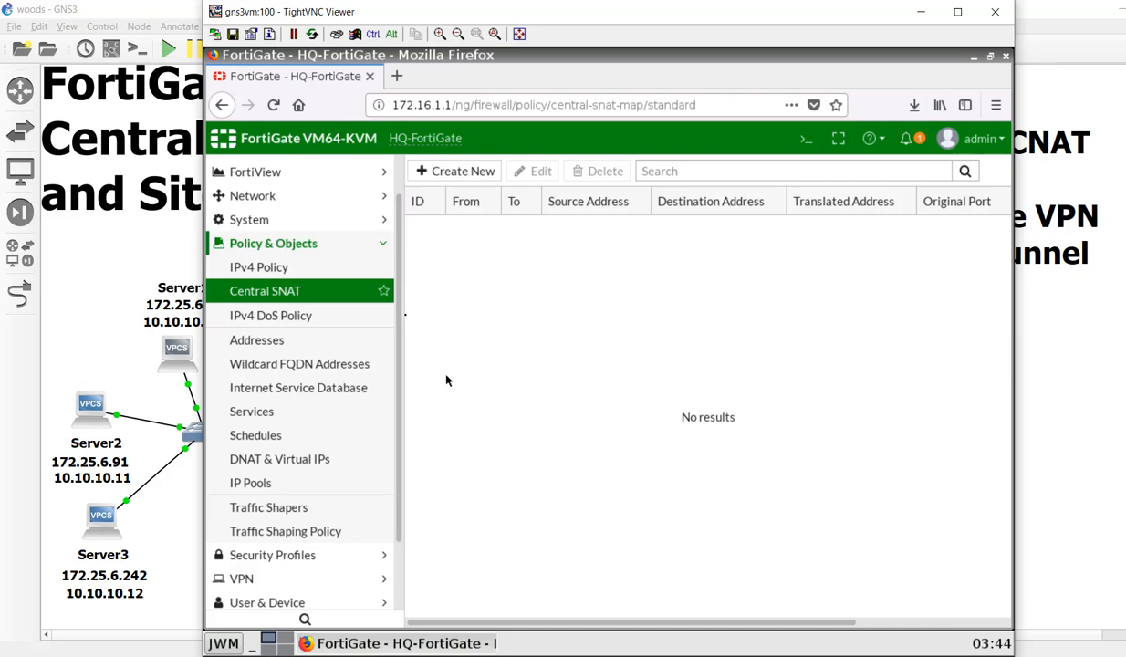
{"action": "mouse_move", "coordinate": [332, 221]}
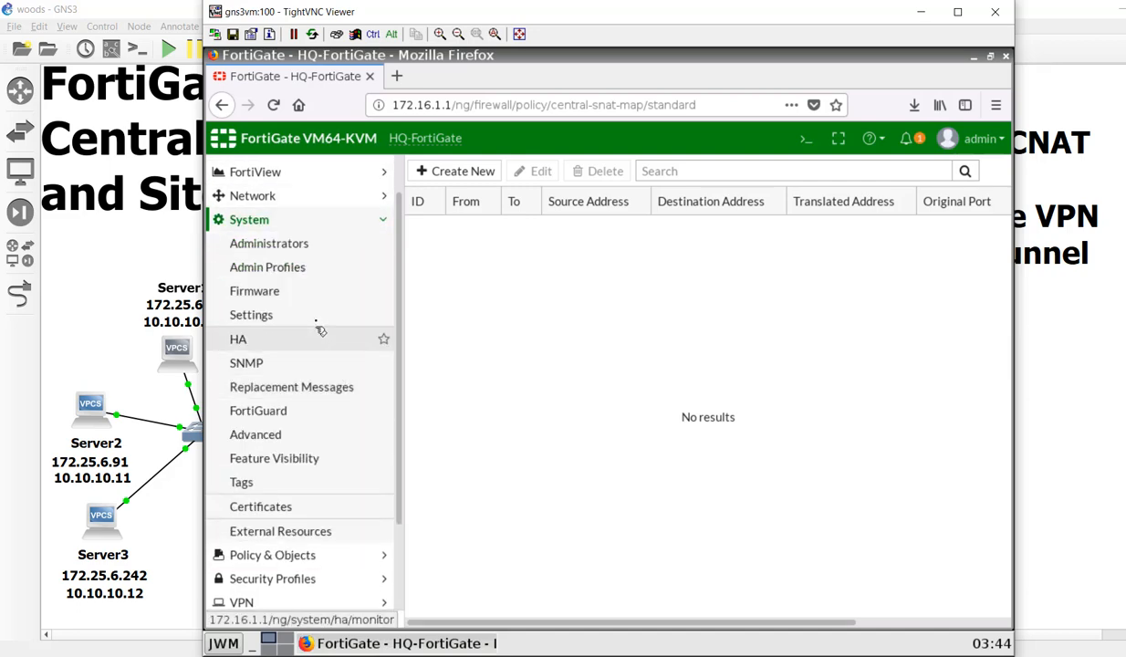
Open System Settings and scroll down to View Settings, Inspection Mode and NGFW Mode
{"action": "left_click", "coordinate": [251, 314]}
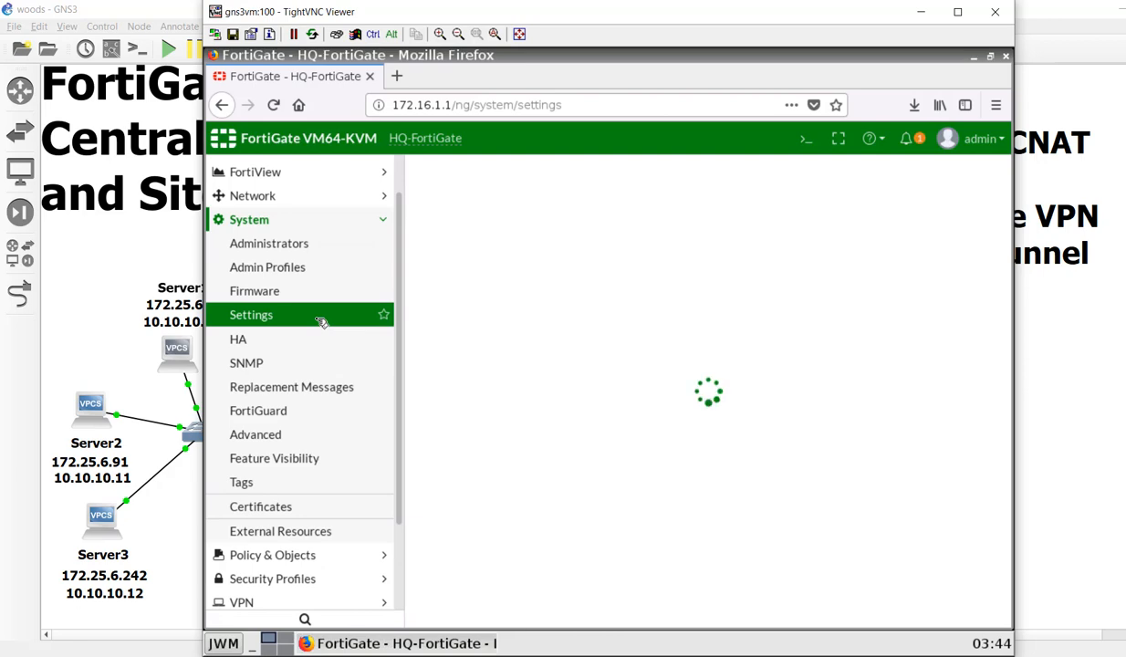
{"action": "left_click", "coordinate": [251, 314]}
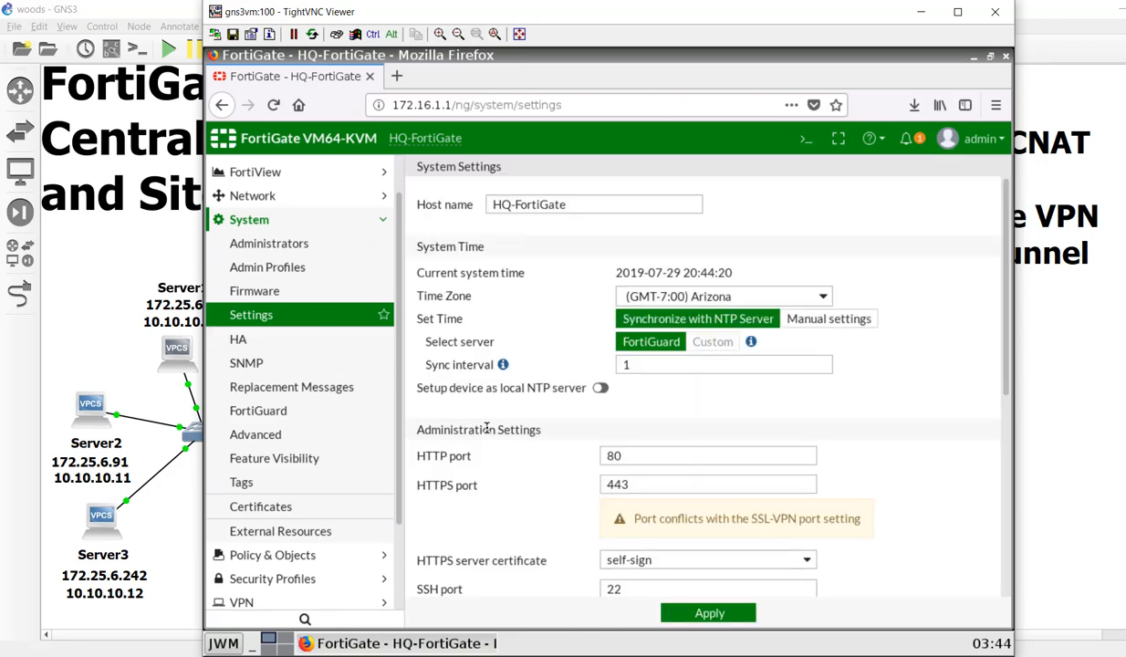
{"action": "scroll", "scroll_direction": "down", "scroll_amount": 3}
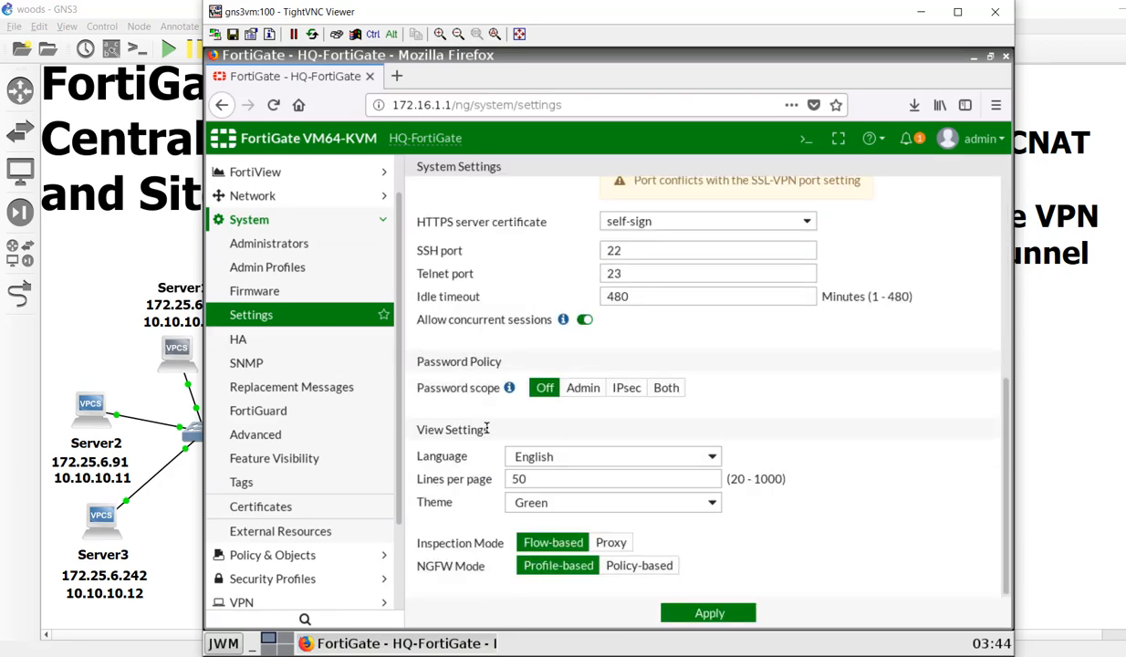
{"action": "mouse_move", "coordinate": [474, 614]}
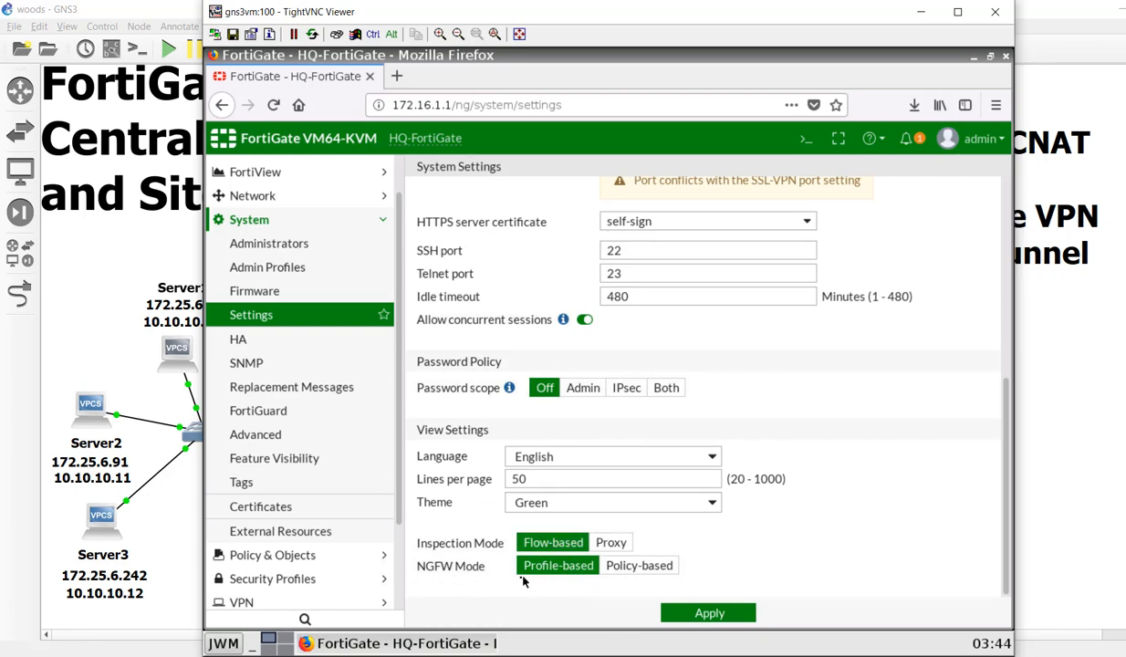
{"action": "mouse_move", "coordinate": [538, 583]}
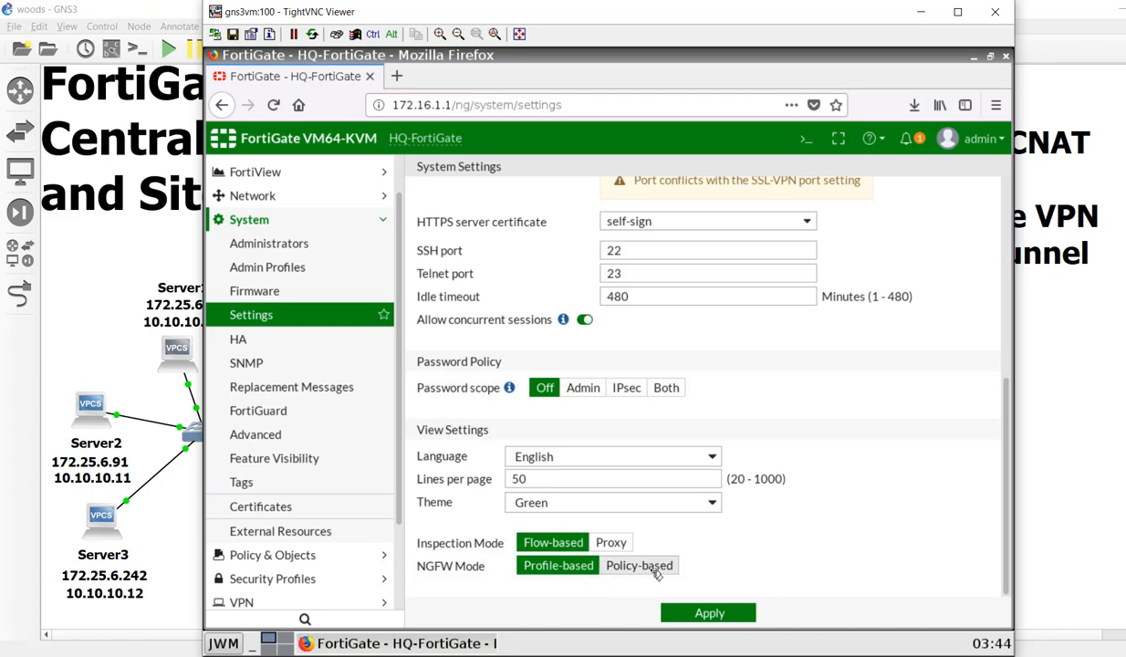
{"action": "mouse_move", "coordinate": [667, 571]}
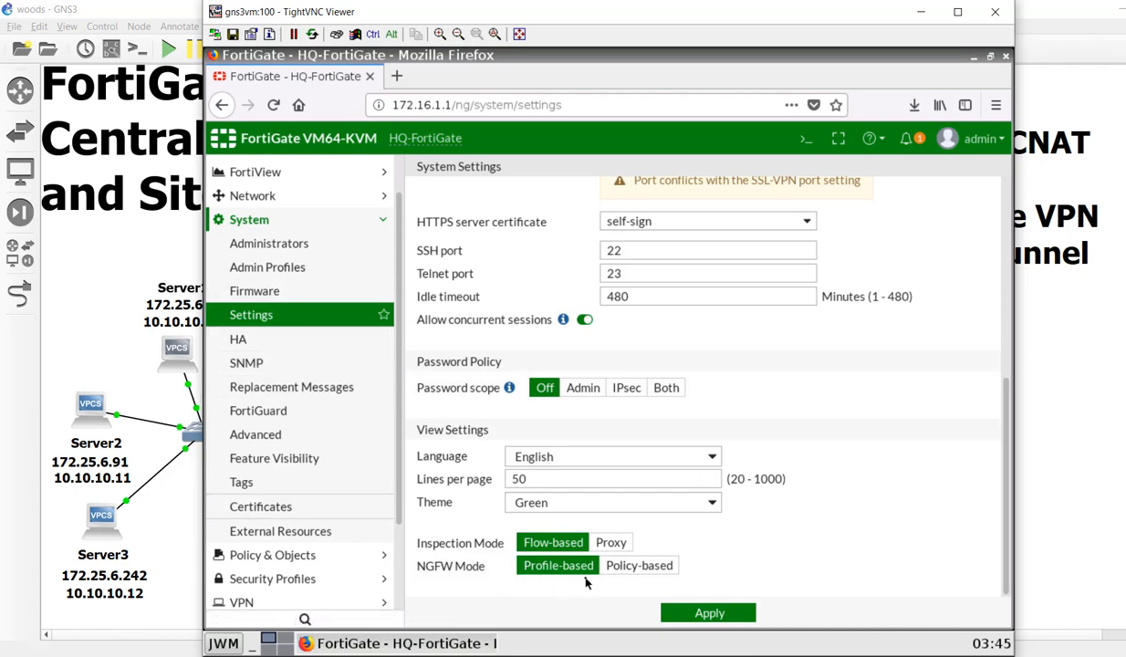
{"action": "mouse_move", "coordinate": [647, 587]}
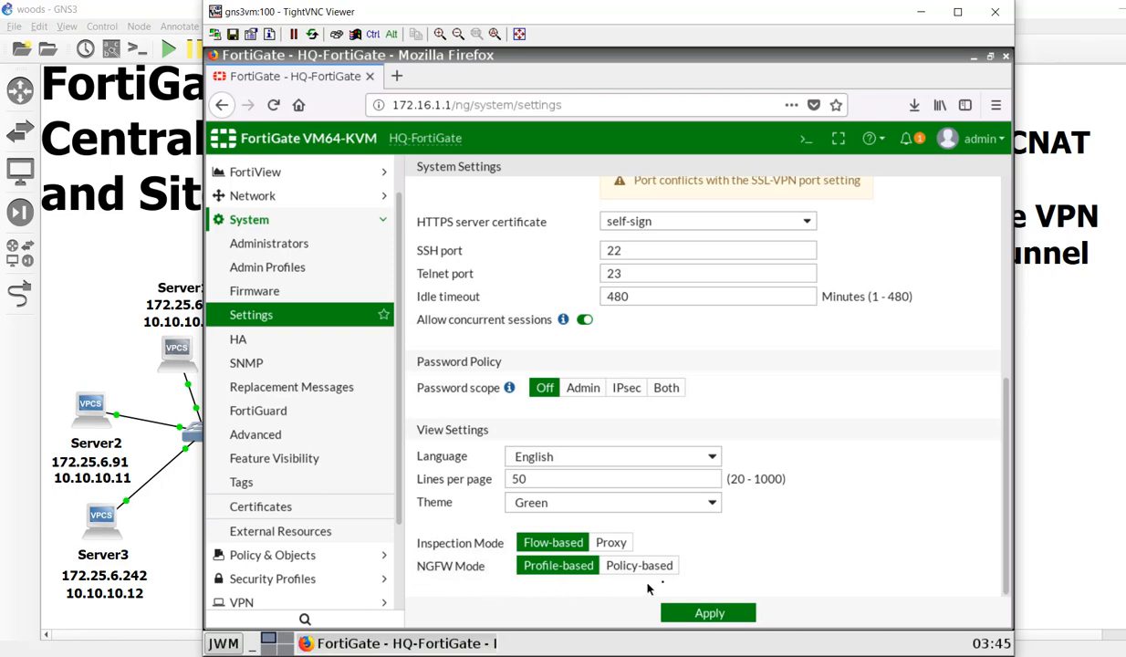
{"action": "mouse_move", "coordinate": [652, 584]}
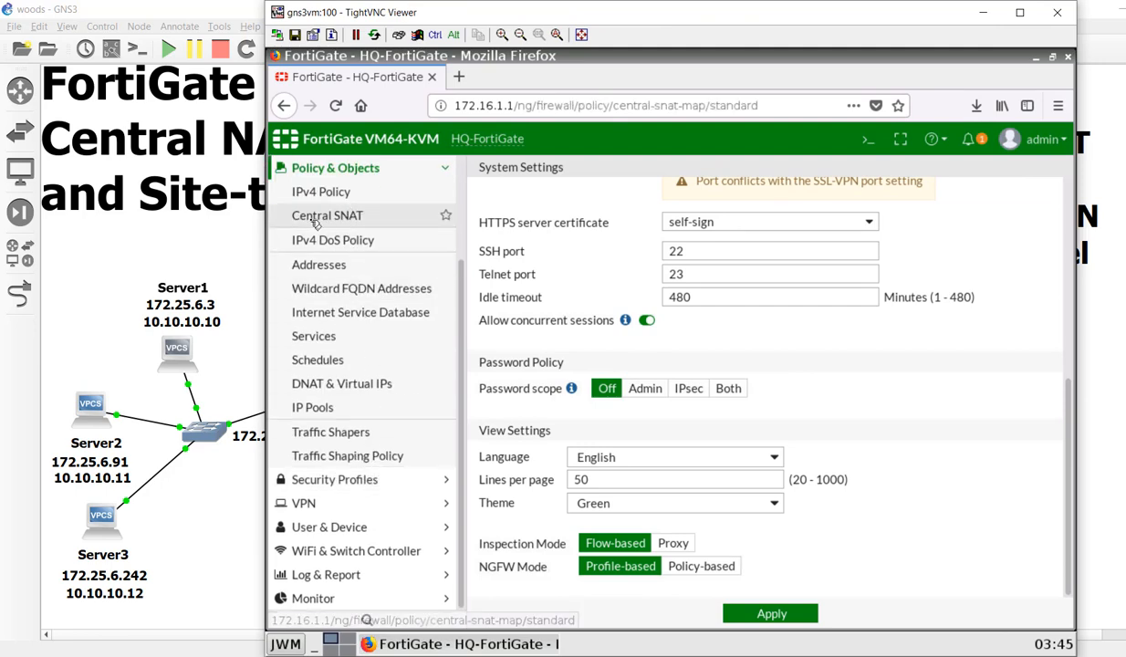
Add central SNAT policy 1: LAN (port3) to WAN (port1), source Local_subnet, destination all
{"action": "left_click", "coordinate": [327, 214]}
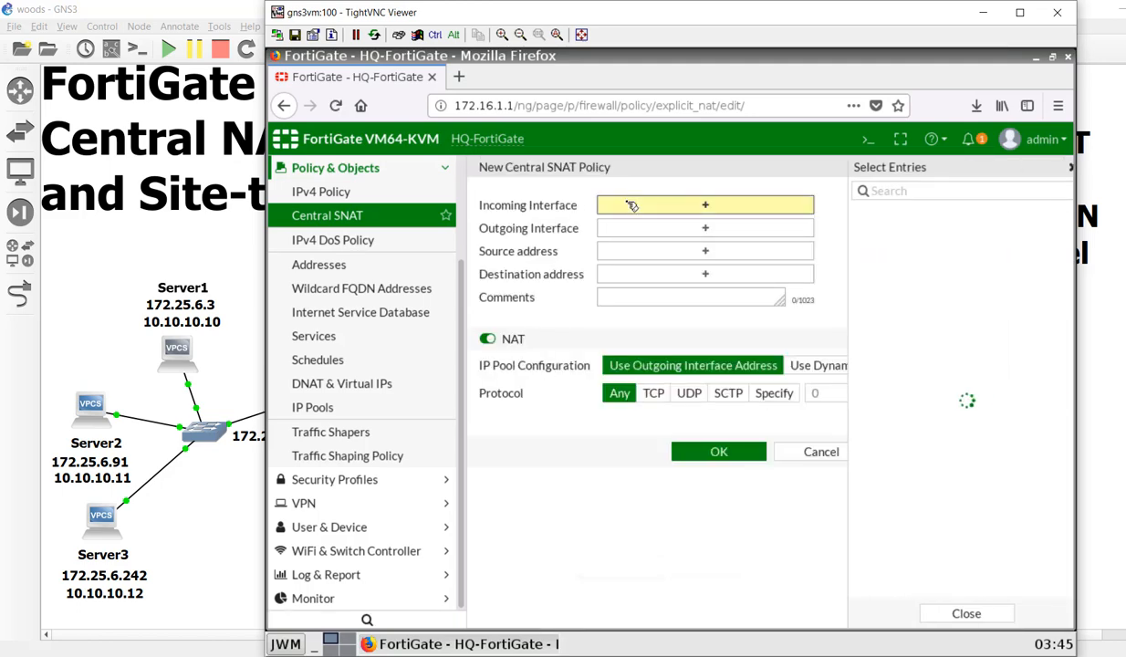
{"action": "left_click", "coordinate": [899, 250]}
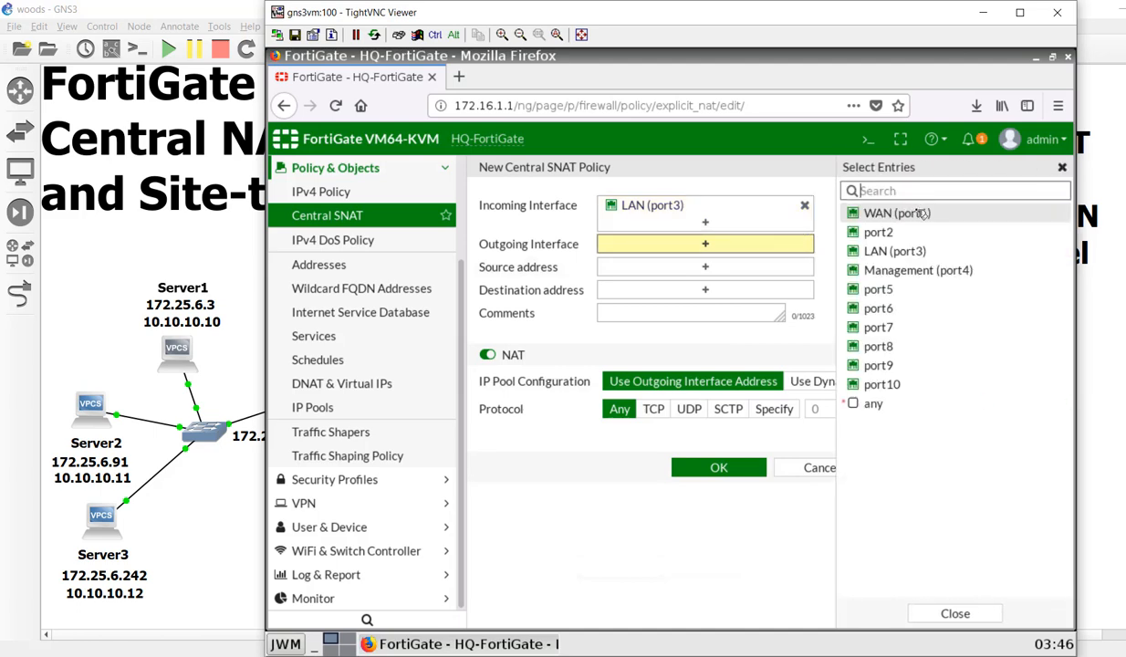
{"action": "left_click", "coordinate": [897, 212]}
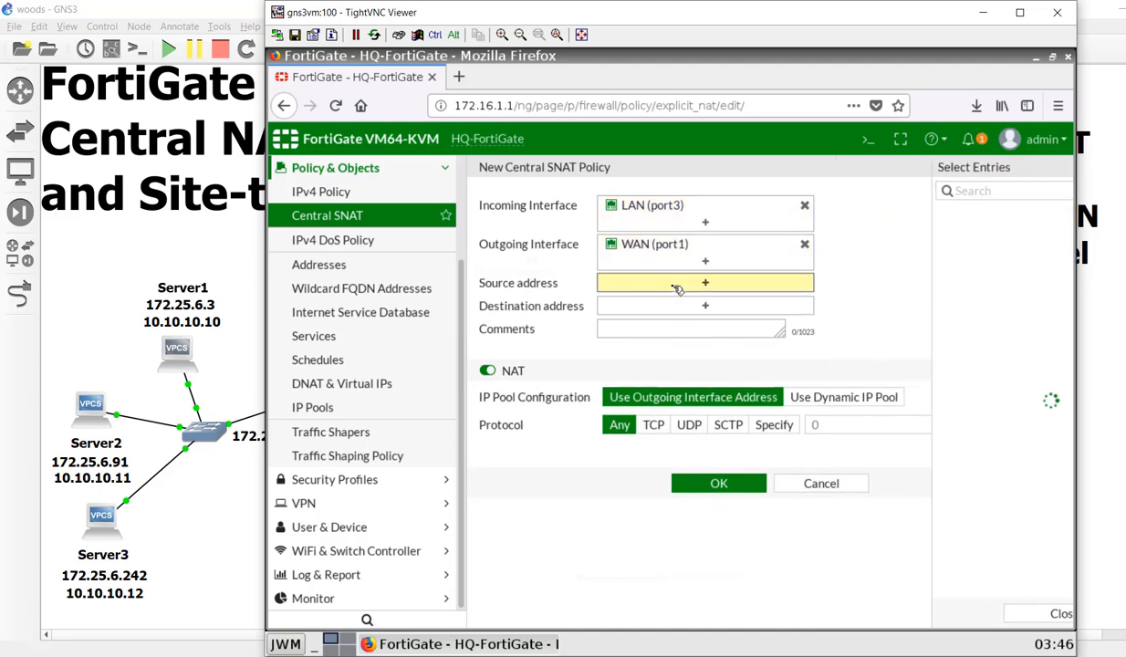
{"action": "left_click", "coordinate": [705, 283]}
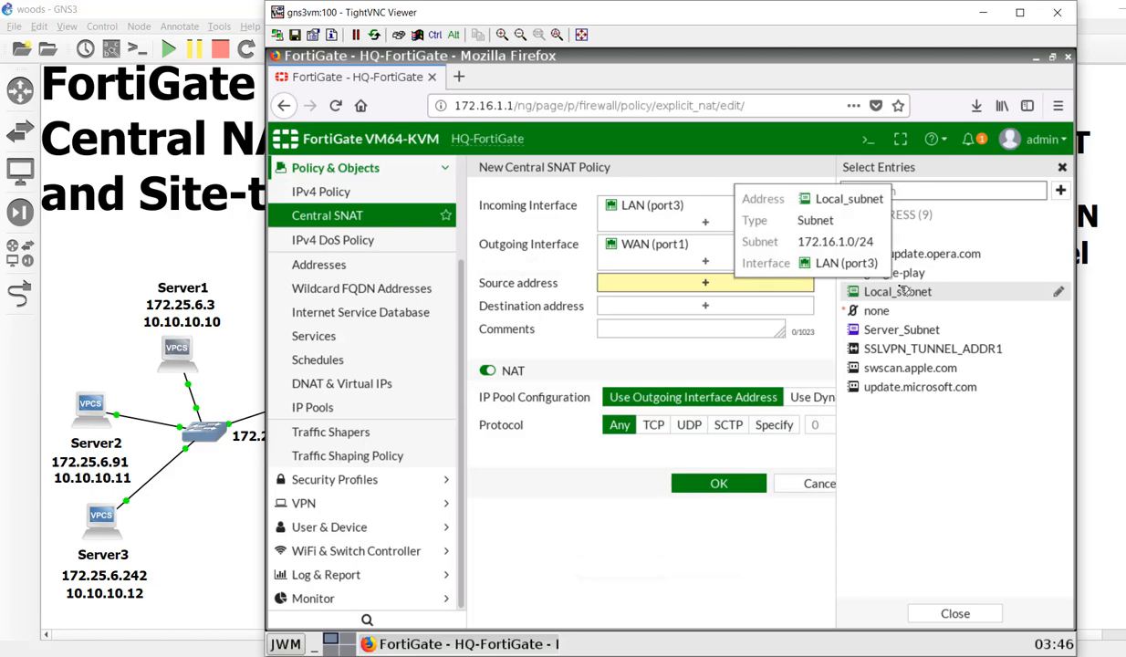
{"action": "left_click", "coordinate": [897, 291]}
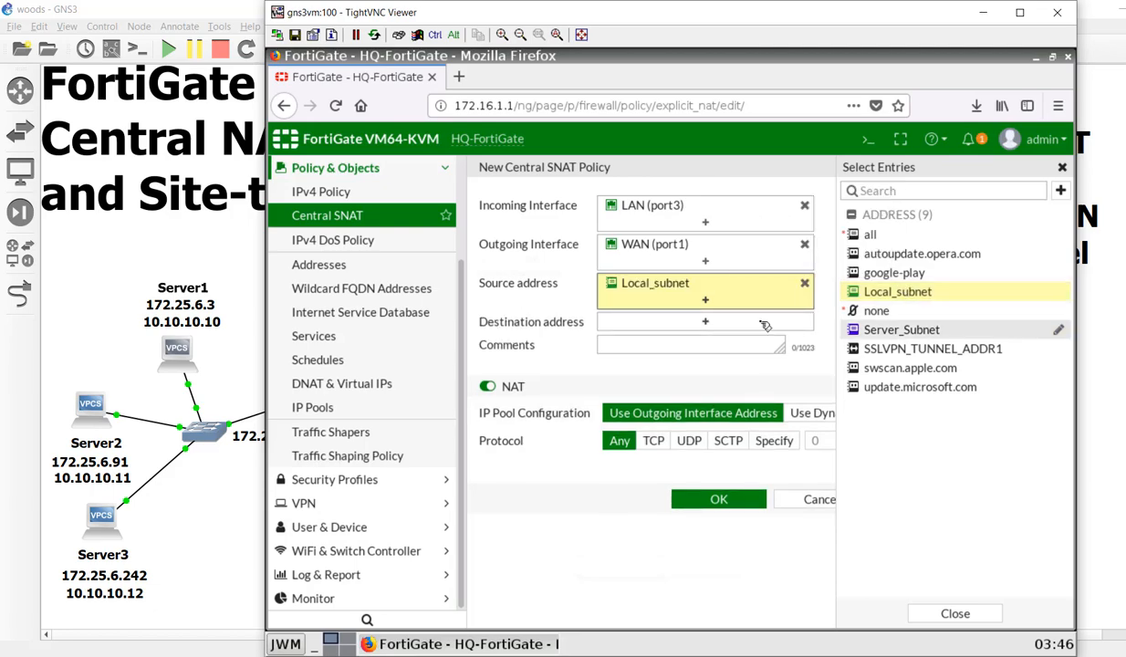
{"action": "left_click", "coordinate": [871, 234]}
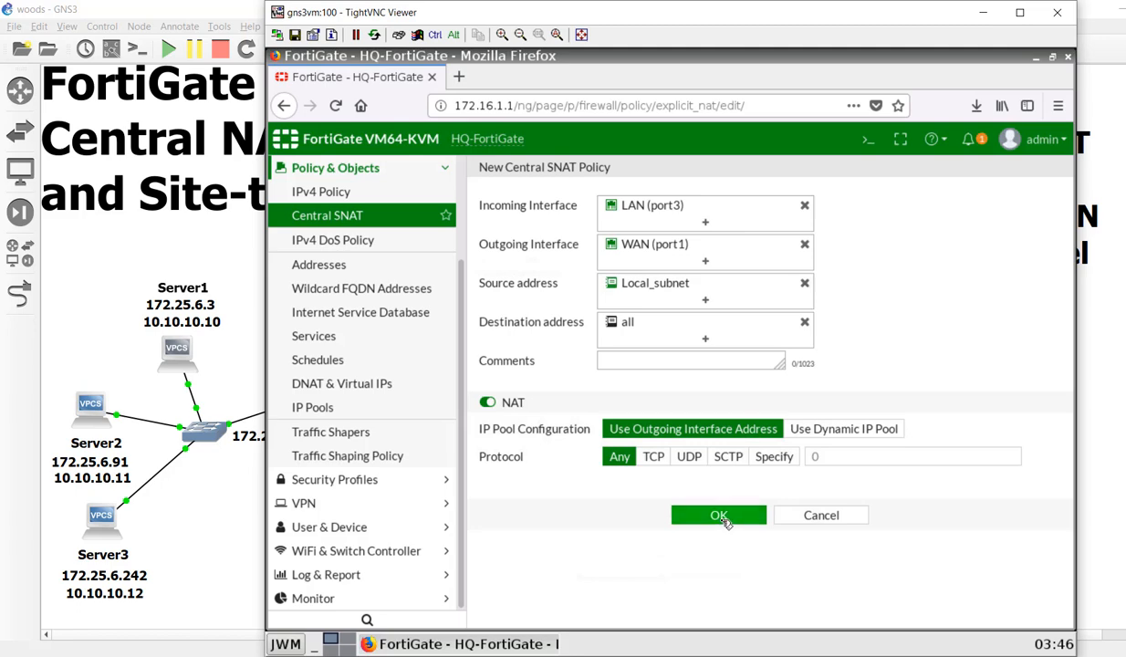
{"action": "left_click", "coordinate": [718, 515]}
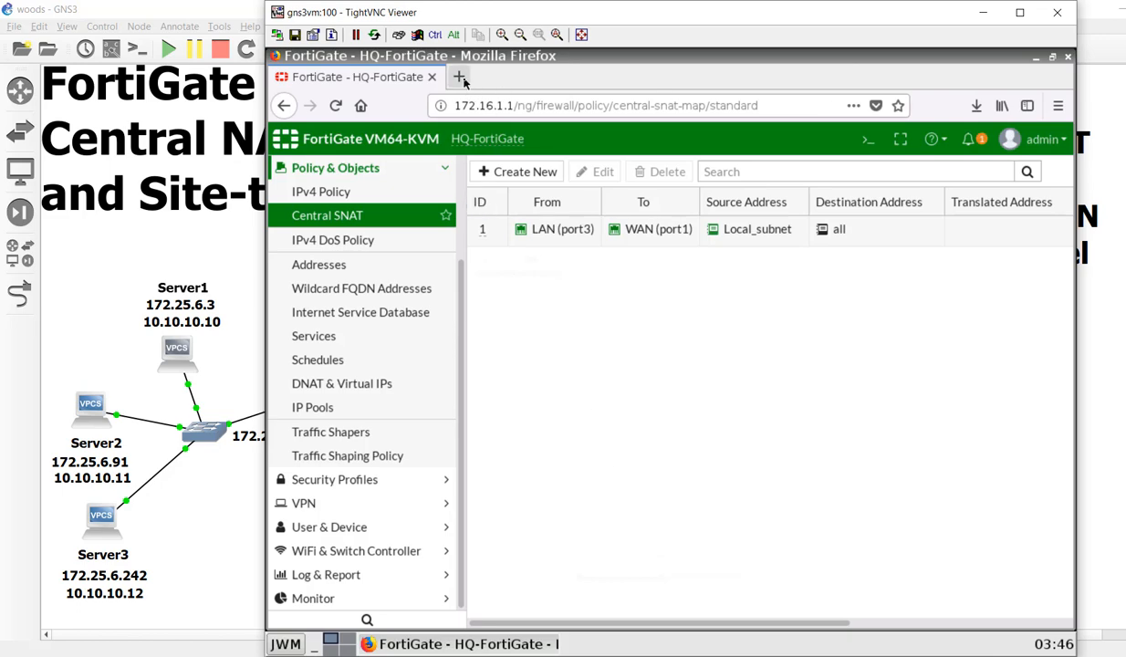
Load google.com in a new Firefox tab, then go back to the FortiGate tab
{"action": "left_click", "coordinate": [462, 77]}
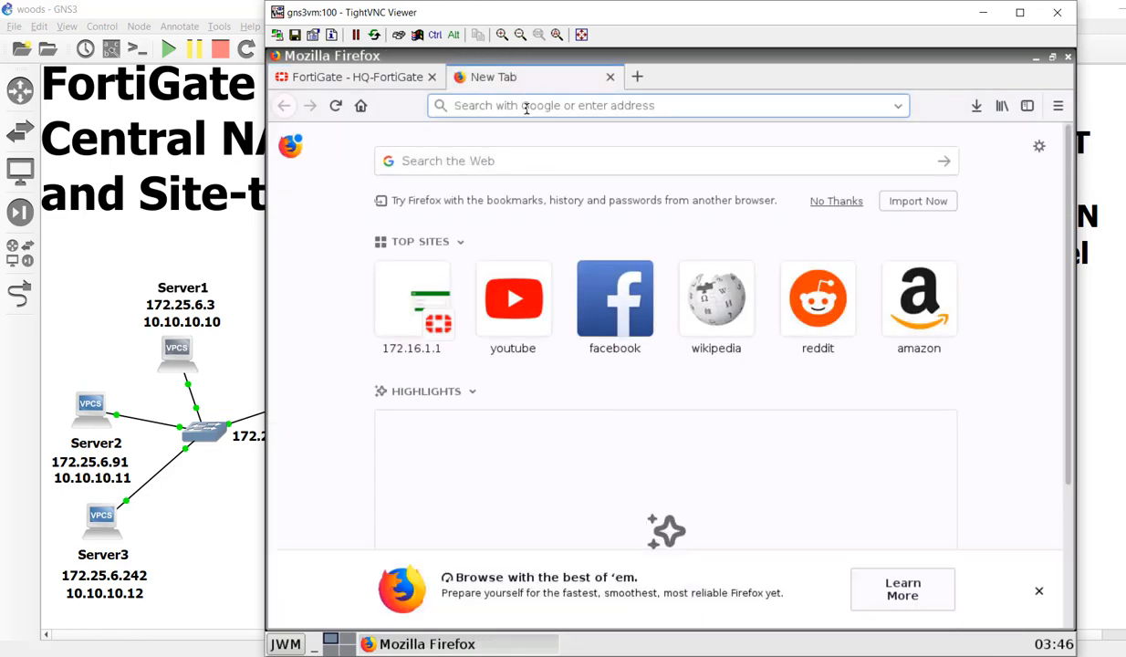
{"action": "type", "text": "google.com/?gws_rd=ssl"}
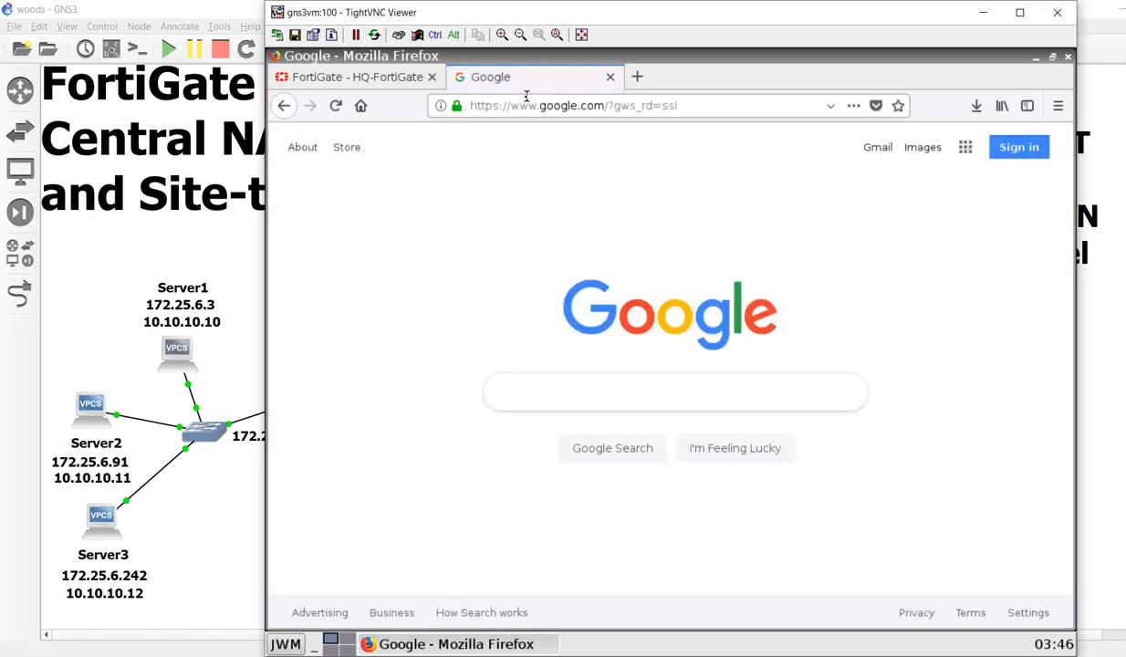
{"action": "left_click", "coordinate": [356, 77]}
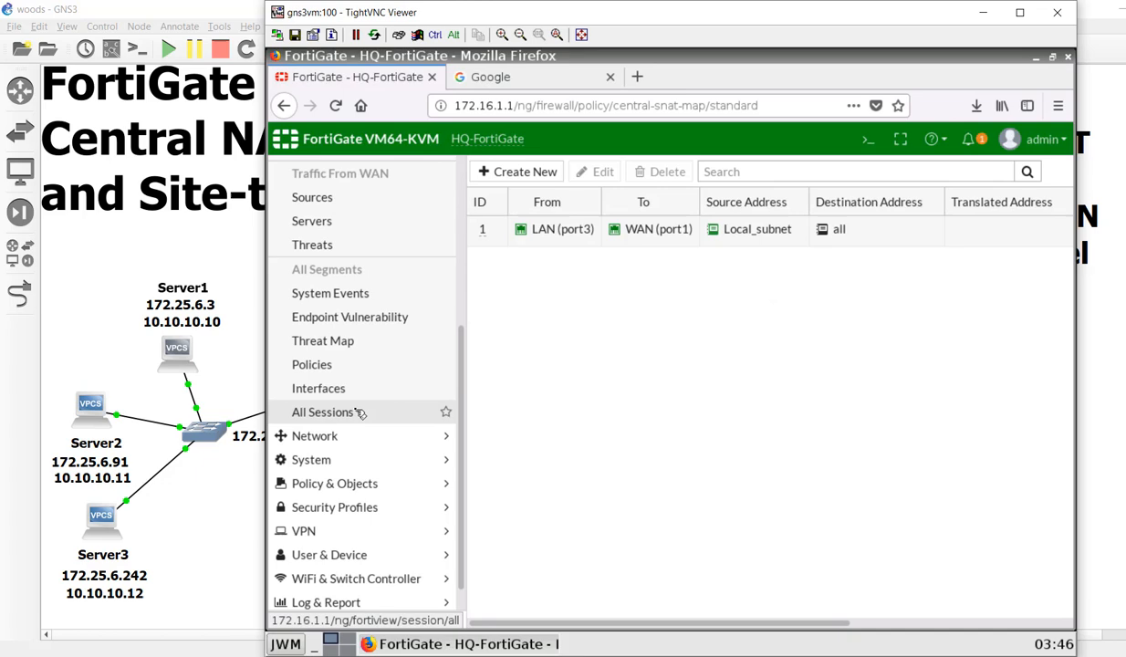
Open FortiView All Sessions showing 172.16.1.100 traffic with NAT source 10.200.1.1
{"action": "left_click", "coordinate": [322, 412]}
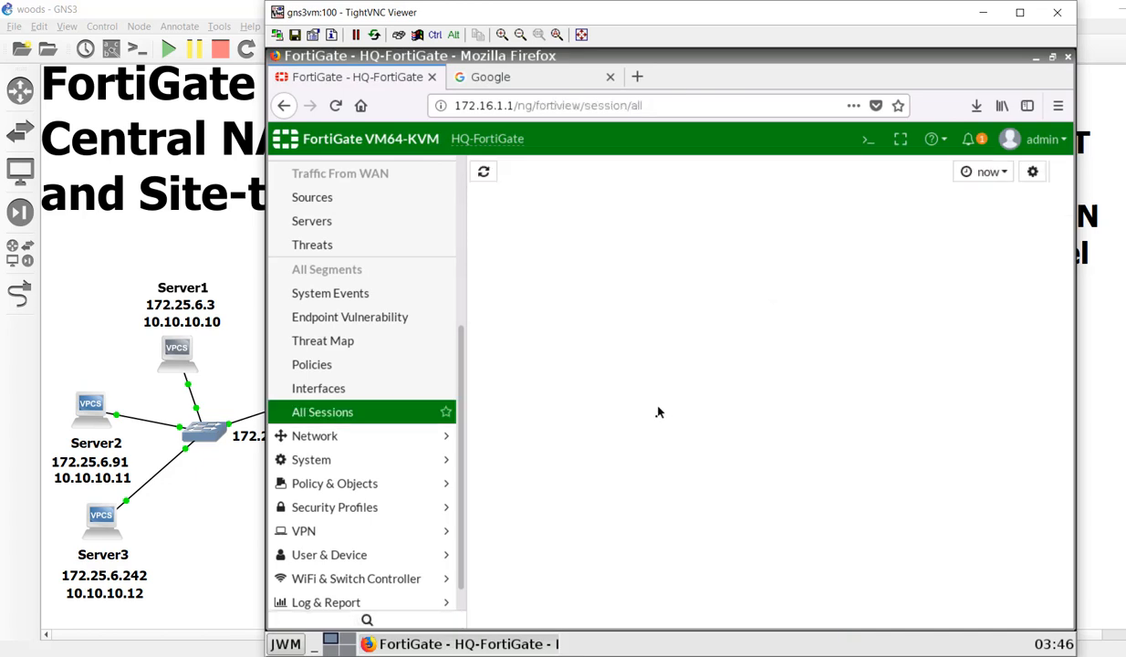
{"action": "left_click", "coordinate": [483, 172]}
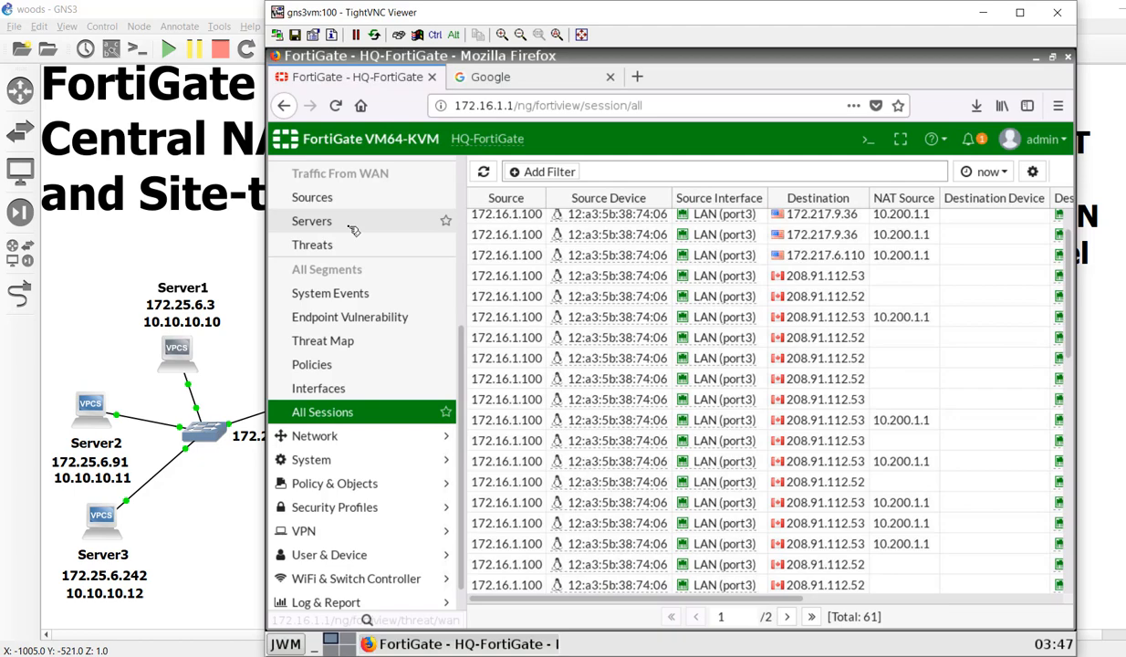
{"action": "mouse_move", "coordinate": [394, 432]}
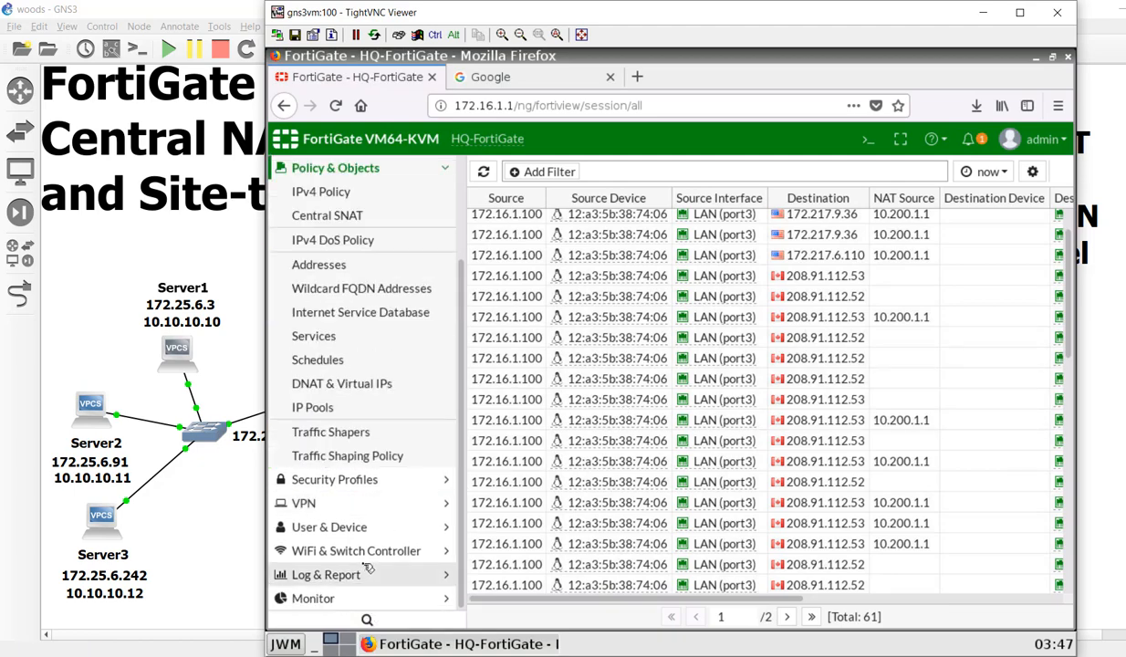
{"action": "mouse_move", "coordinate": [321, 191]}
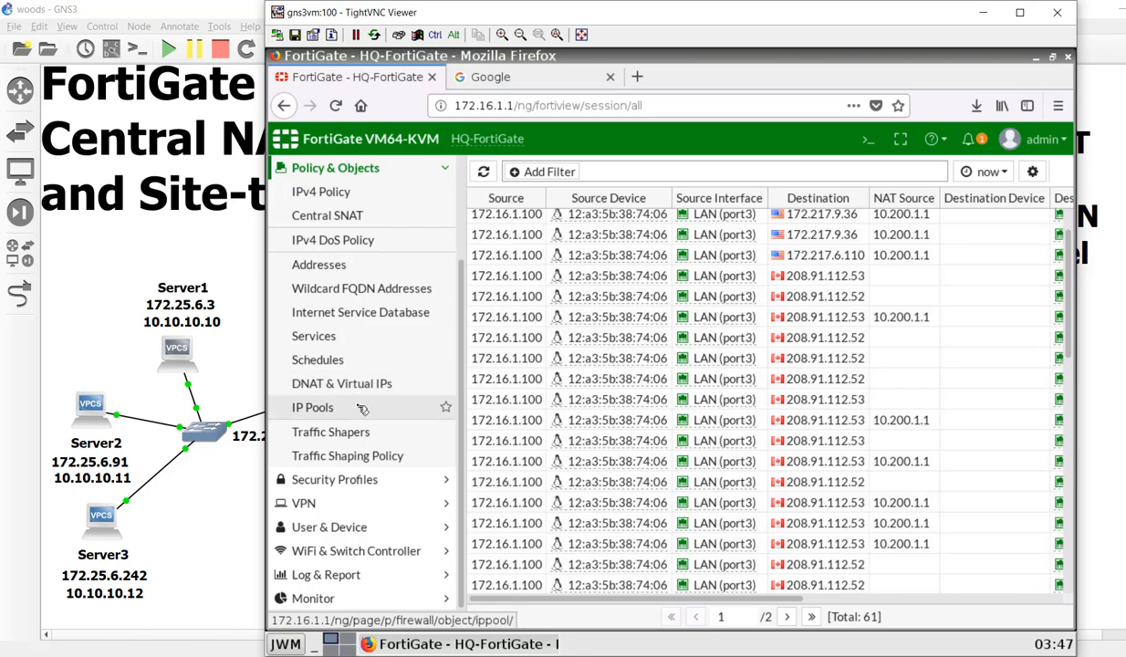
Open IP Pools to view the ServerPublic overload pool 10.200.1.100–10.200.1.105
{"action": "left_click", "coordinate": [313, 407]}
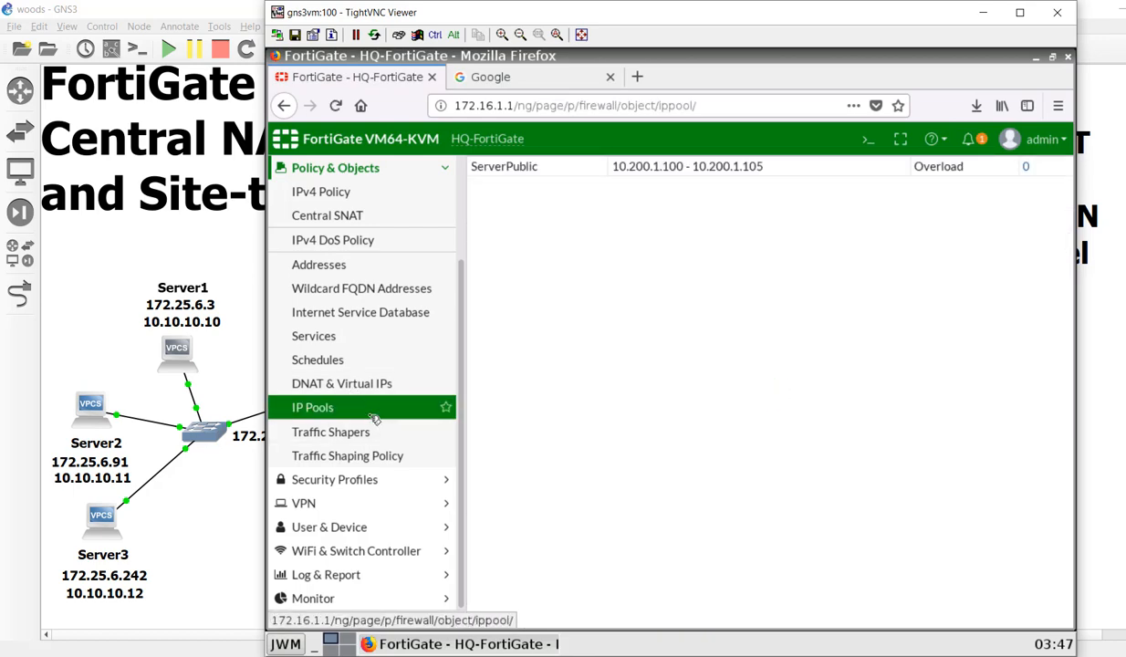
{"action": "left_click", "coordinate": [313, 407]}
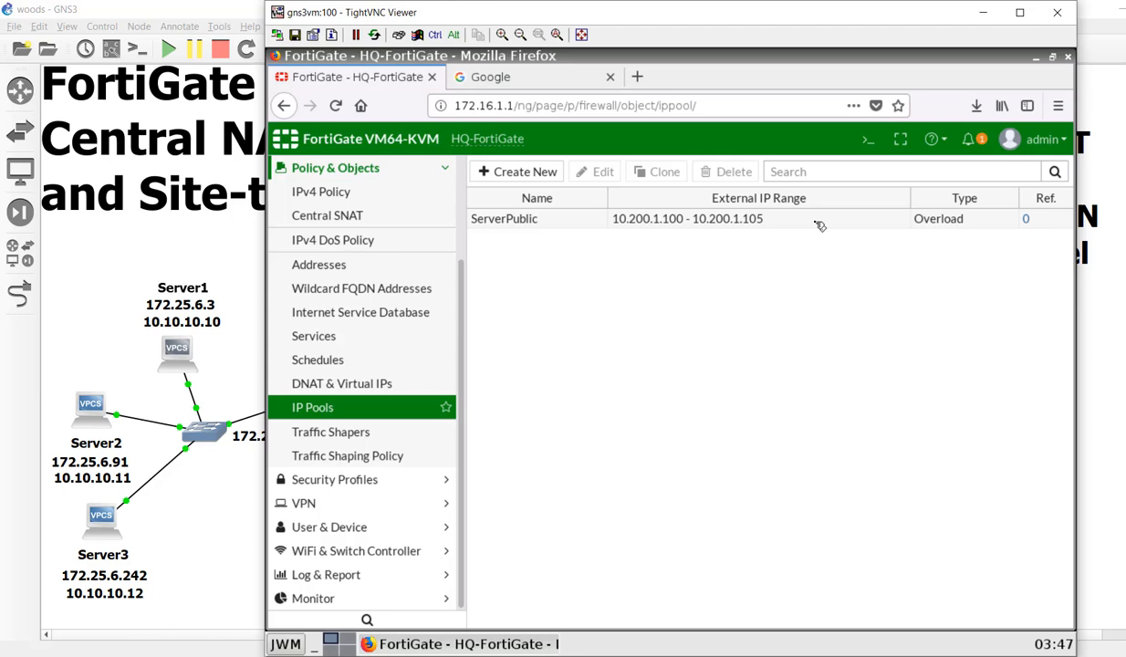
{"action": "mouse_move", "coordinate": [771, 237]}
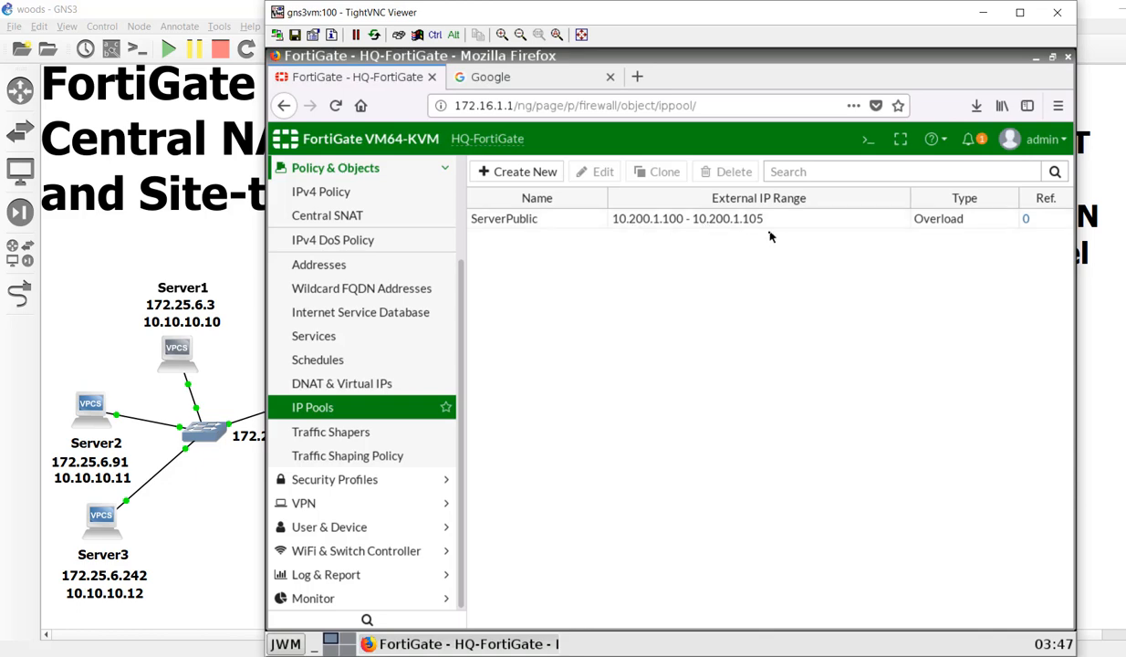
{"action": "mouse_move", "coordinate": [760, 349]}
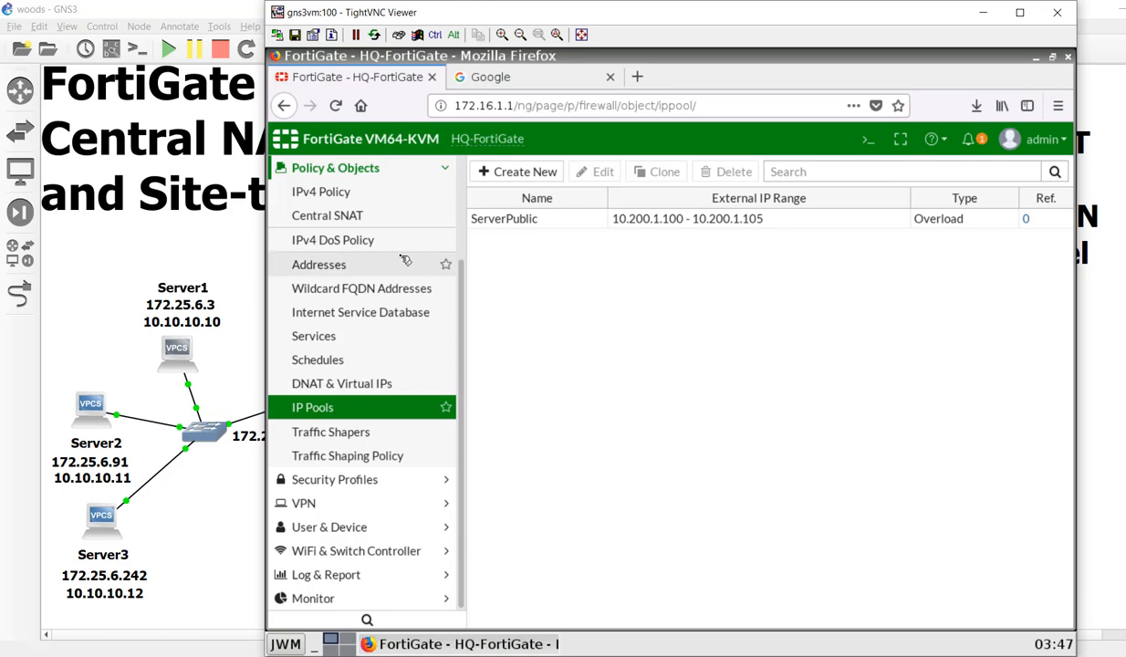
Save SNAT policy Management (port4) to WAN (port1) for Server_Subnet using dynamic pool ServerPublic
{"action": "left_click", "coordinate": [327, 214]}
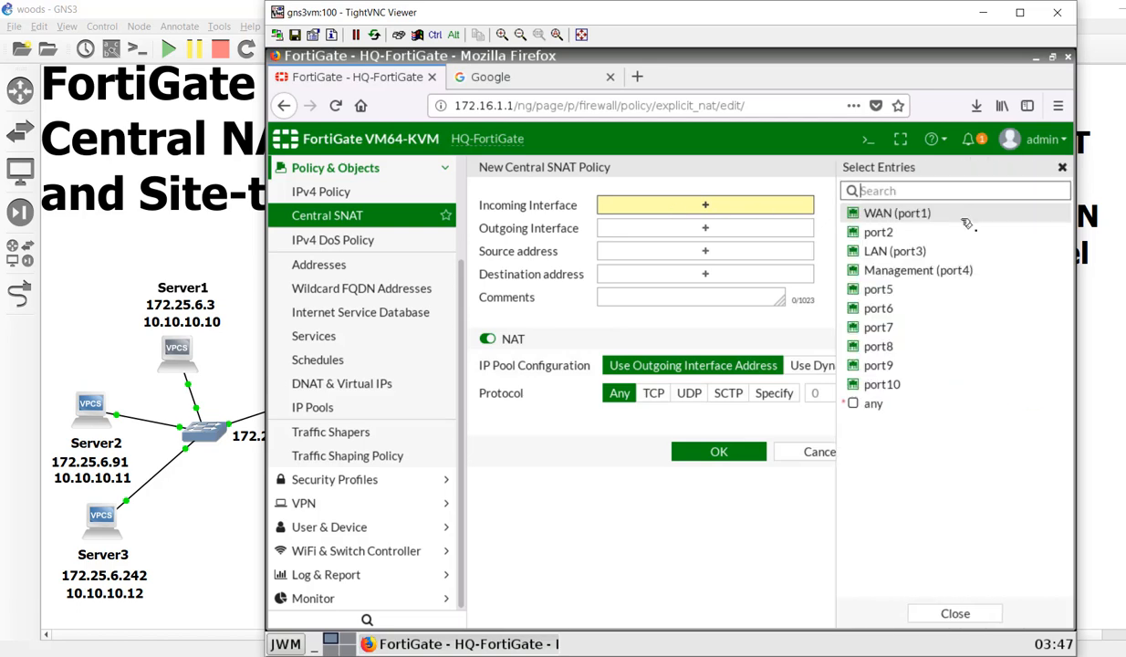
{"action": "left_click", "coordinate": [915, 269]}
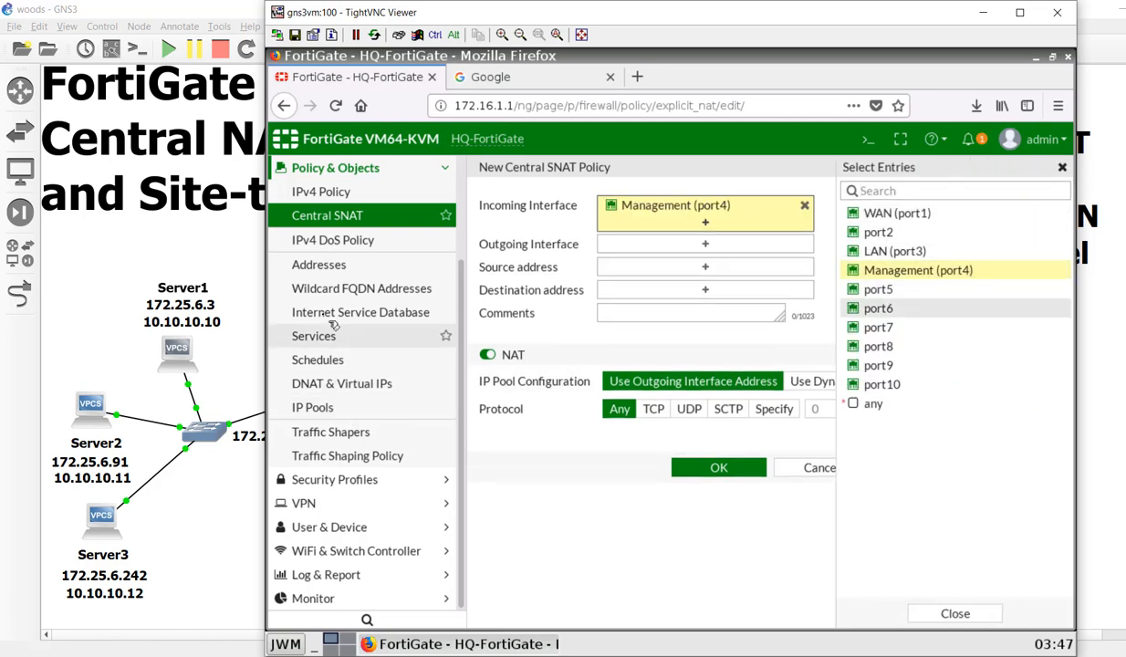
{"action": "left_click", "coordinate": [705, 244]}
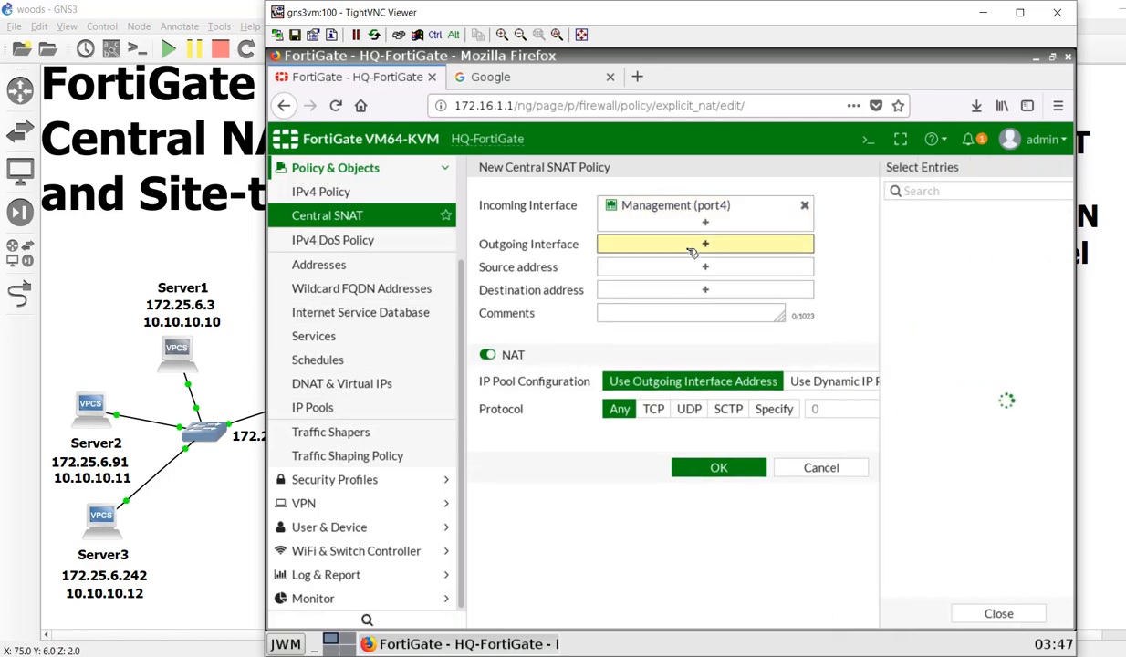
{"action": "left_click", "coordinate": [705, 244]}
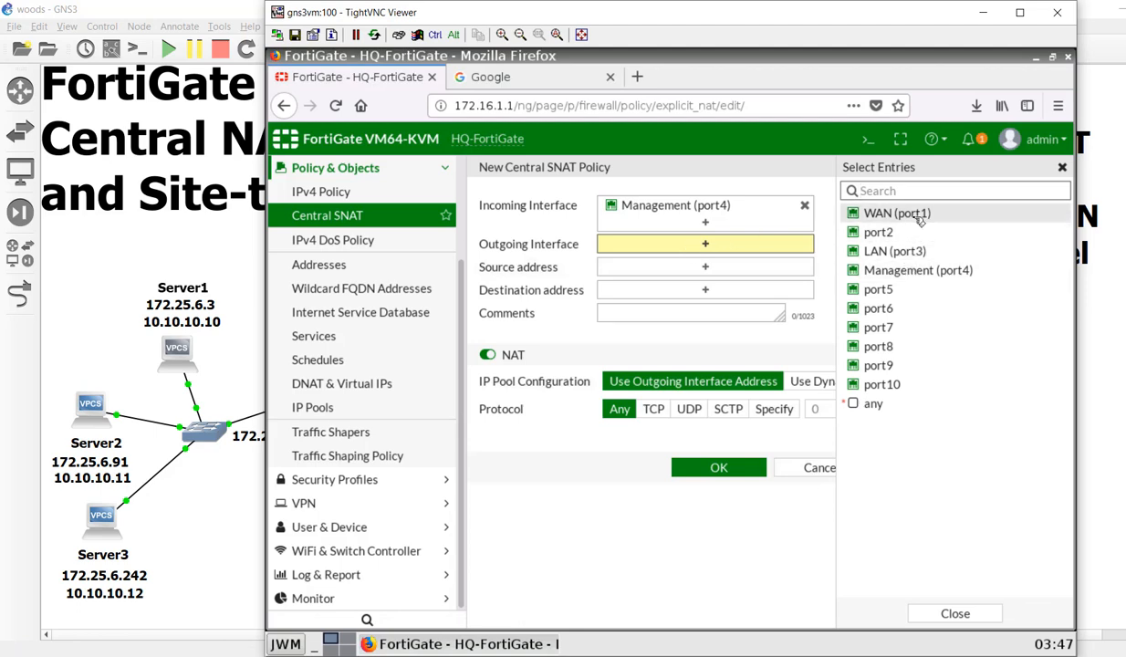
{"action": "left_click", "coordinate": [888, 213]}
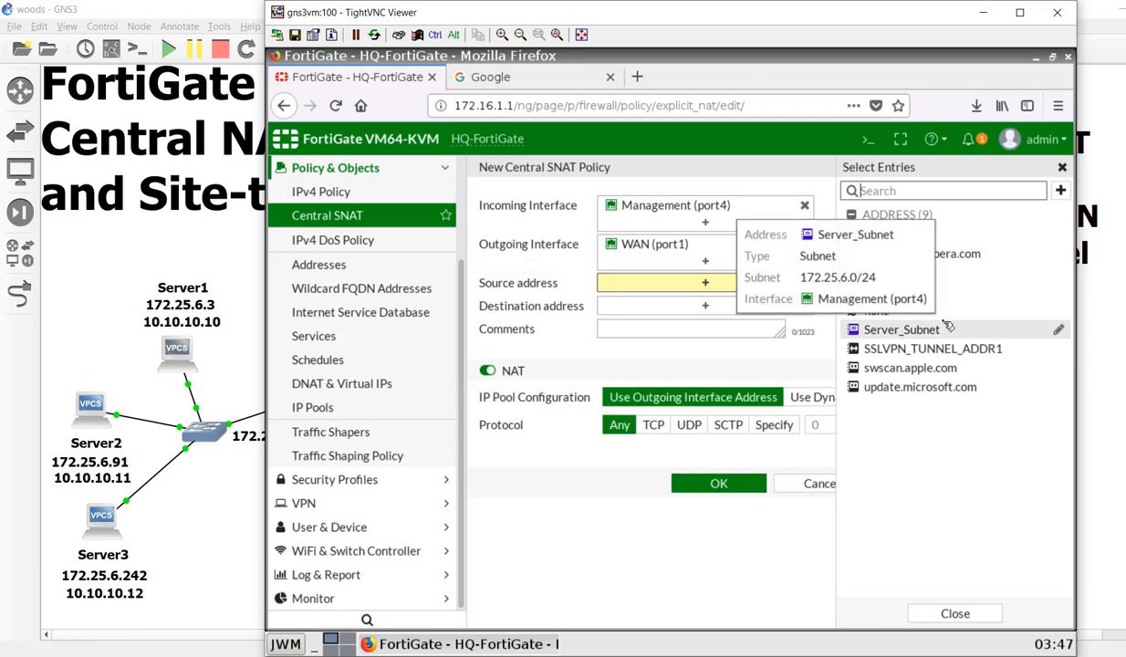
{"action": "left_click", "coordinate": [896, 330]}
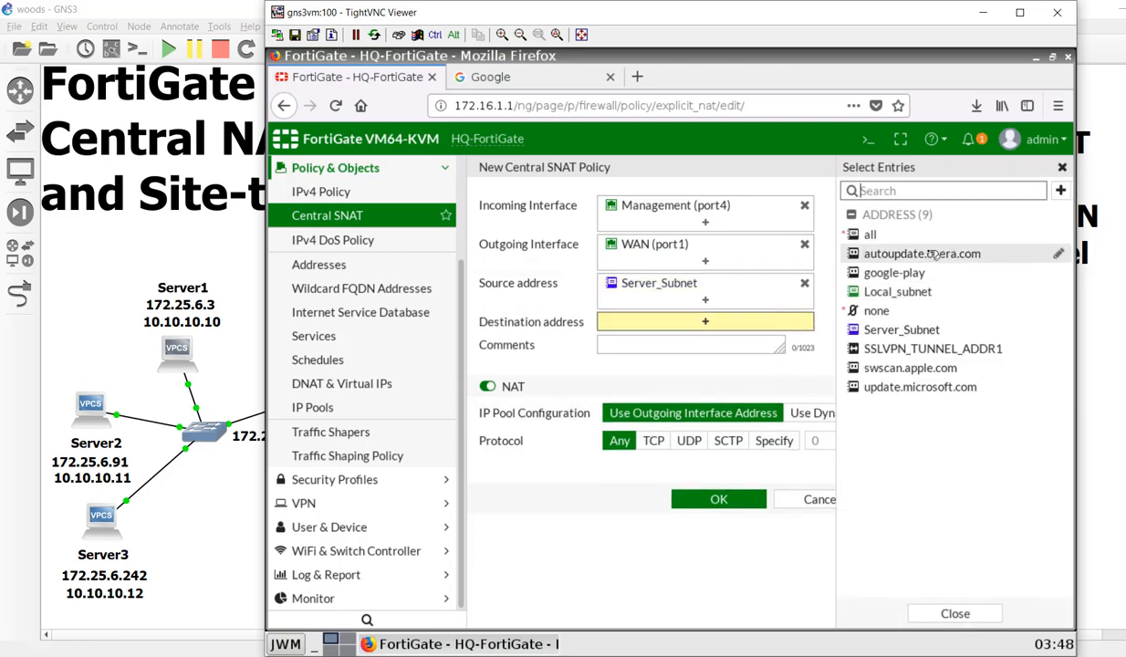
{"action": "left_click", "coordinate": [869, 233]}
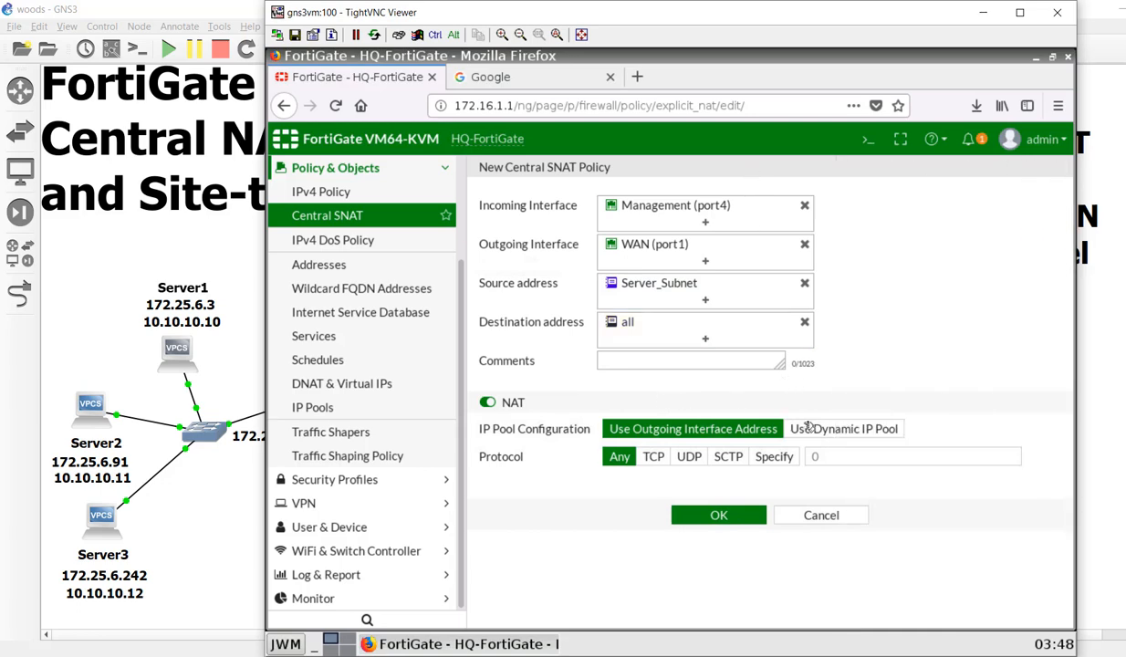
{"action": "left_click", "coordinate": [843, 428]}
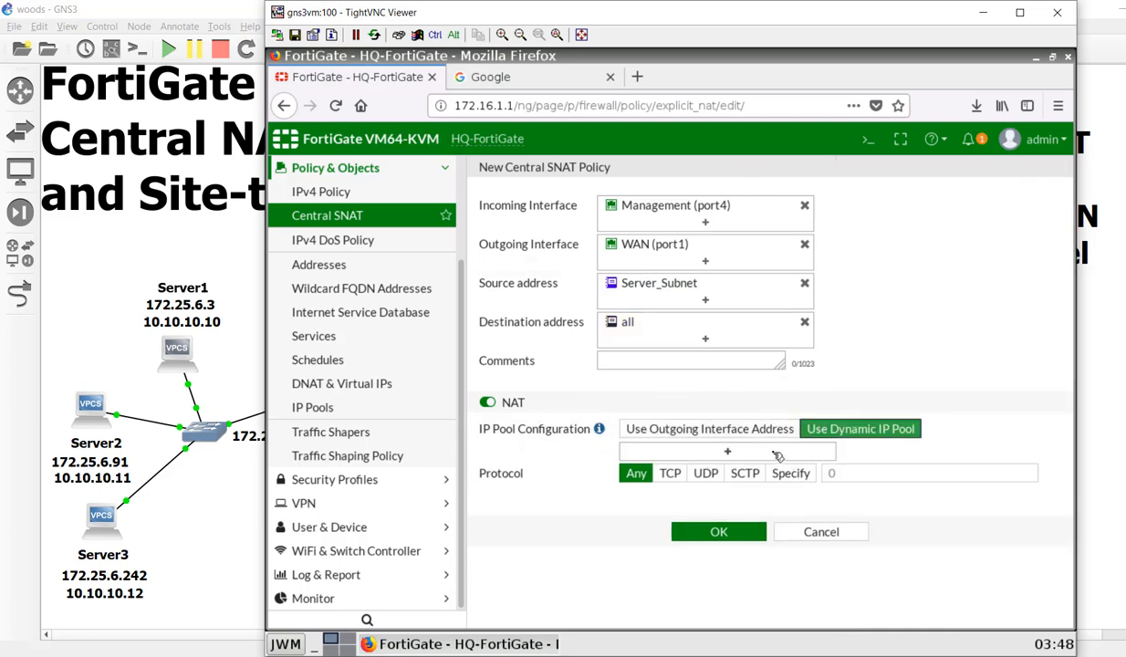
{"action": "left_click", "coordinate": [727, 450]}
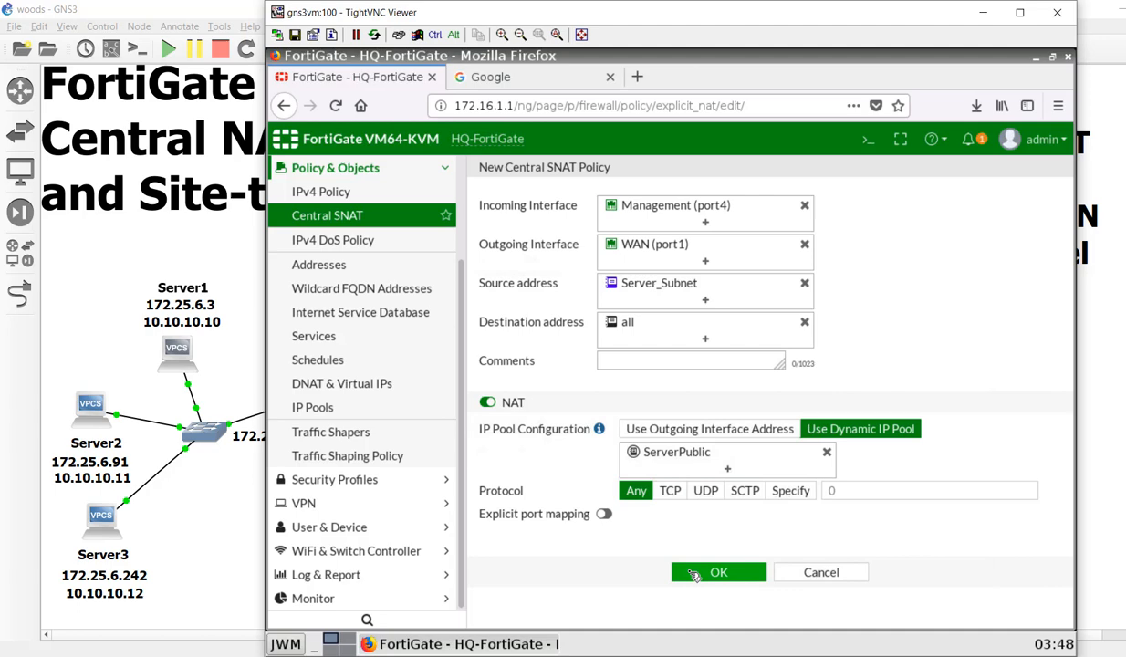
{"action": "left_click", "coordinate": [717, 571]}
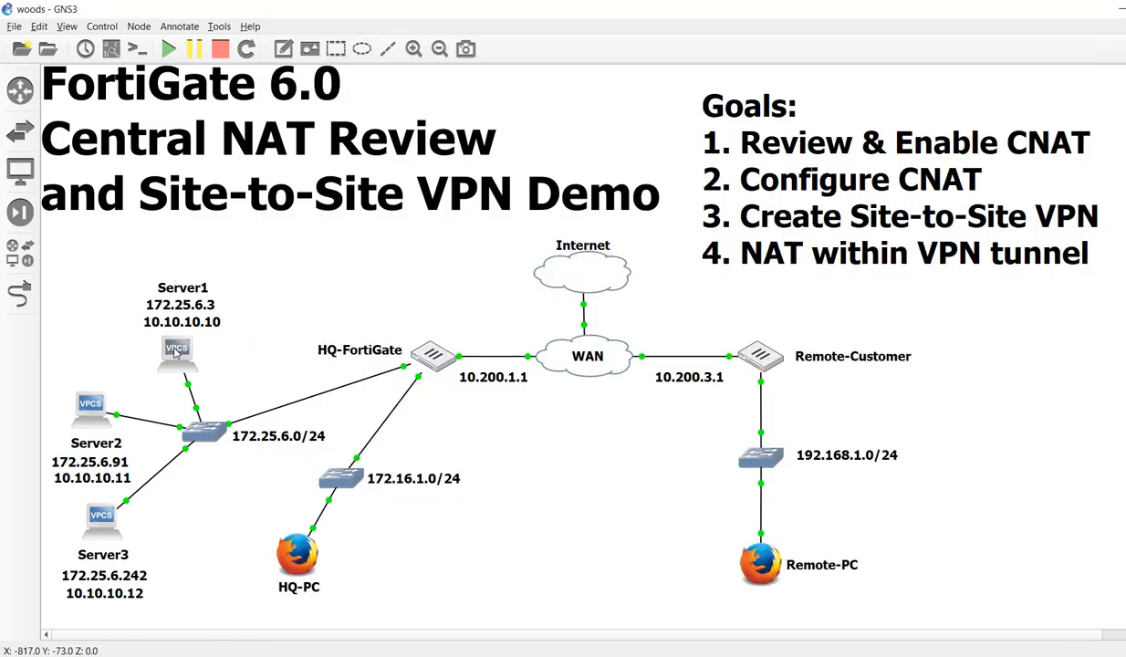
Open Server1's VPCS console and ping 8.8.8.8, getting replies
{"action": "double_click", "coordinate": [175, 352]}
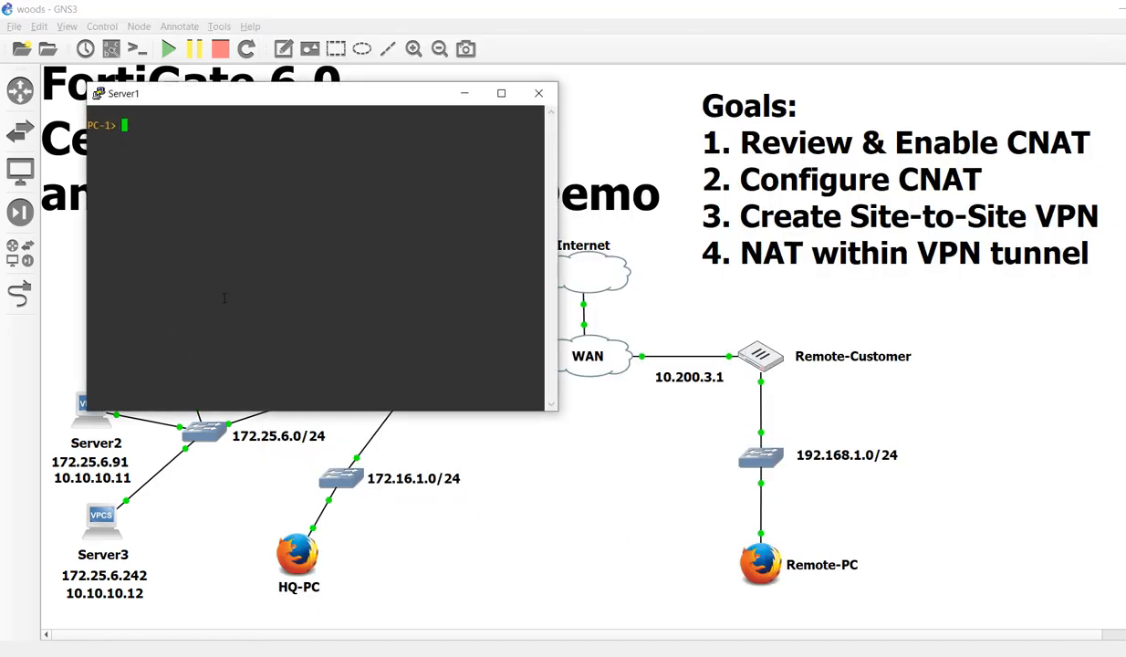
{"action": "type", "text": "ping 8.8.8.8"}
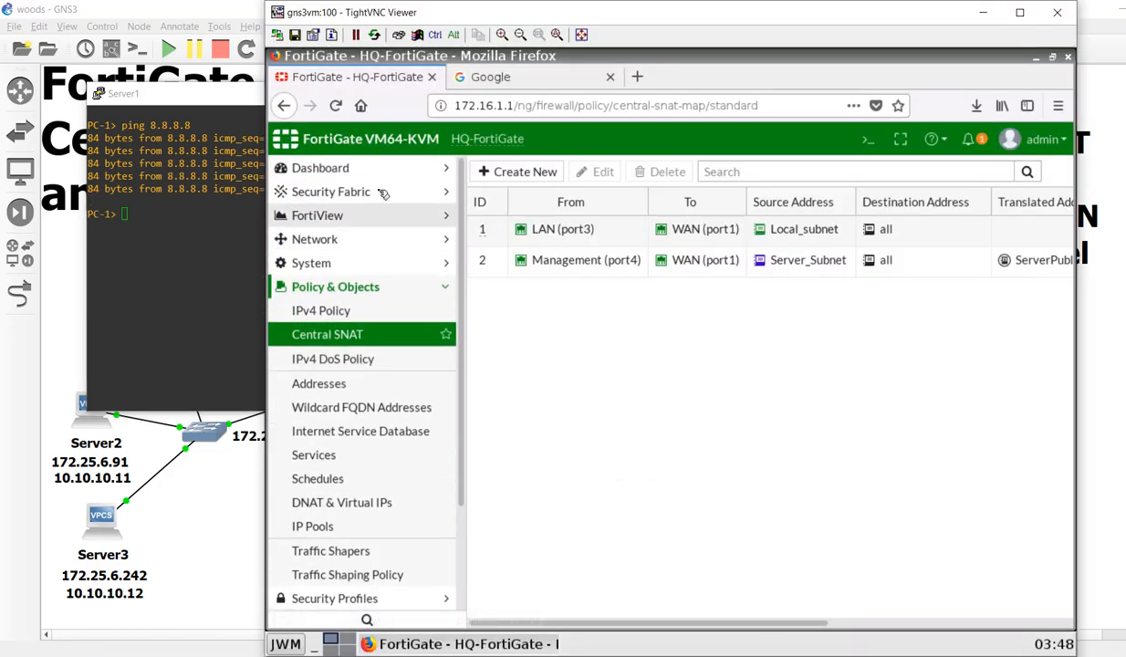
{"action": "mouse_move", "coordinate": [381, 451]}
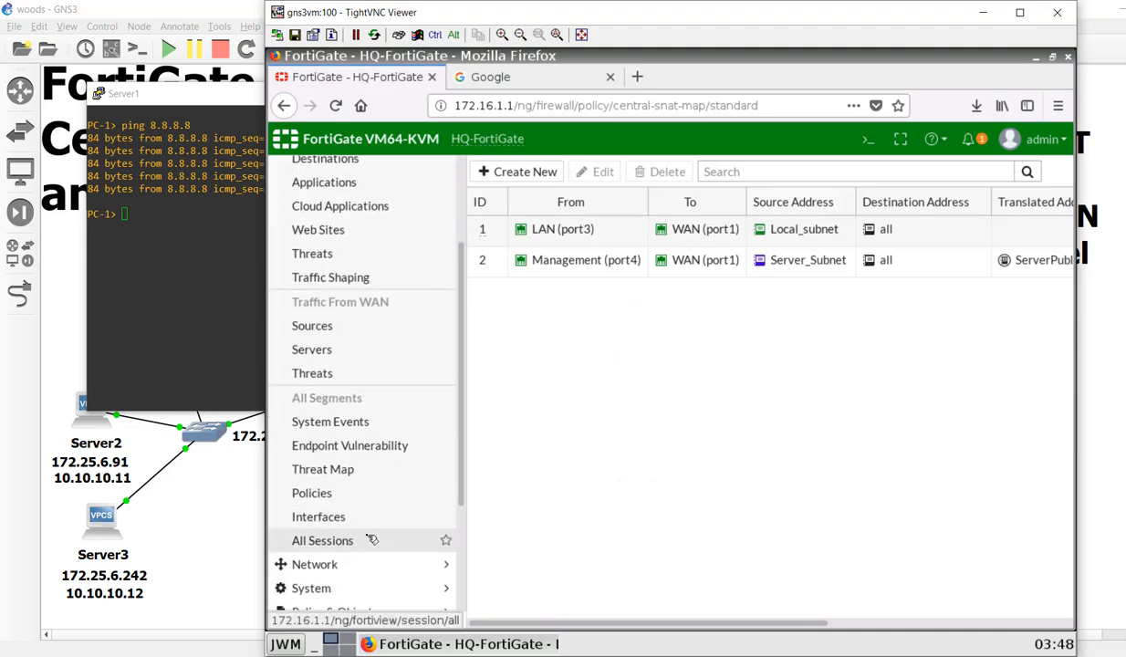
List all sessions to see Server1's 172.25.6.3 pings to 8.8.8.8 NATed to 10.200.1.105
{"action": "left_click", "coordinate": [322, 540]}
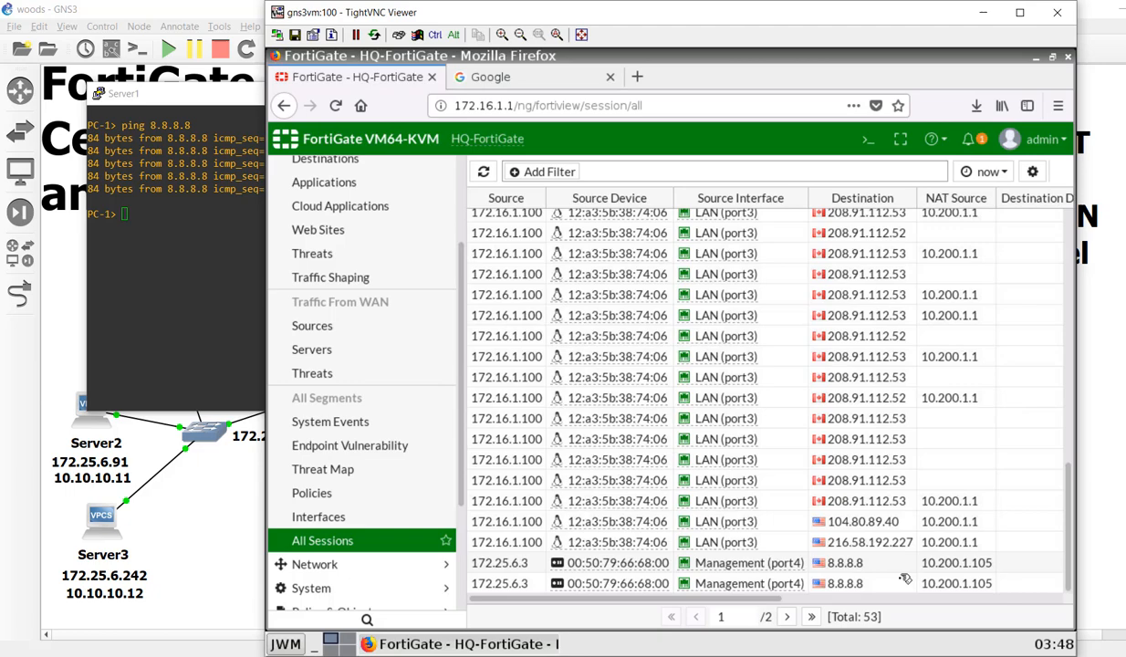
{"action": "mouse_move", "coordinate": [892, 595]}
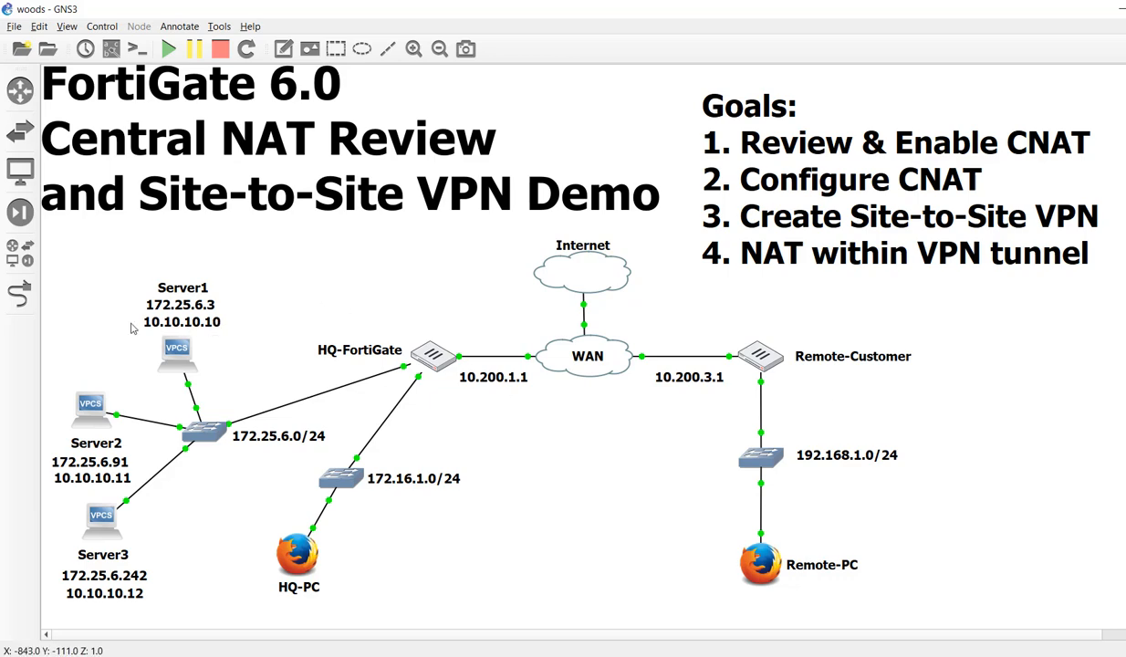
{"action": "mouse_move", "coordinate": [868, 399]}
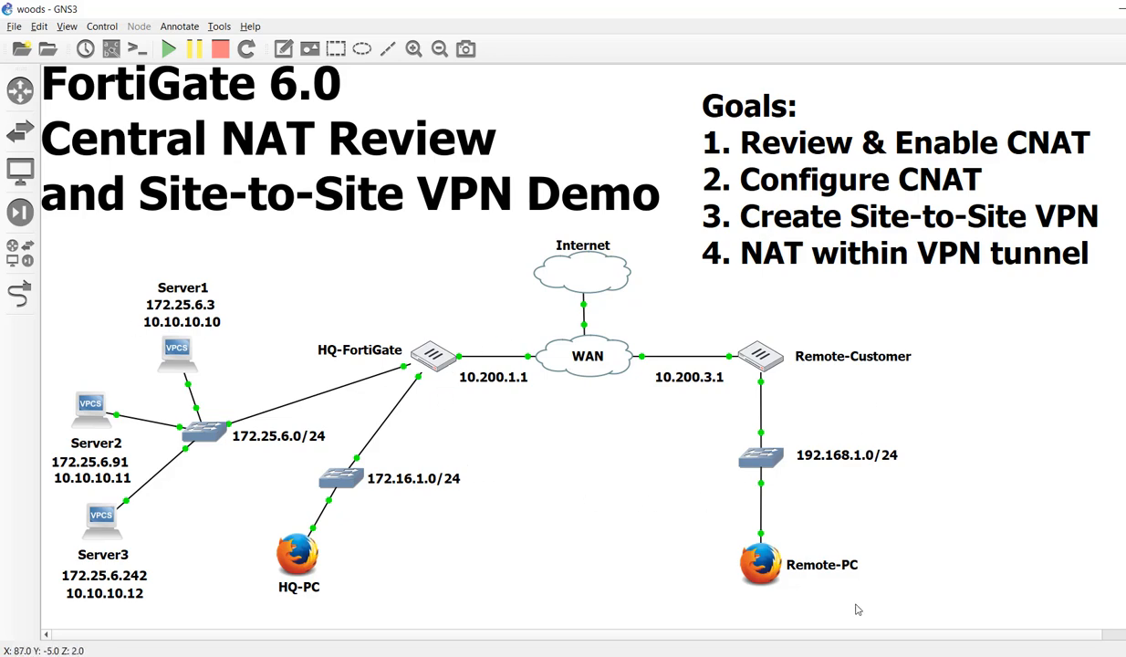
{"action": "mouse_move", "coordinate": [769, 413]}
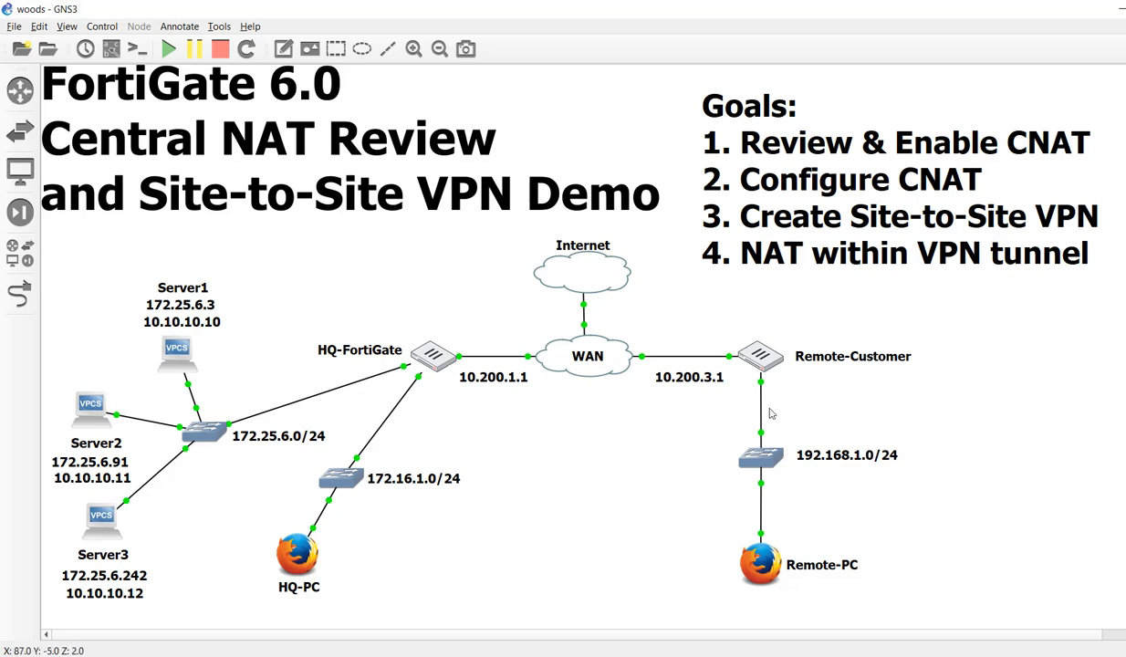
{"action": "mouse_move", "coordinate": [778, 425]}
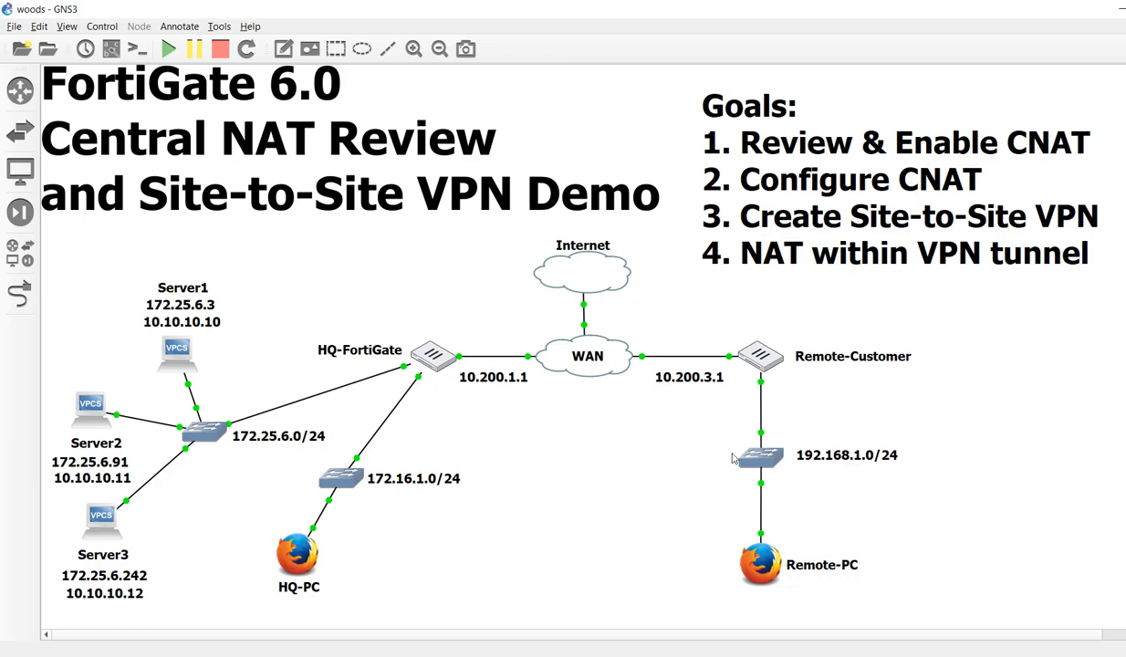
{"action": "mouse_move", "coordinate": [553, 416]}
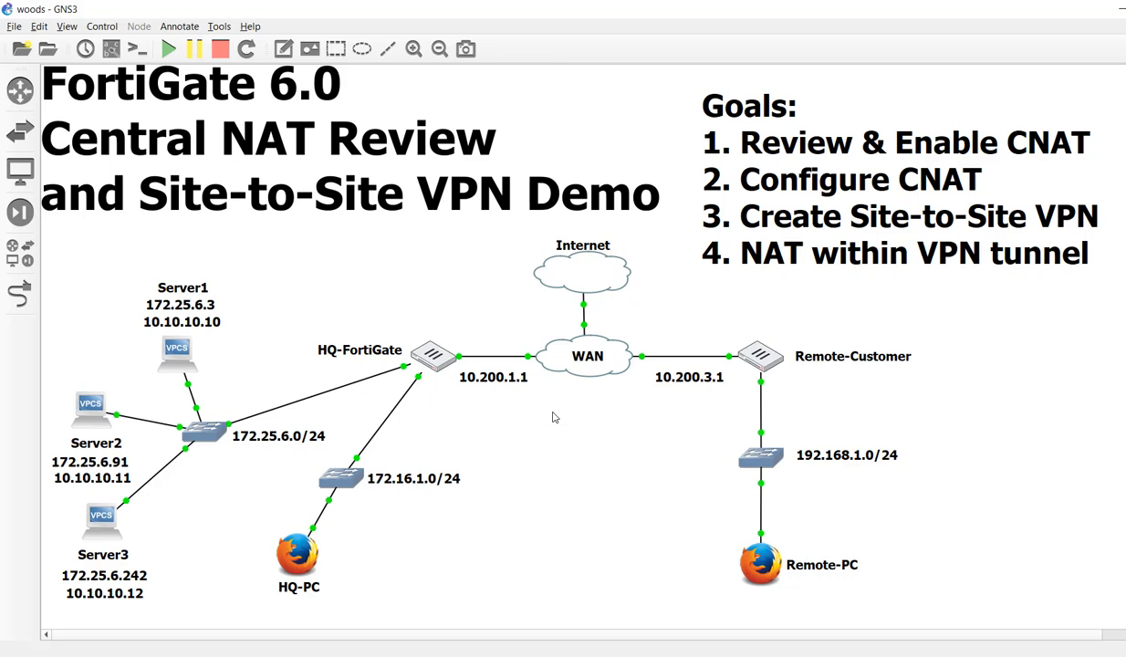
{"action": "mouse_move", "coordinate": [191, 287]}
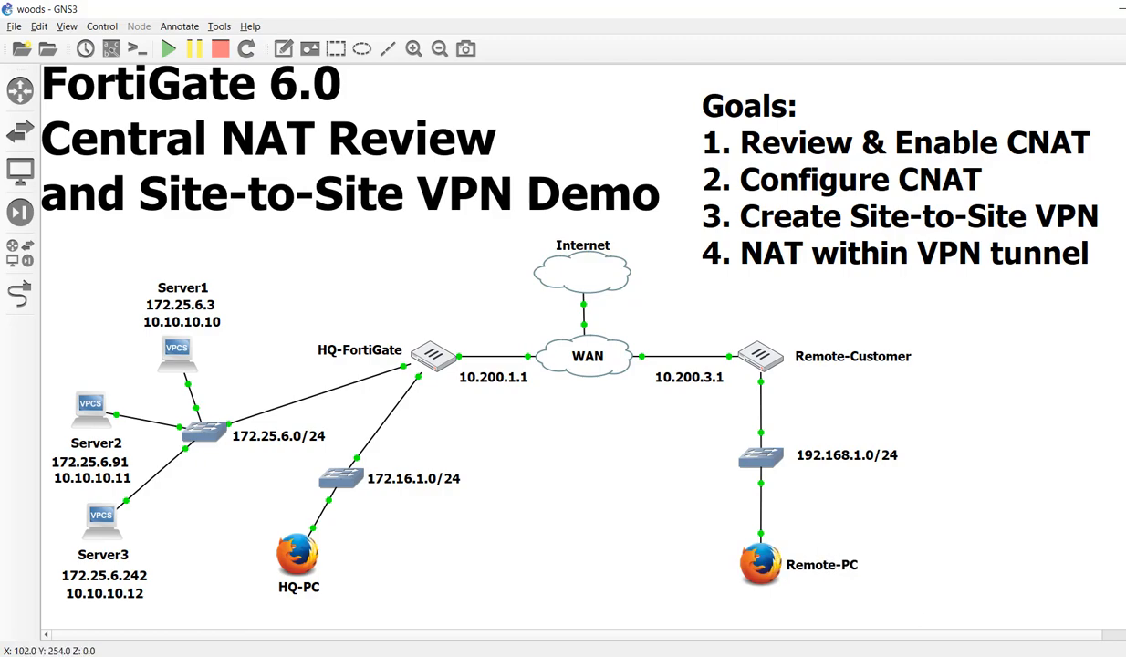
Return to the FortiGate web GUI and start a new DNAT virtual IP
{"action": "double_click", "coordinate": [177, 349]}
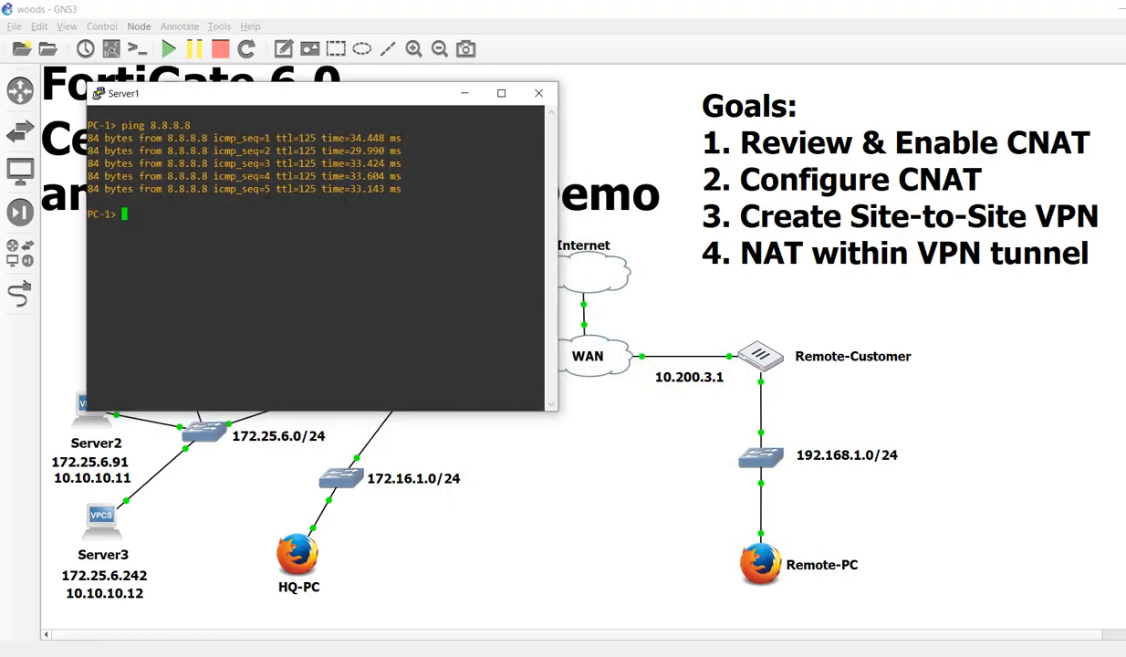
{"action": "left_click", "coordinate": [538, 93]}
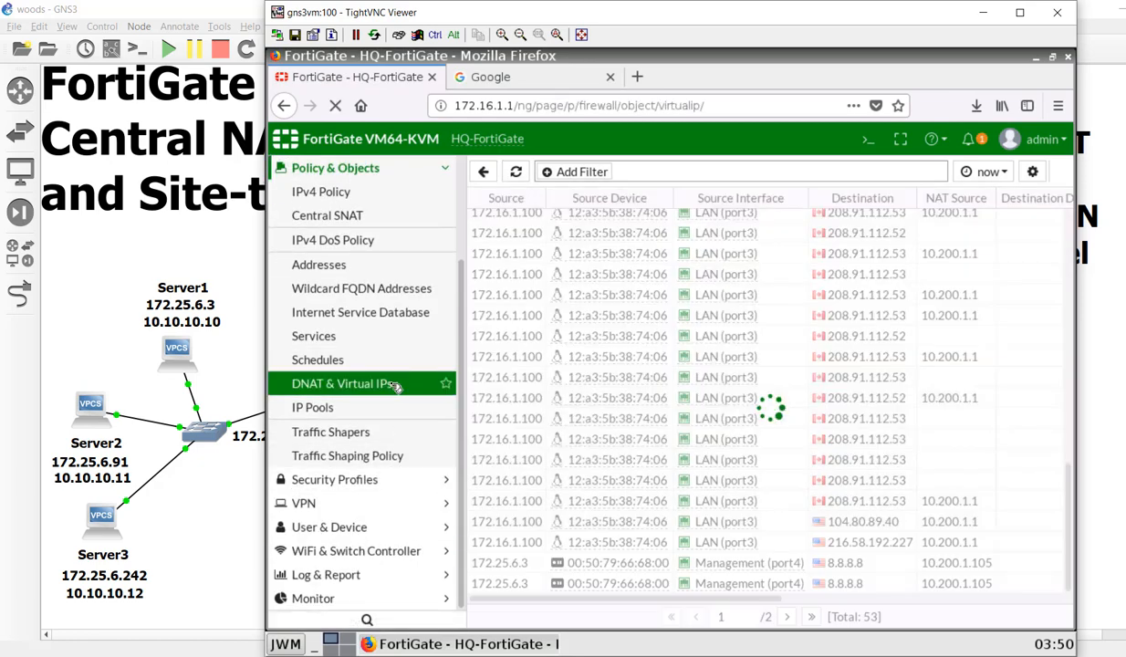
{"action": "left_click", "coordinate": [341, 383]}
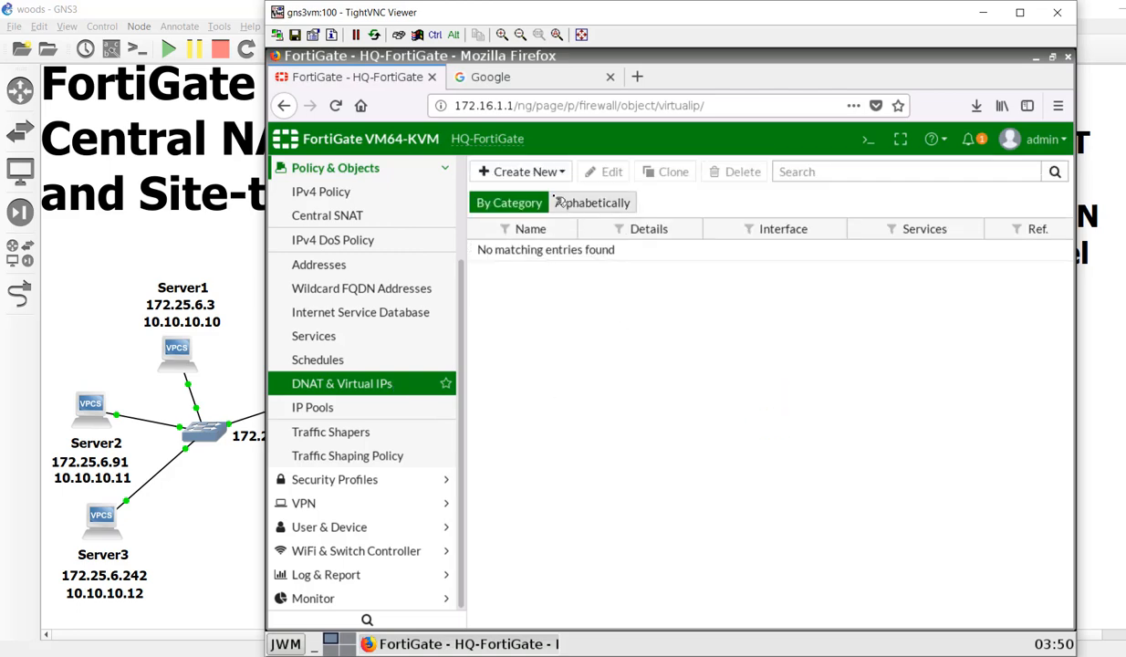
{"action": "left_click", "coordinate": [520, 171]}
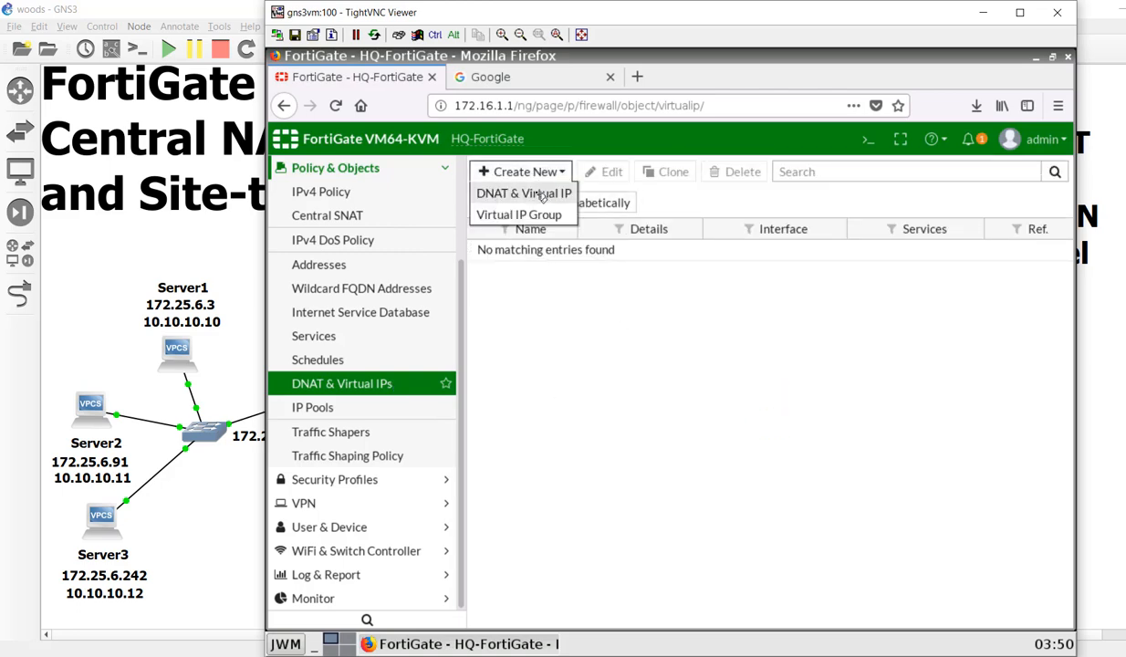
{"action": "left_click", "coordinate": [522, 193]}
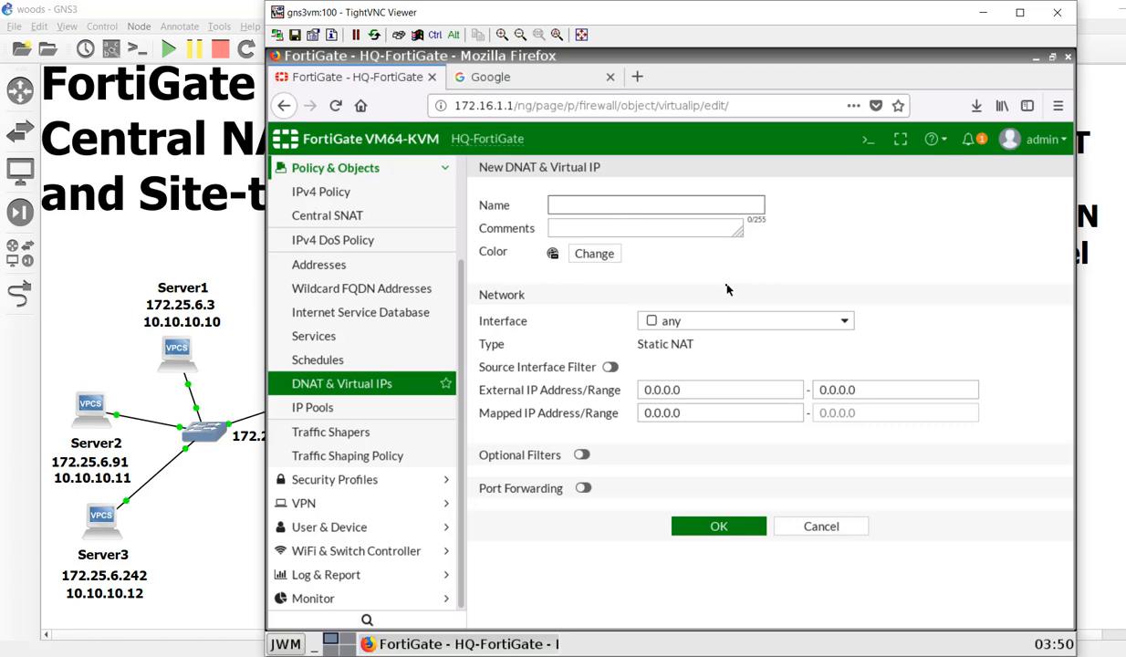
Save virtual IP 'Example' on WAN (port1), mapping 10.200.1.50 to 172.25.6.3
{"action": "type", "text": "Example"}
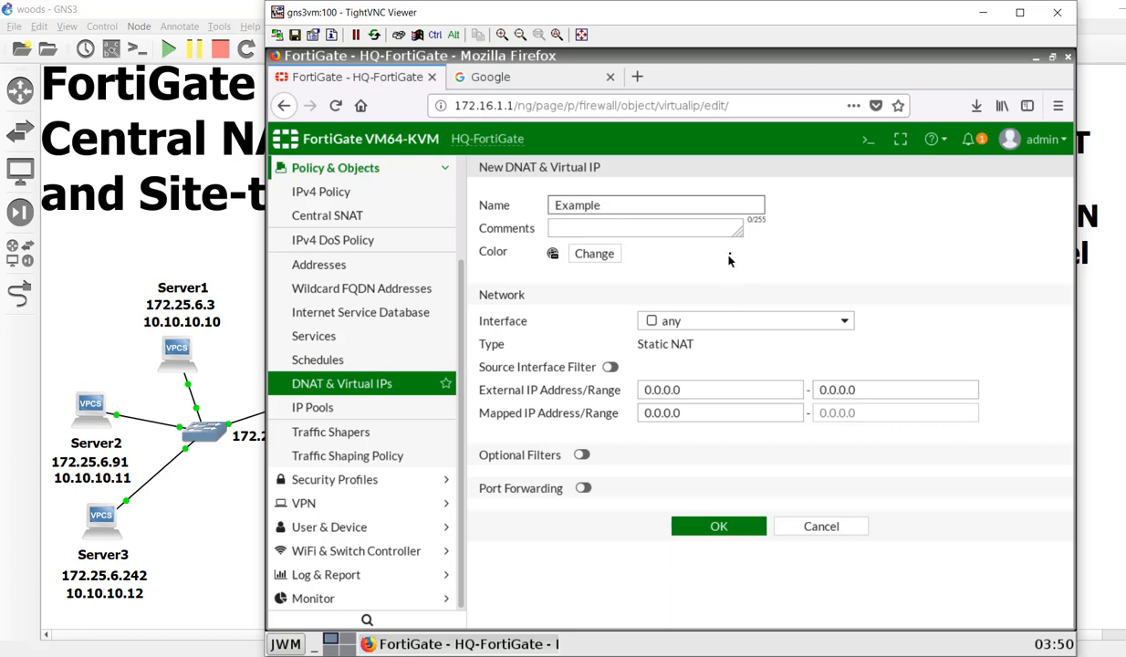
{"action": "left_click", "coordinate": [745, 320]}
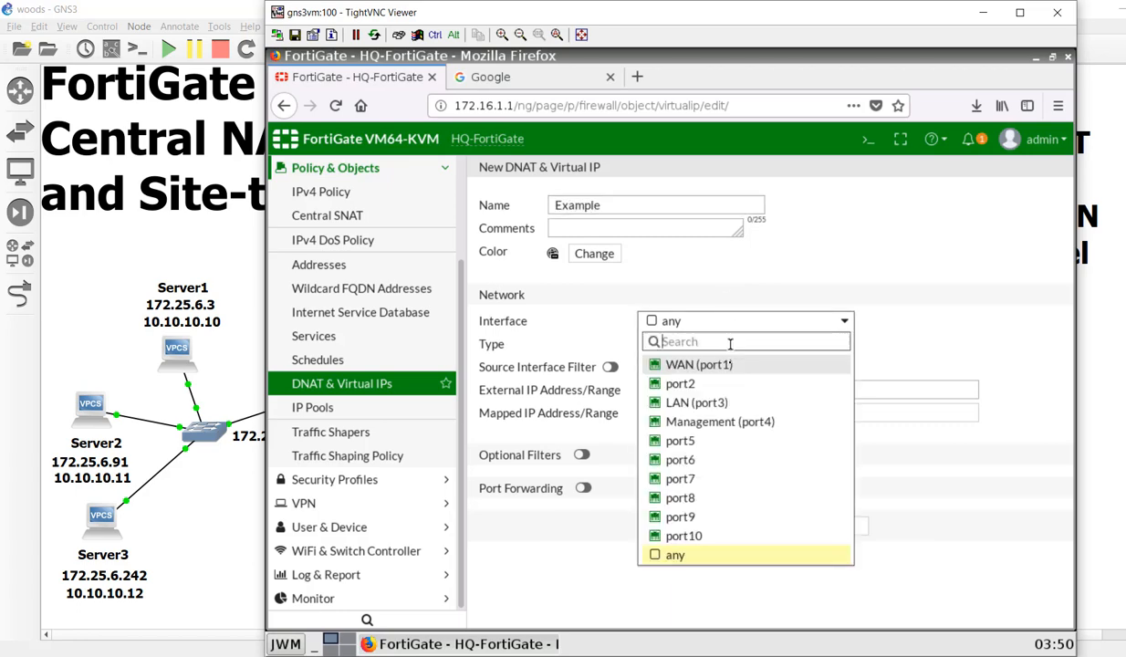
{"action": "left_click", "coordinate": [690, 364]}
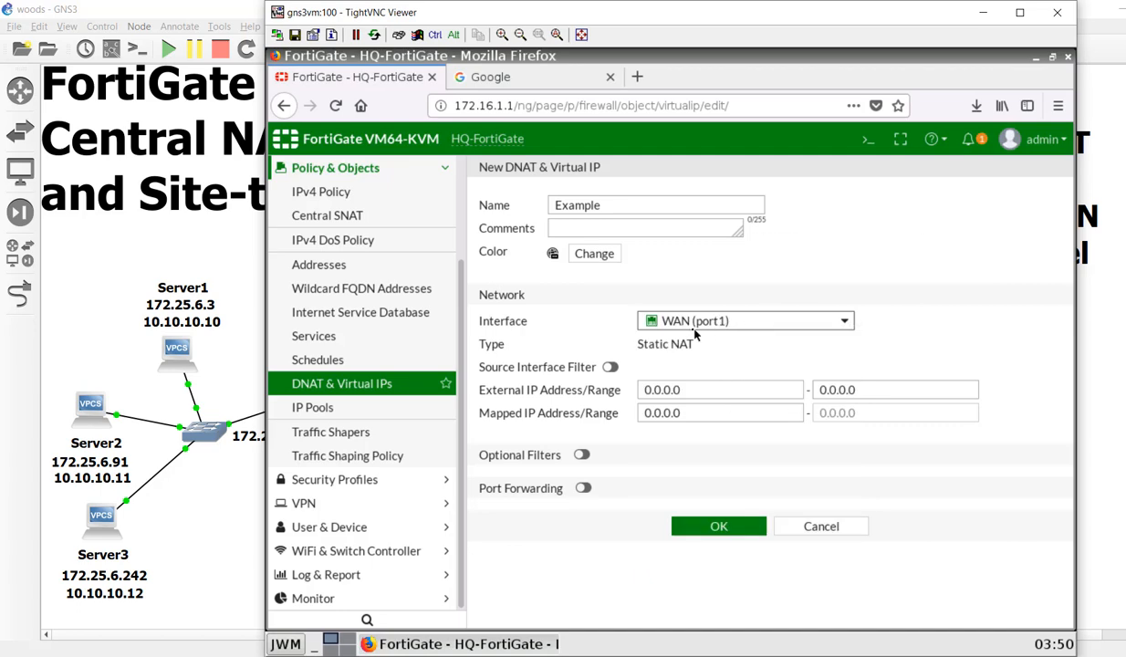
{"action": "left_click", "coordinate": [720, 390]}
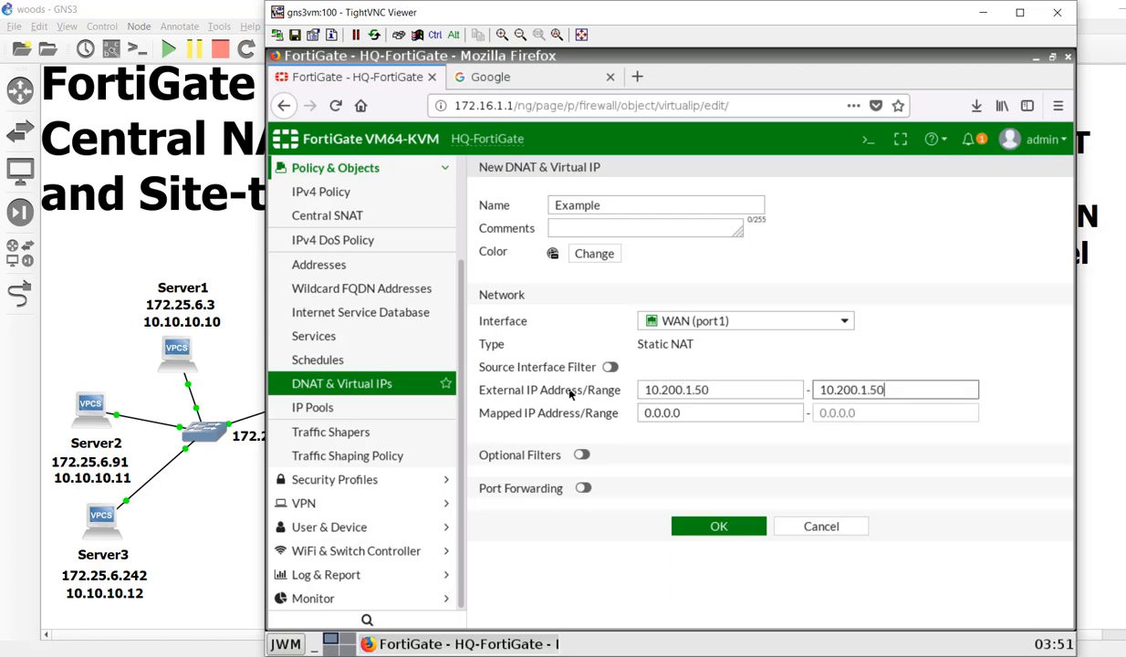
{"action": "left_click", "coordinate": [718, 412]}
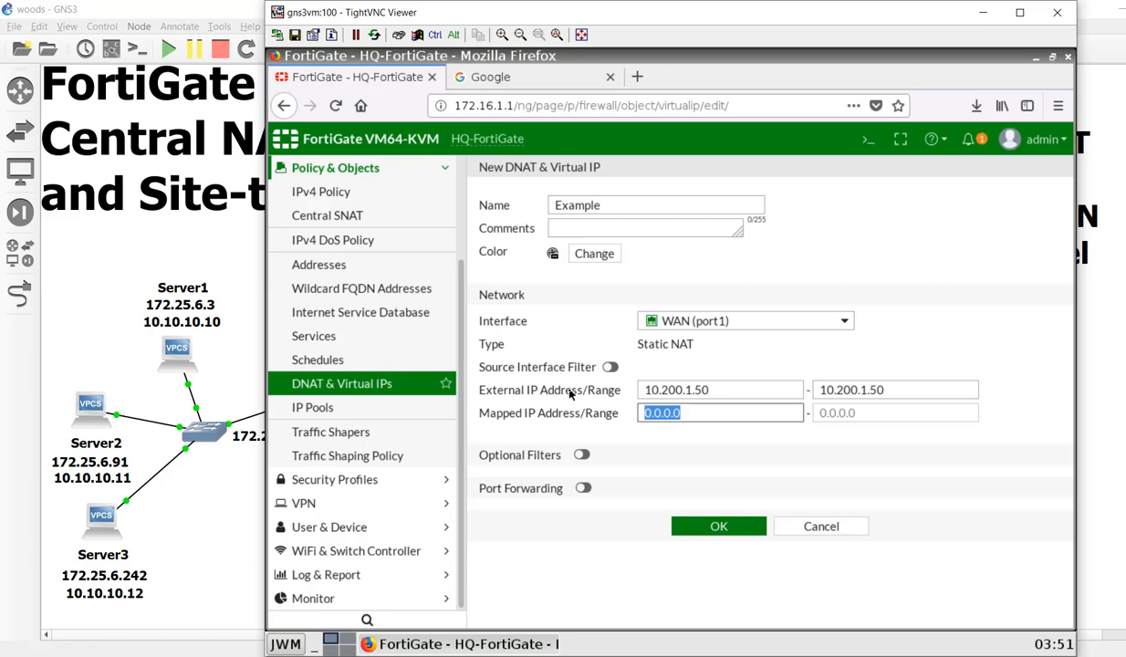
{"action": "type", "text": "172"}
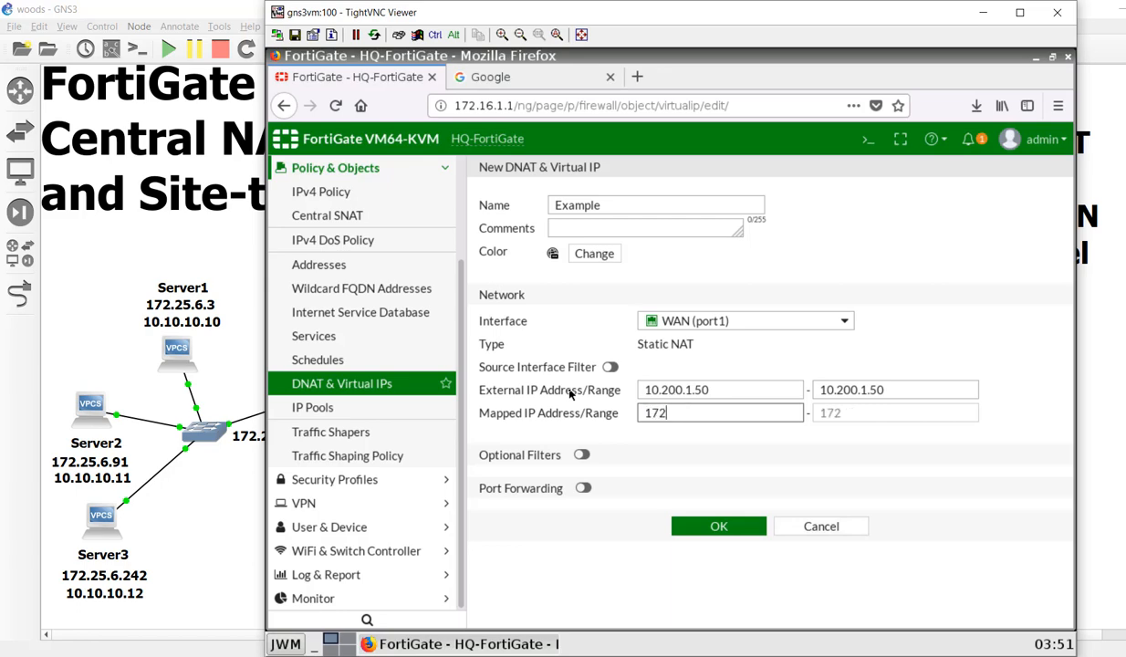
{"action": "type", "text": ".25.6.4"}
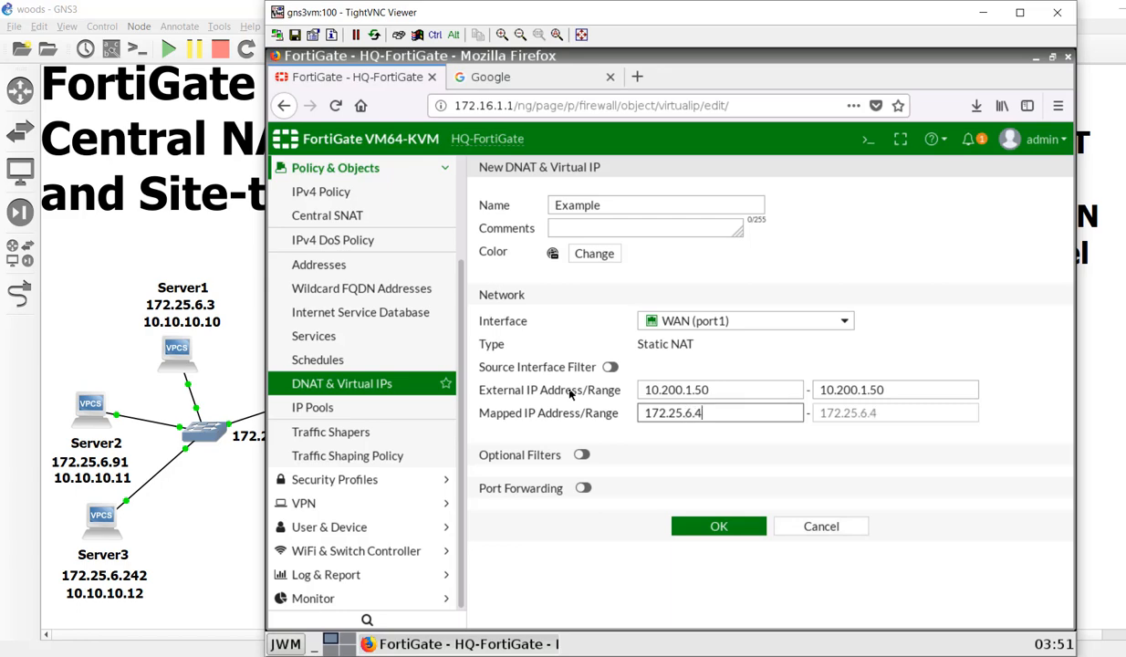
{"action": "type", "text": "172.25.6.3"}
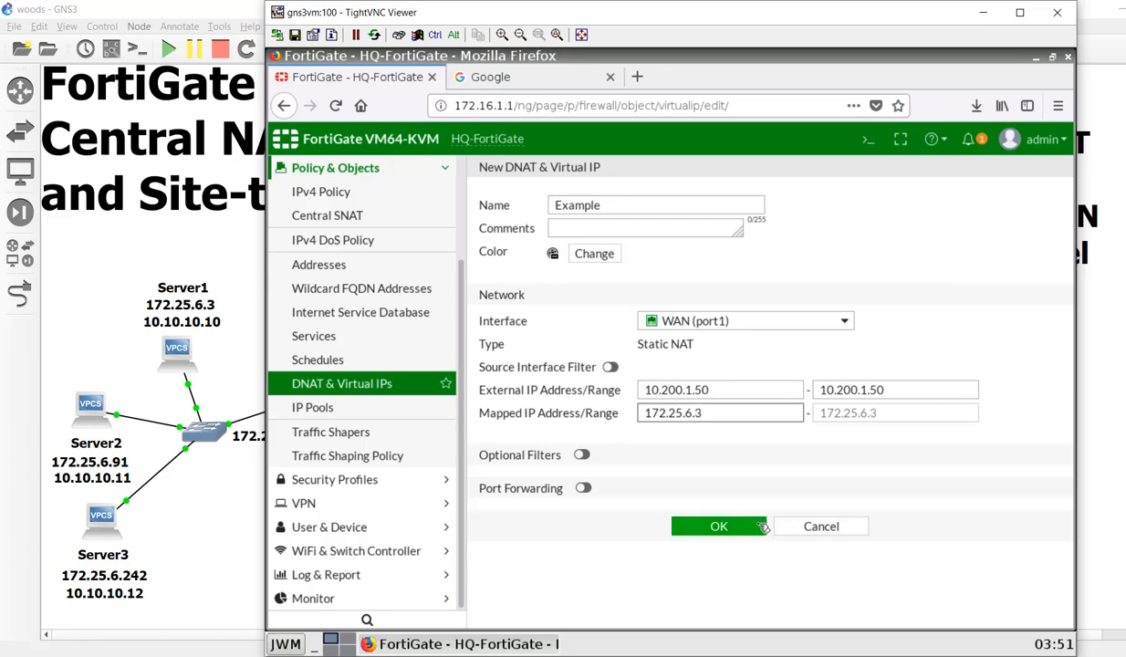
{"action": "left_click", "coordinate": [718, 526]}
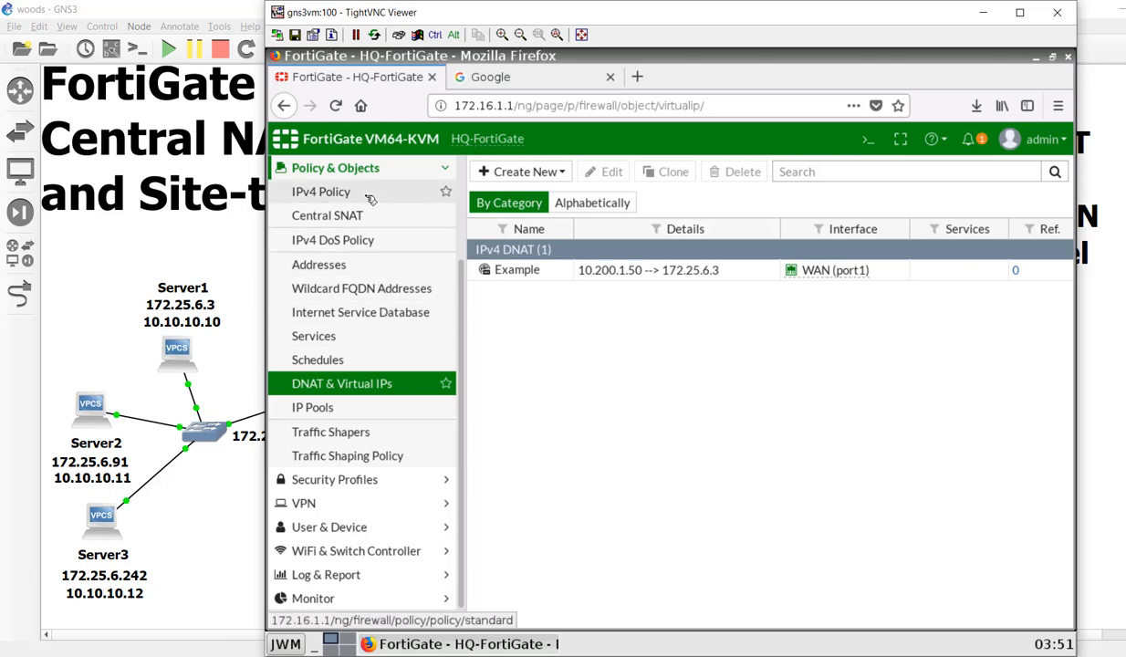
Start a new IPv4 firewall policy and enter its name, DMZ
{"action": "left_click", "coordinate": [321, 192]}
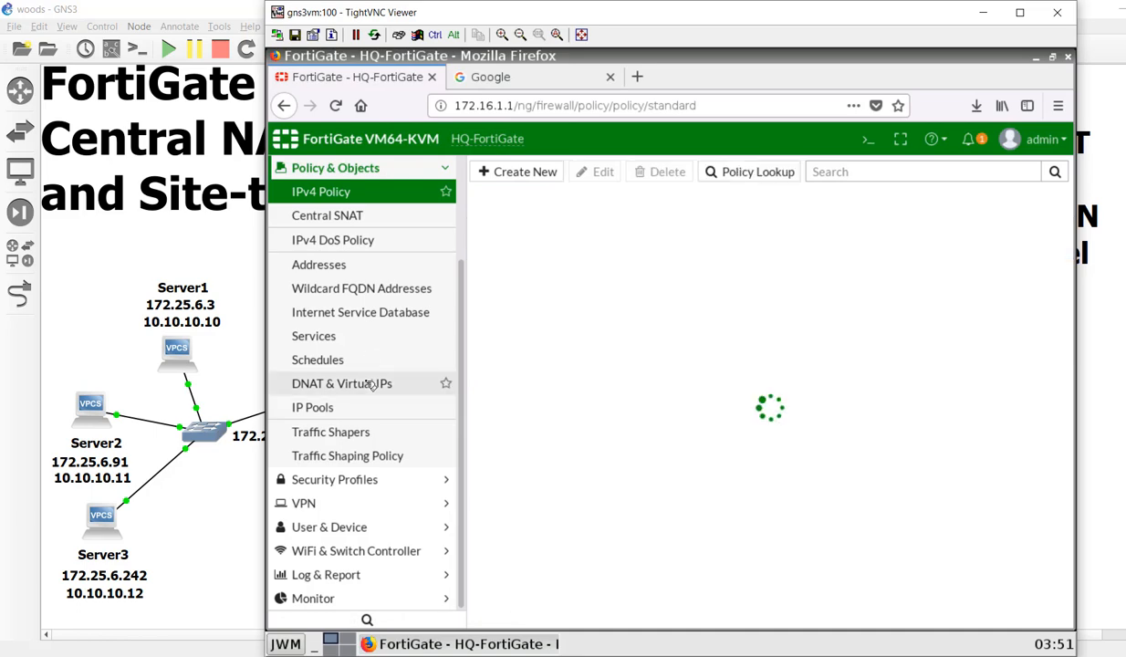
{"action": "left_click", "coordinate": [320, 191]}
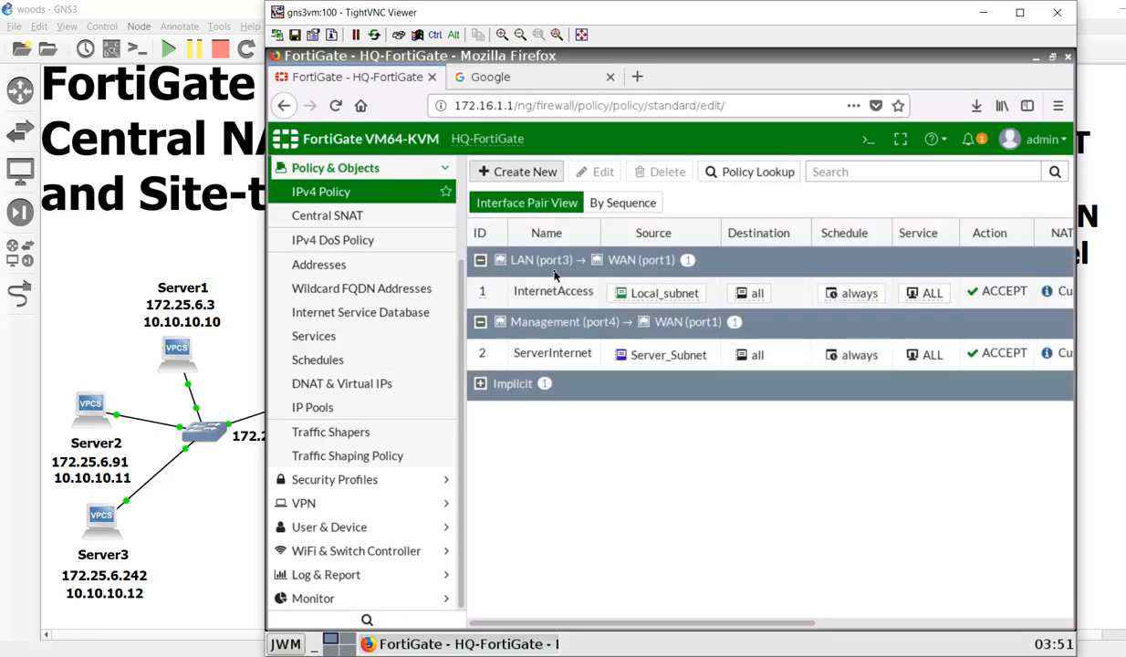
{"action": "left_click", "coordinate": [515, 172]}
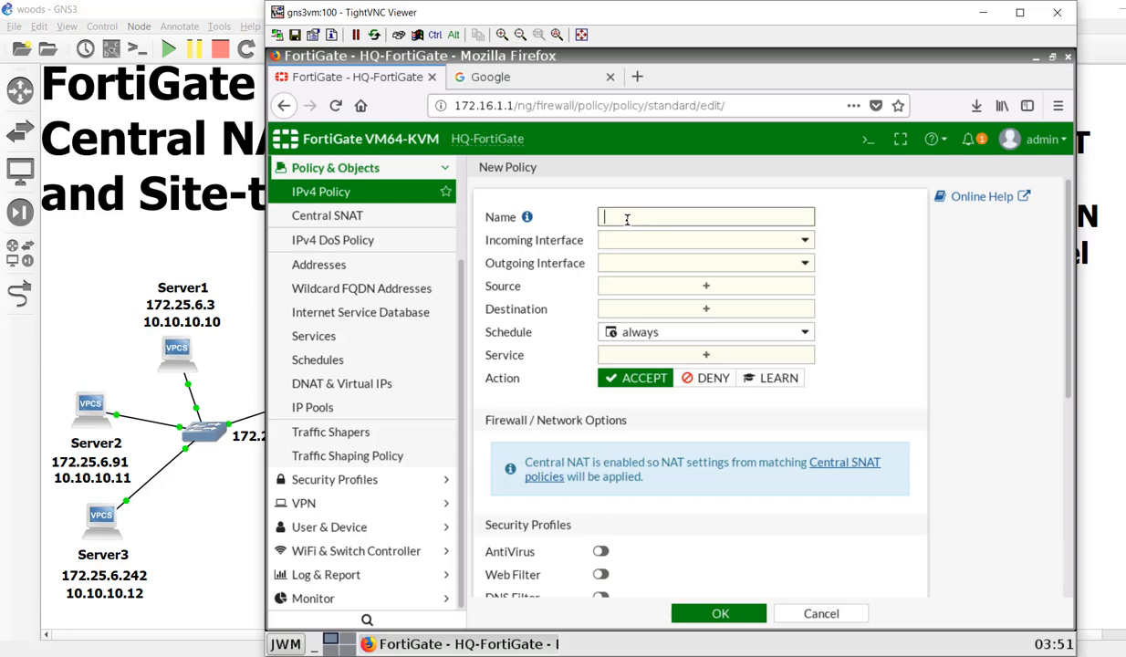
{"action": "type", "text": "DD"}
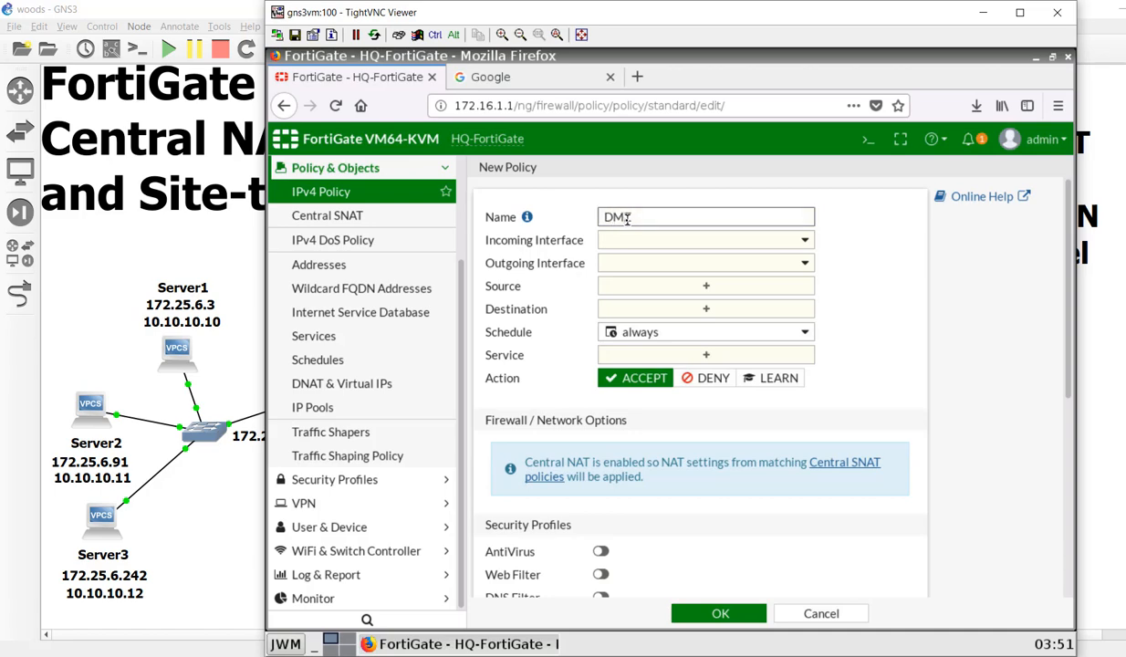
Set WAN (port1) to Management (port4), source all, service ALL, and save
{"action": "left_click", "coordinate": [705, 240]}
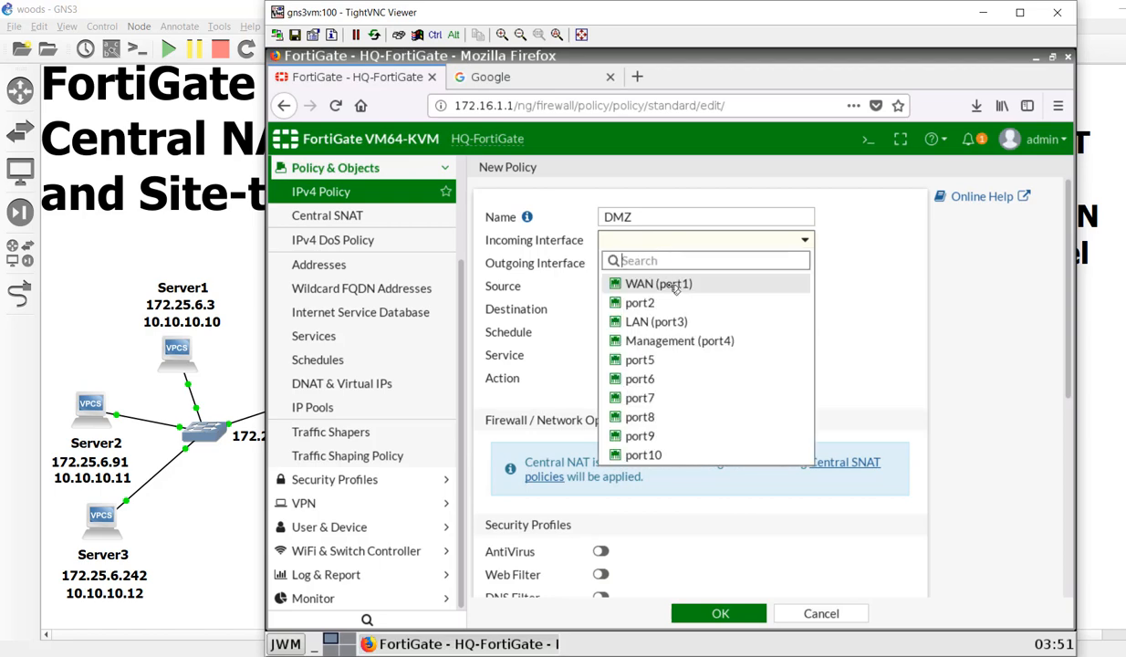
{"action": "left_click", "coordinate": [659, 282]}
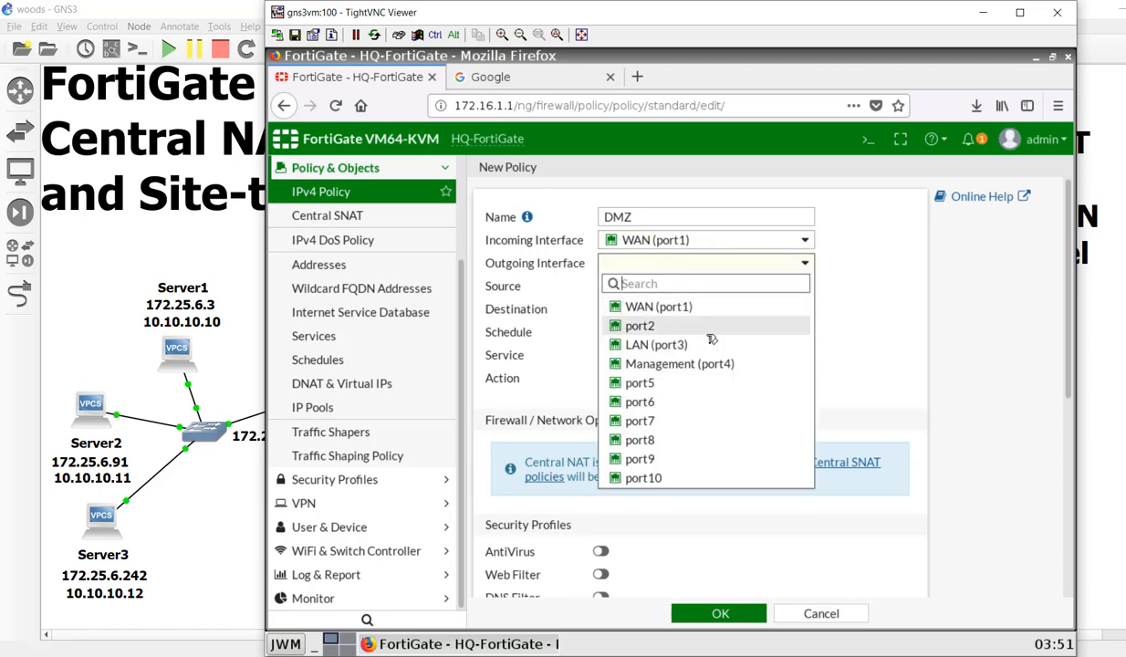
{"action": "left_click", "coordinate": [679, 363]}
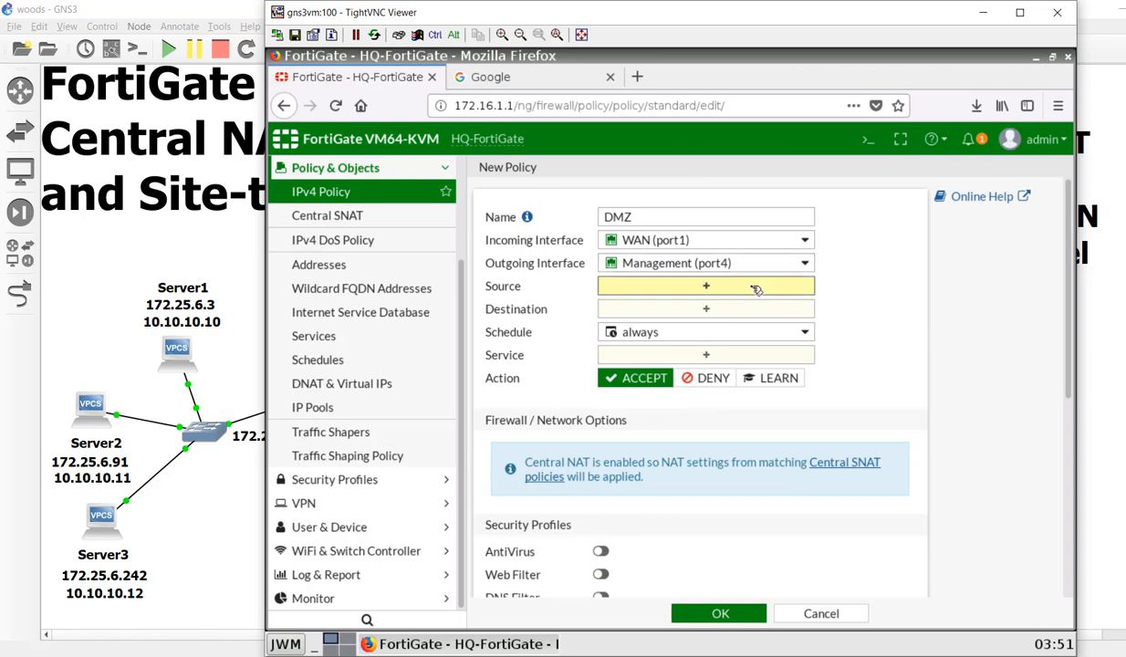
{"action": "left_click", "coordinate": [705, 286]}
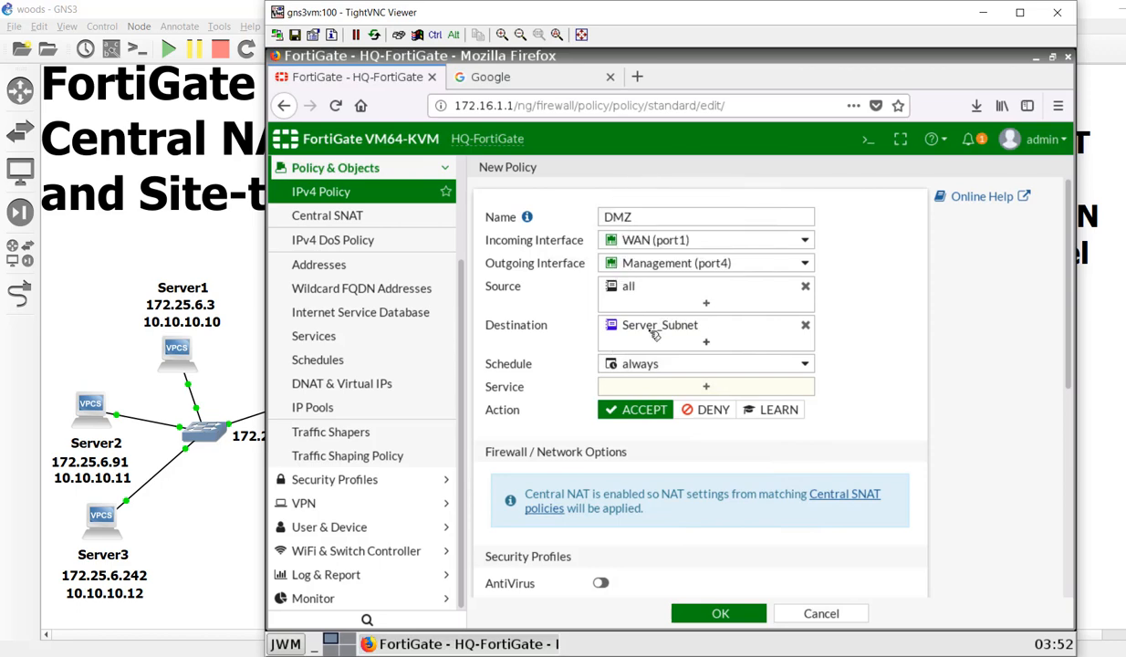
{"action": "mouse_move", "coordinate": [636, 343]}
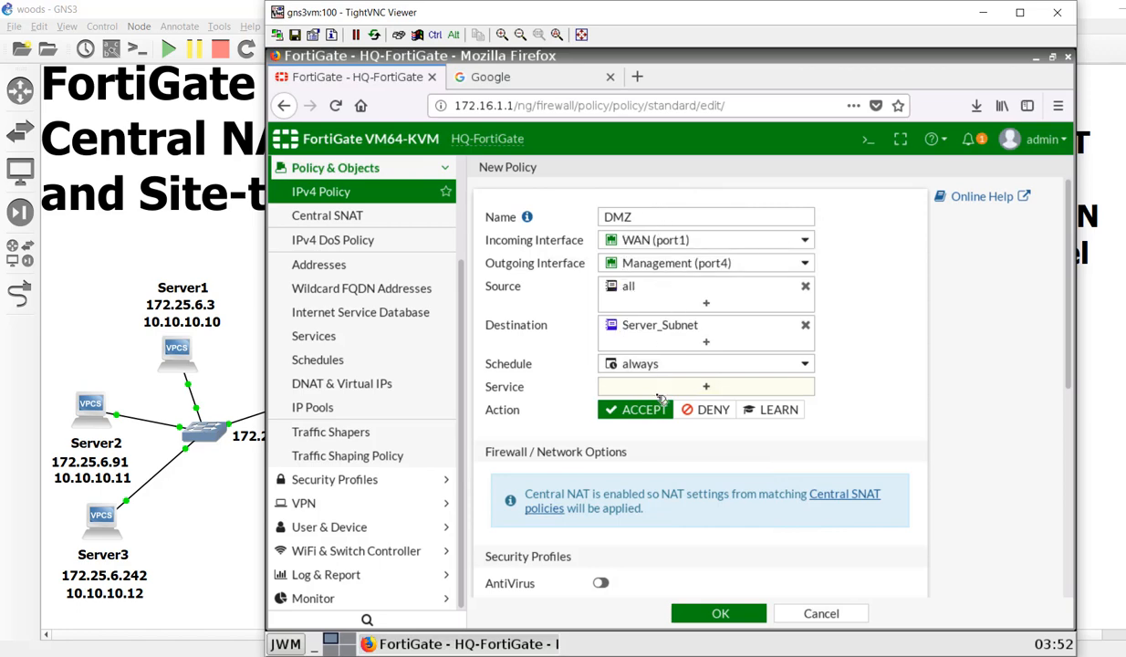
{"action": "mouse_move", "coordinate": [342, 383]}
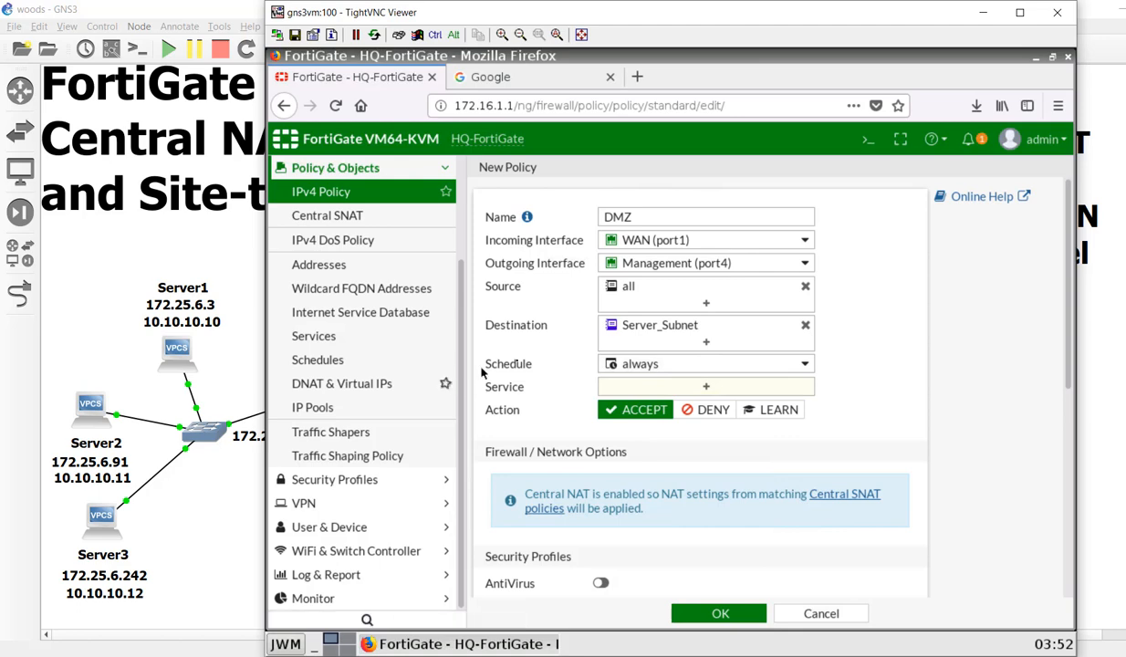
{"action": "mouse_move", "coordinate": [559, 320]}
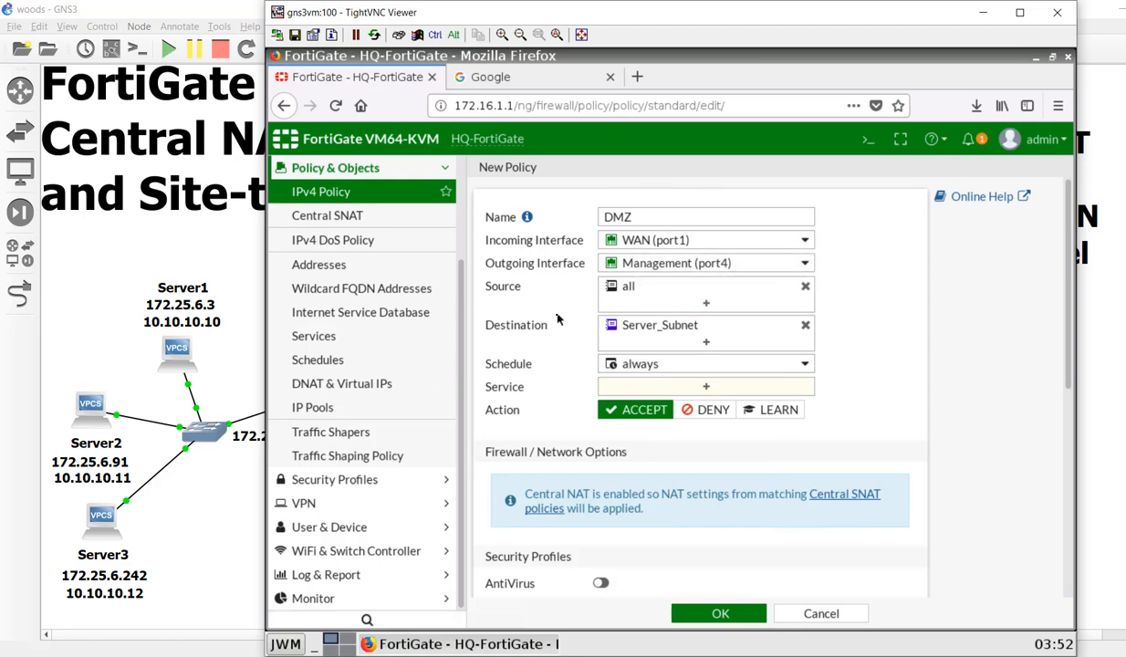
{"action": "left_click", "coordinate": [705, 386]}
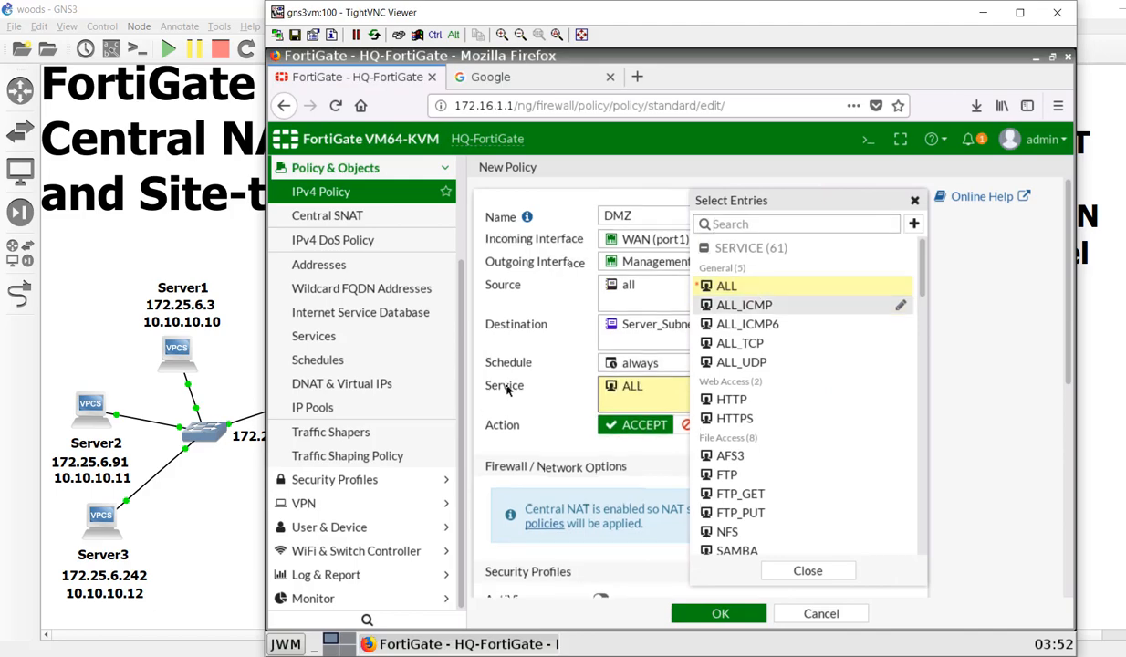
{"action": "left_click", "coordinate": [807, 570]}
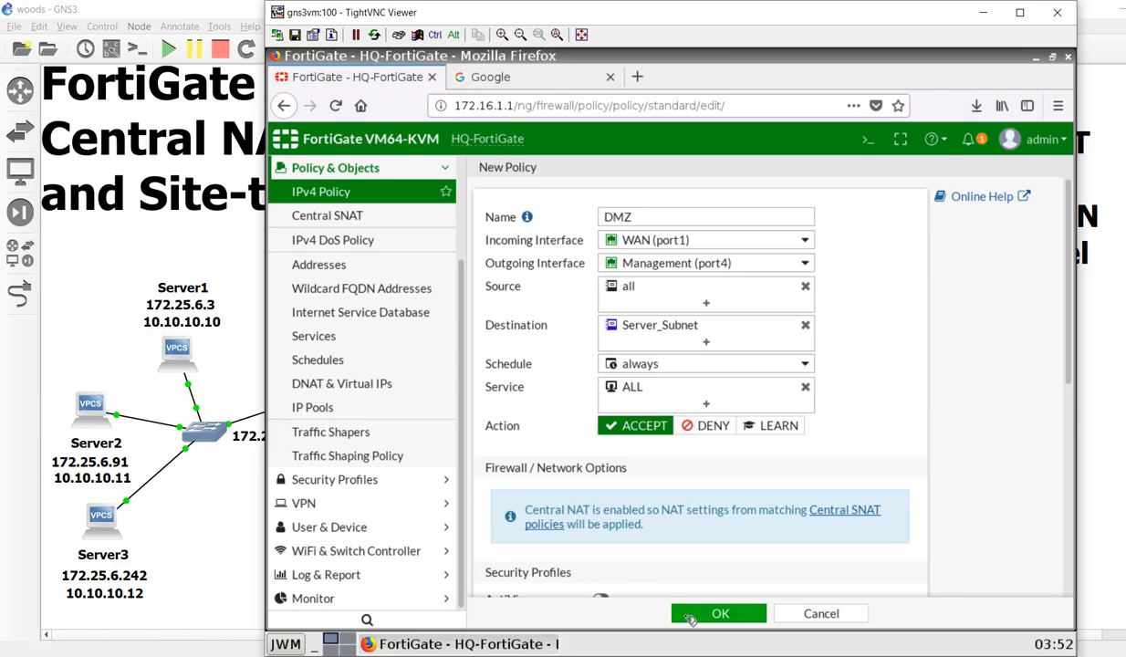
{"action": "left_click", "coordinate": [719, 613]}
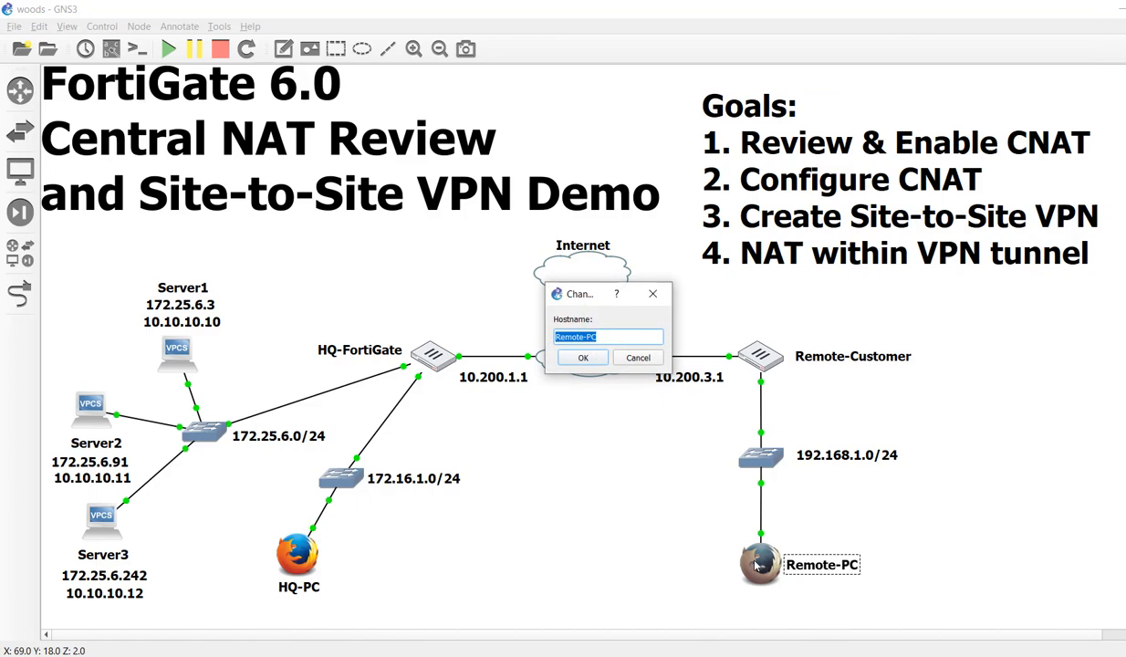
Ping 8.8.8.8 from Remote-PC, stop it with Ctrl+C, then start a ping to 10.200
{"action": "left_click", "coordinate": [582, 357]}
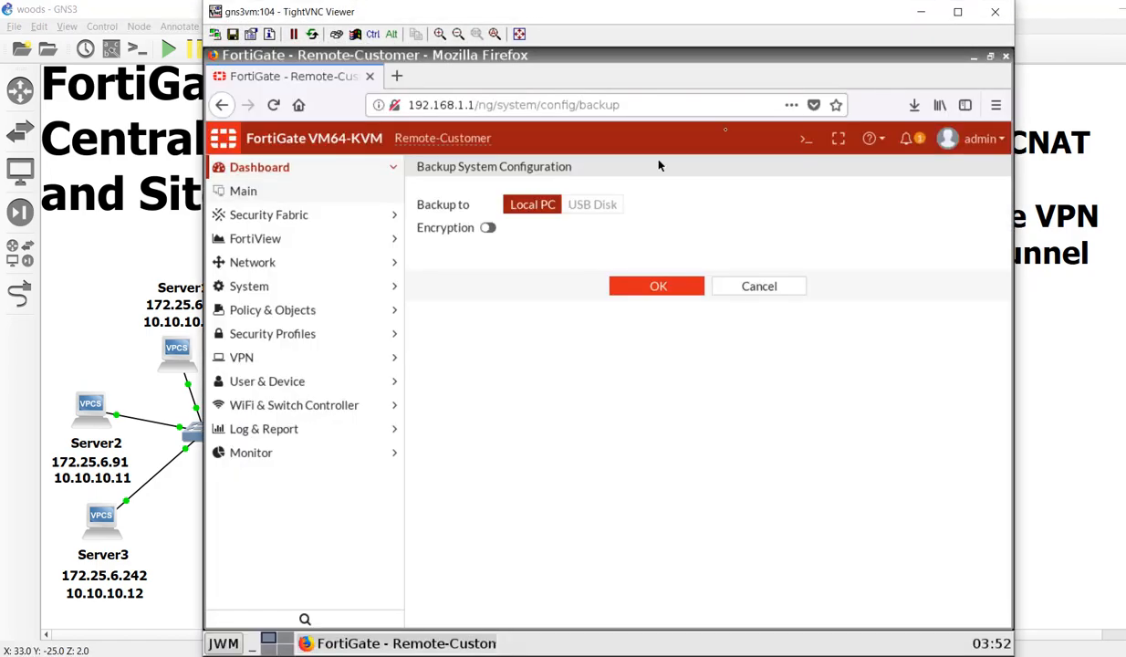
{"action": "mouse_move", "coordinate": [361, 82]}
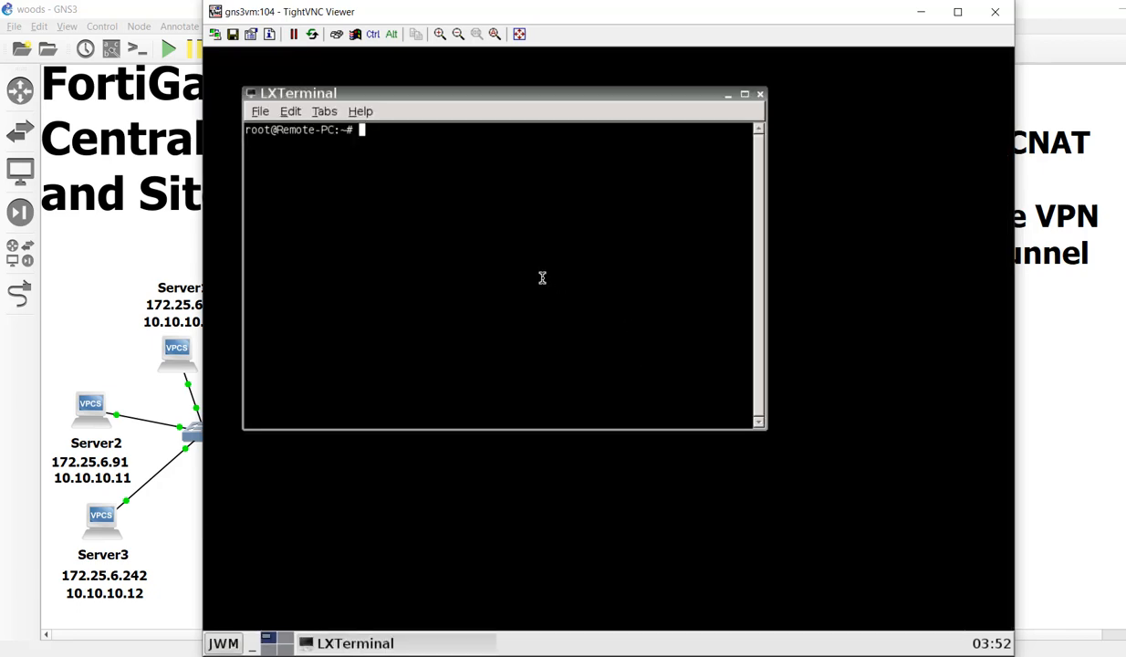
{"action": "type", "text": "pin"}
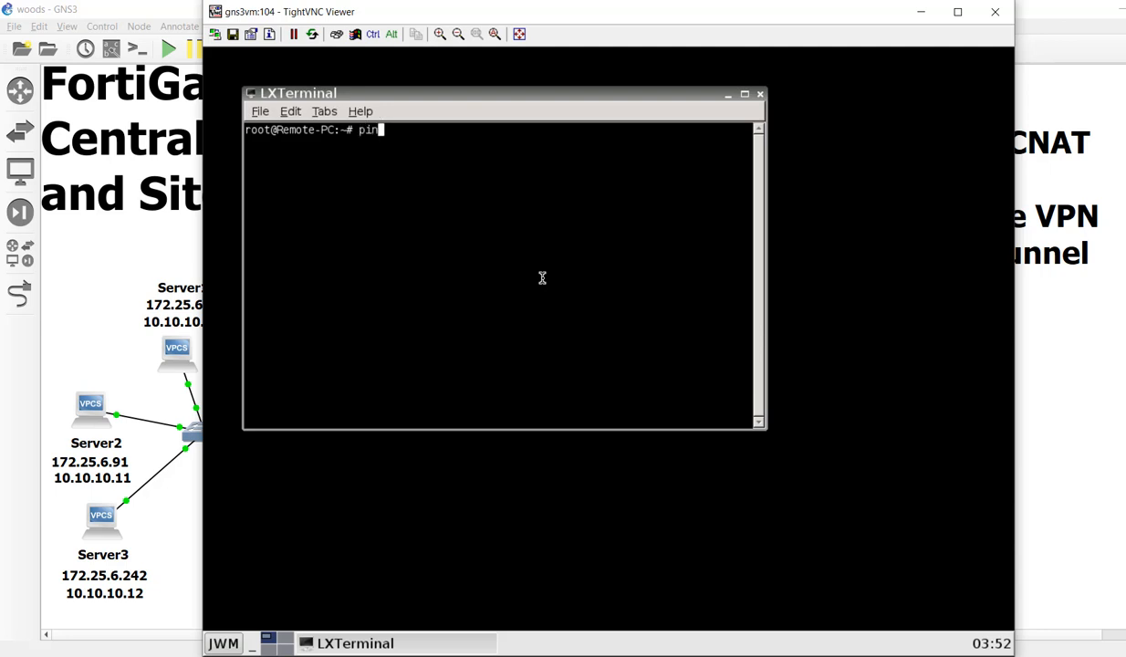
{"action": "type", "text": "g 8.8.8.8"}
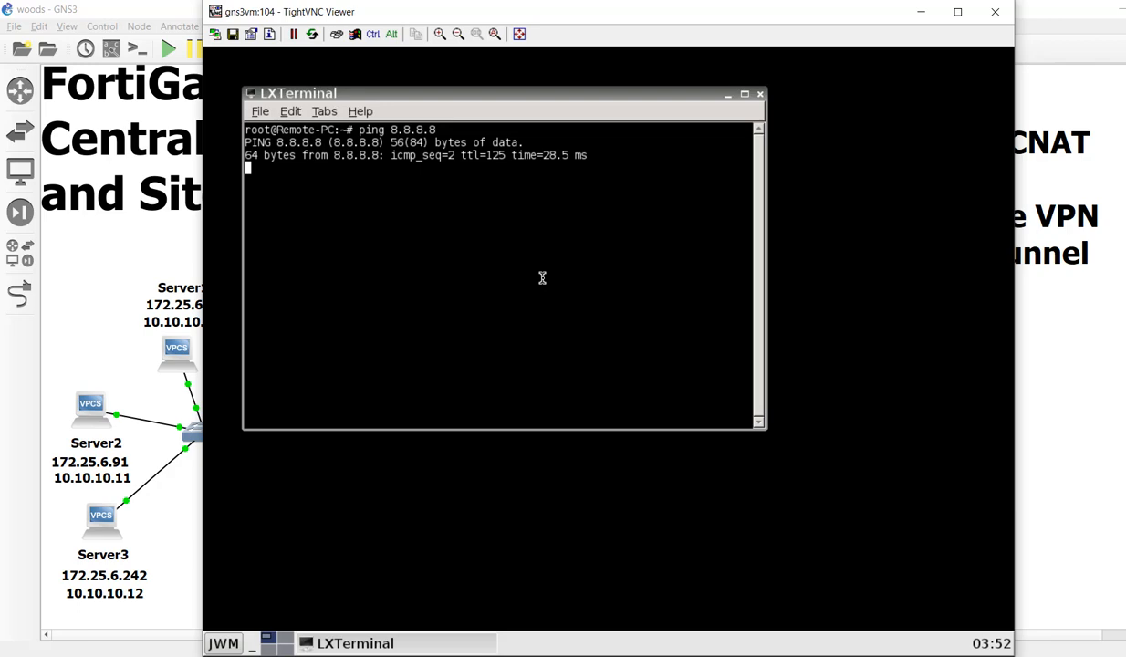
{"action": "key", "text": "ctrl+c"}
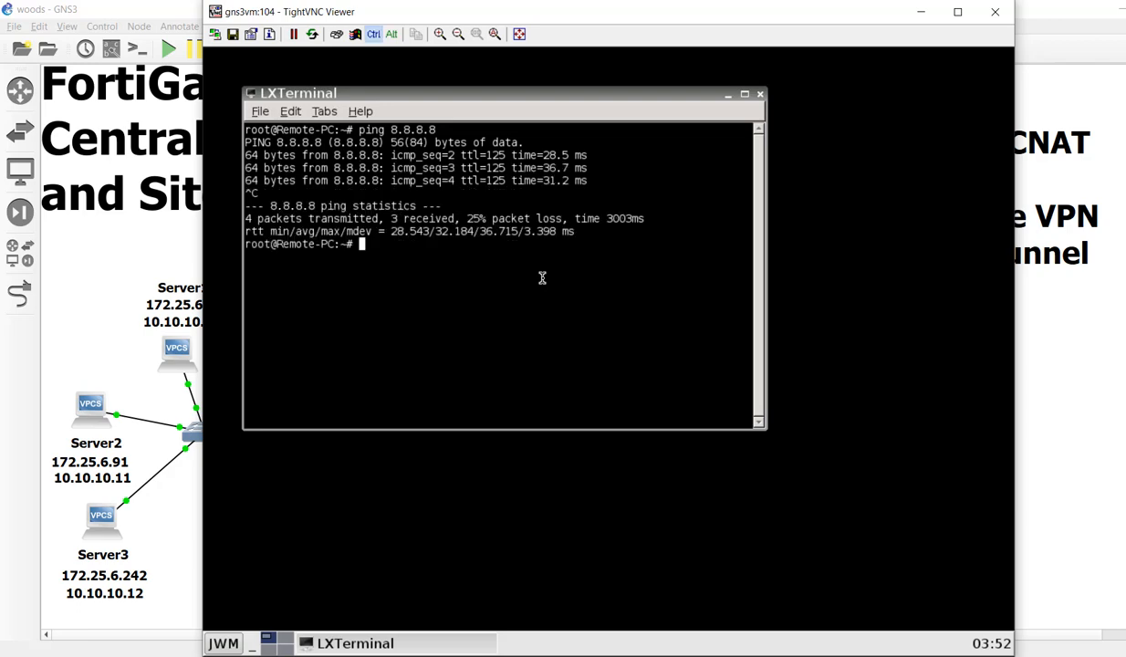
{"action": "type", "text": "ping 10.200"}
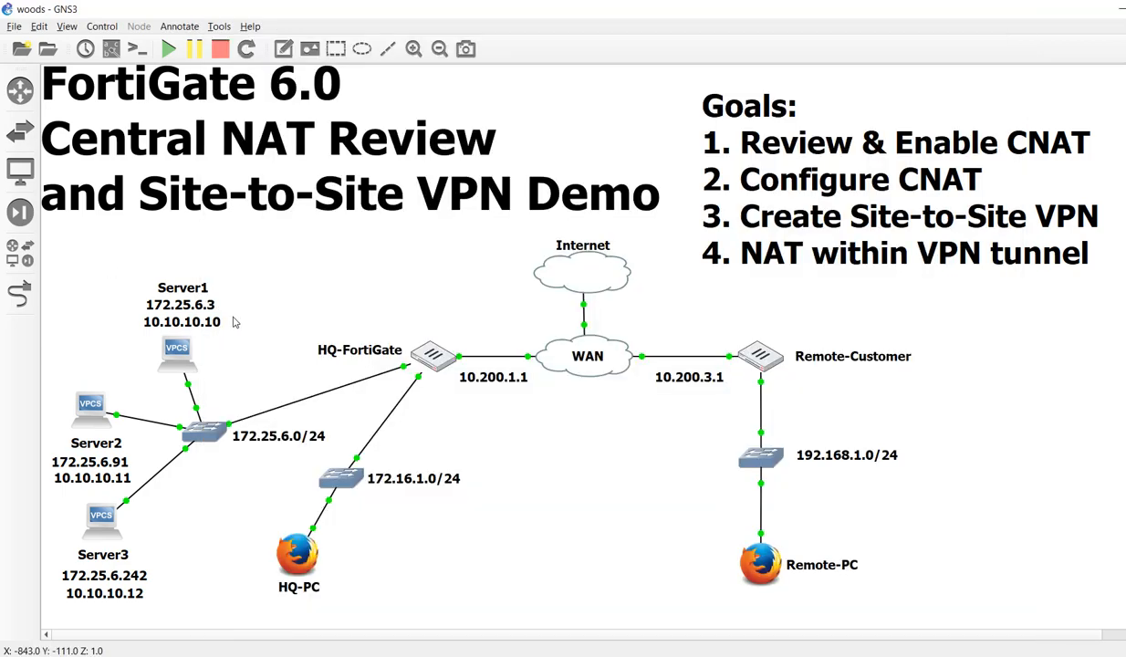
{"action": "mouse_move", "coordinate": [301, 313]}
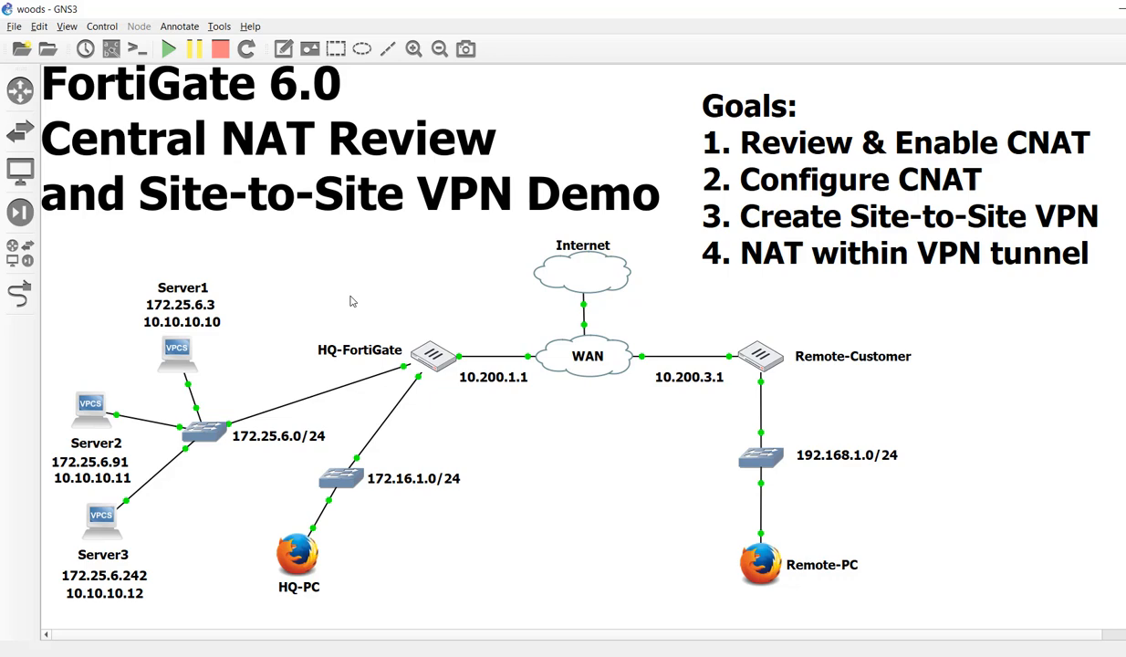
{"action": "mouse_move", "coordinate": [394, 299]}
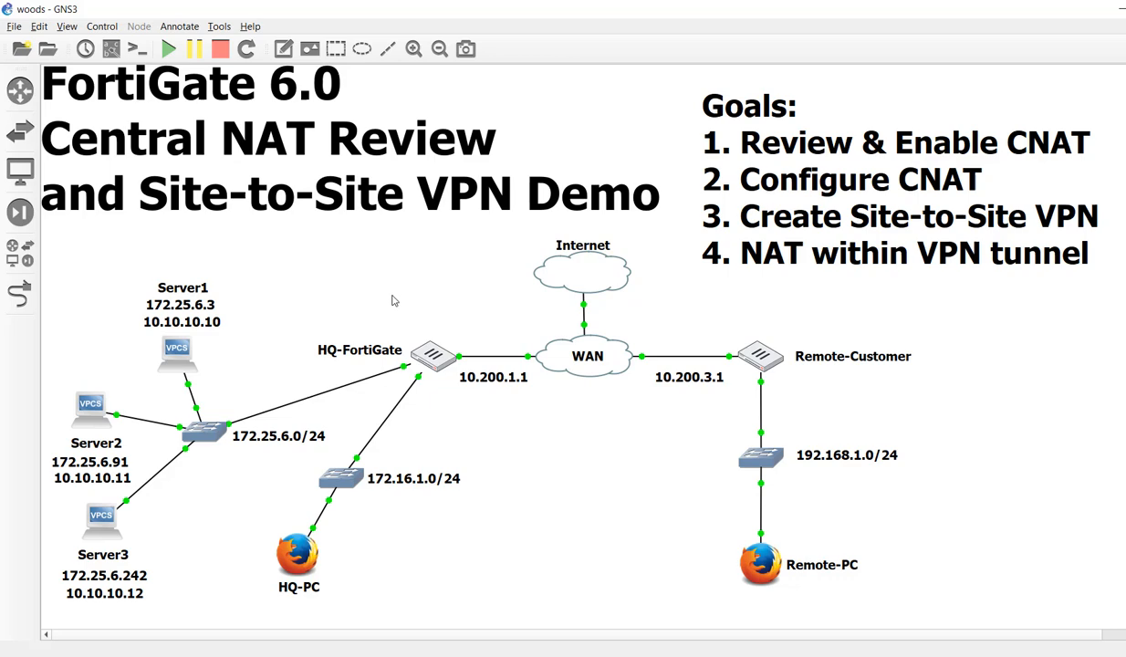
{"action": "mouse_move", "coordinate": [704, 425]}
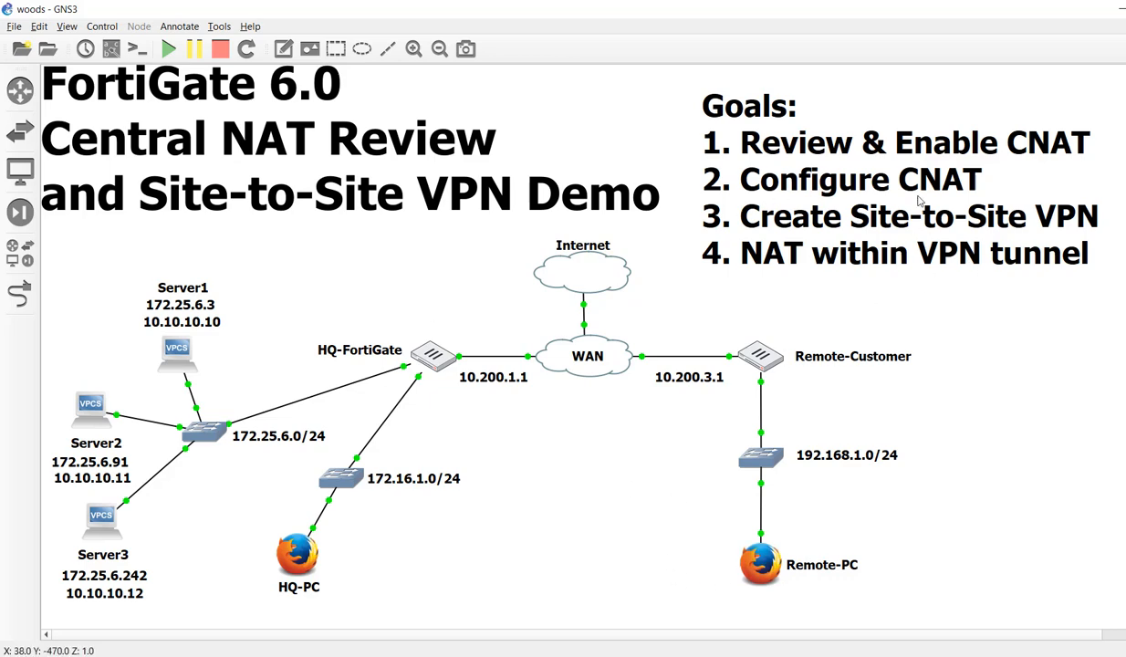
{"action": "mouse_move", "coordinate": [962, 212]}
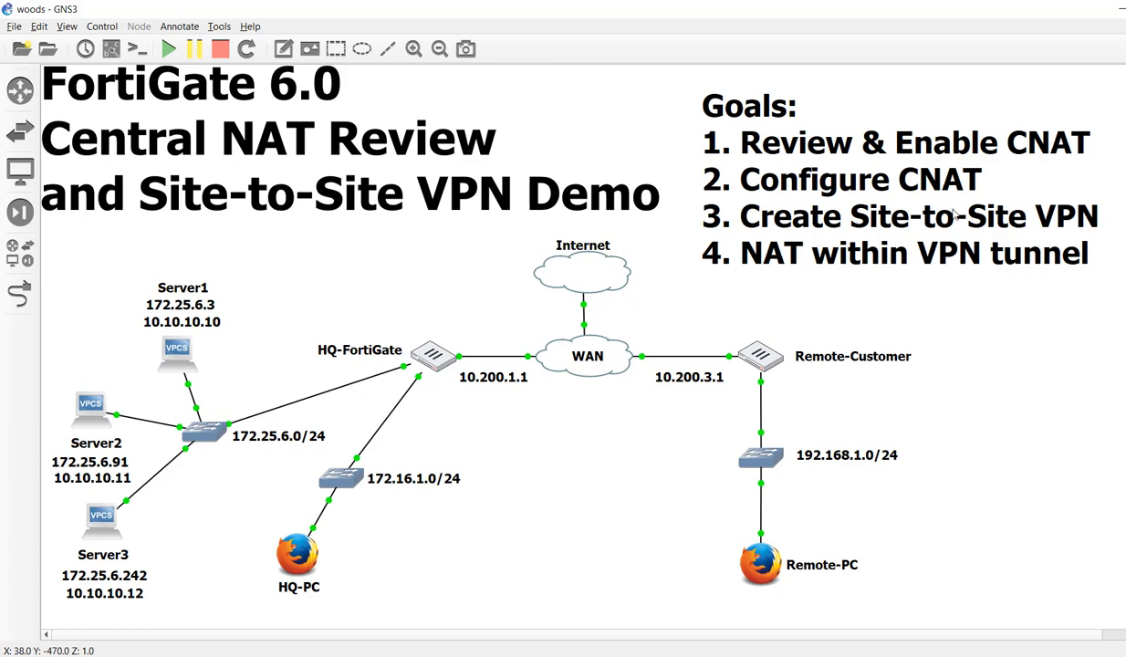
{"action": "mouse_move", "coordinate": [947, 292]}
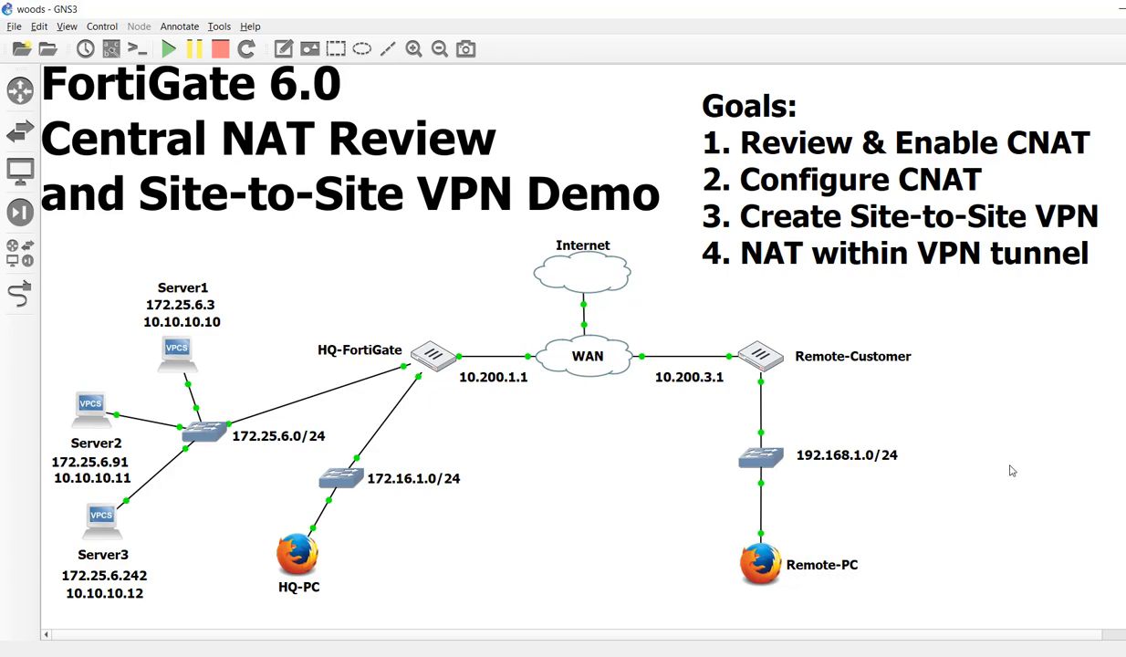
{"action": "mouse_move", "coordinate": [1011, 464]}
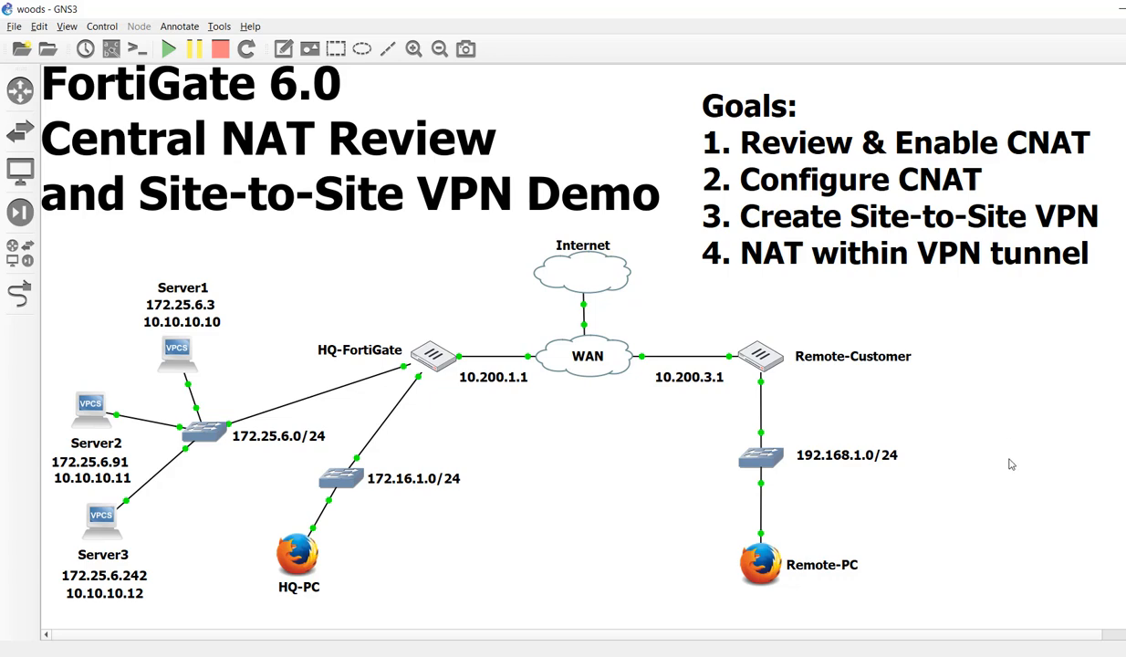